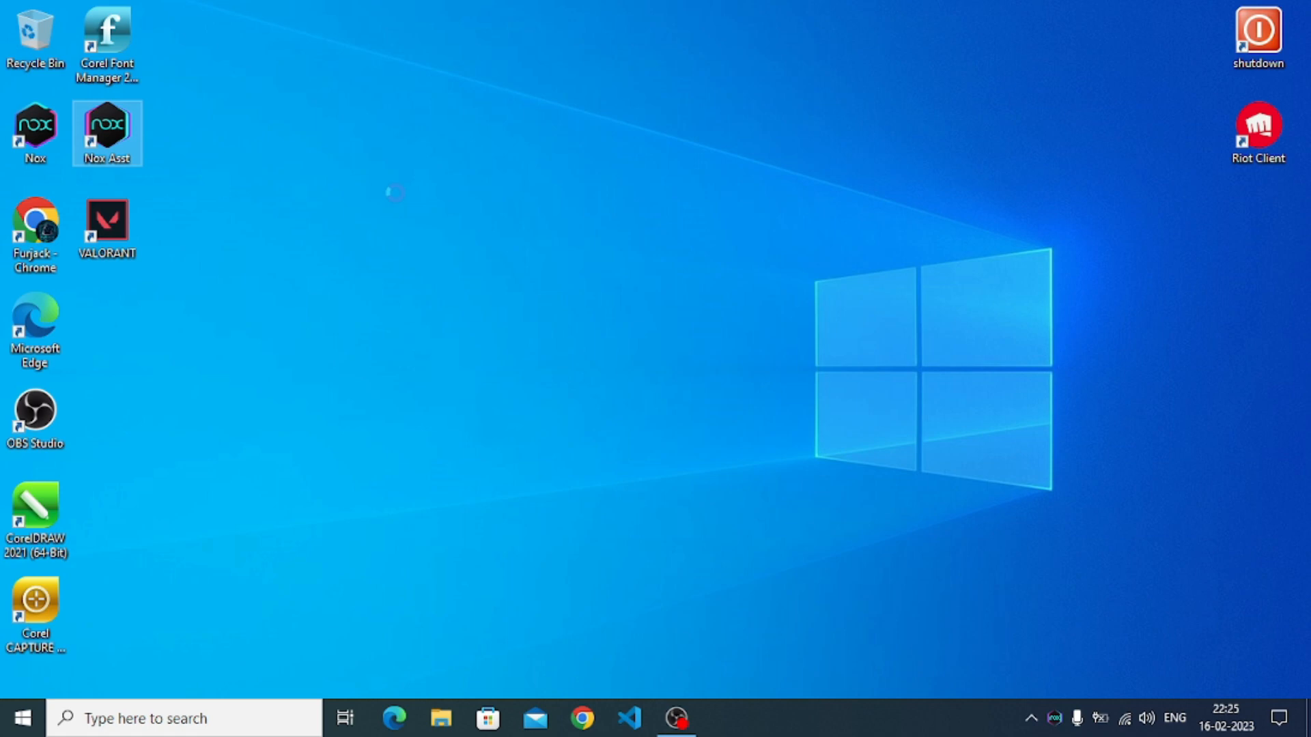
- Close the Nox assistant and launch the NoxPlayer 7.0.5.2 emulator from the desktop
double_click(106, 132)
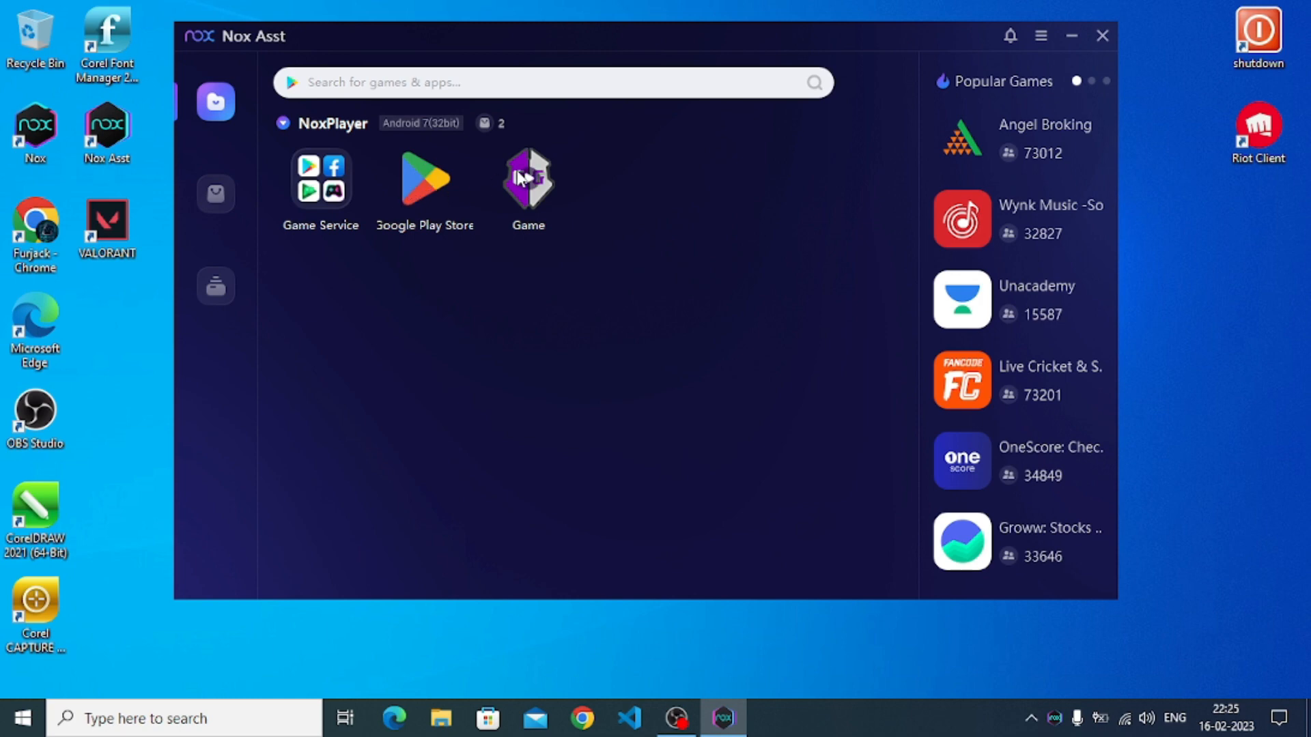
mouse_move(606, 170)
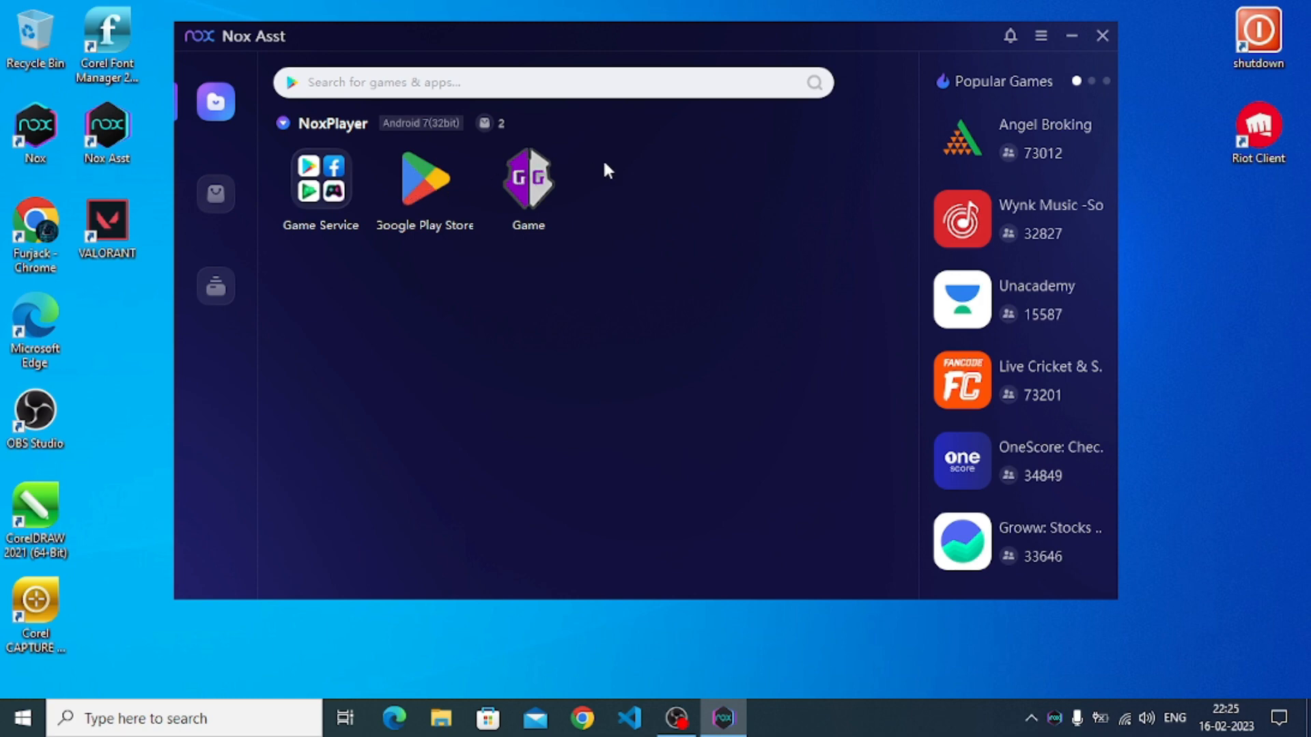
mouse_move(1102, 36)
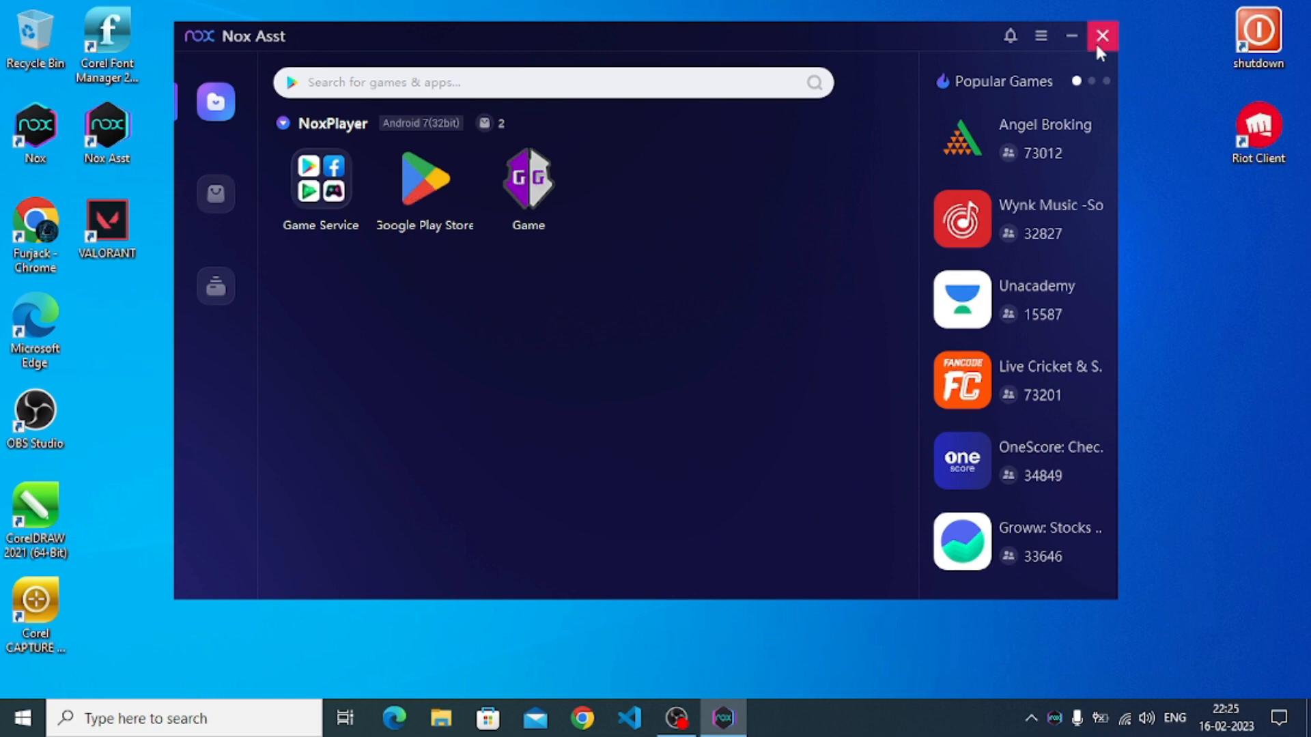
left_click(1102, 36)
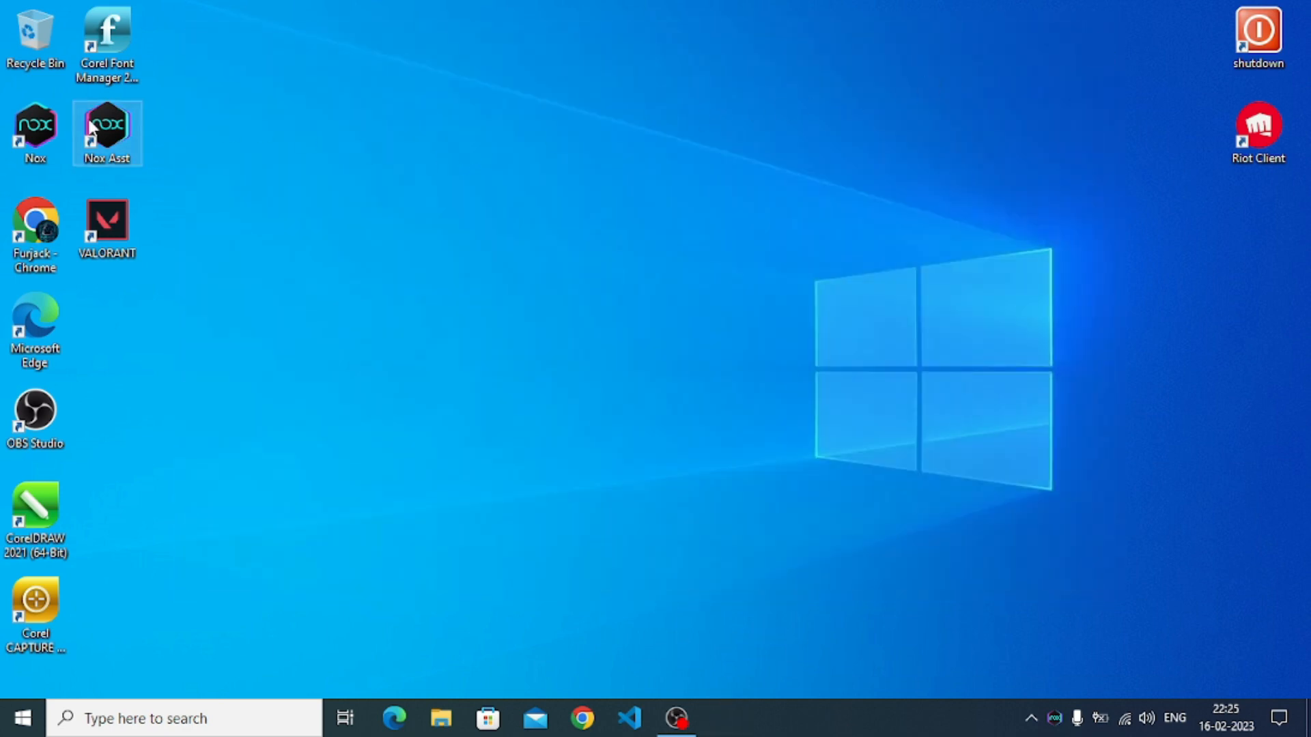
mouse_move(361, 152)
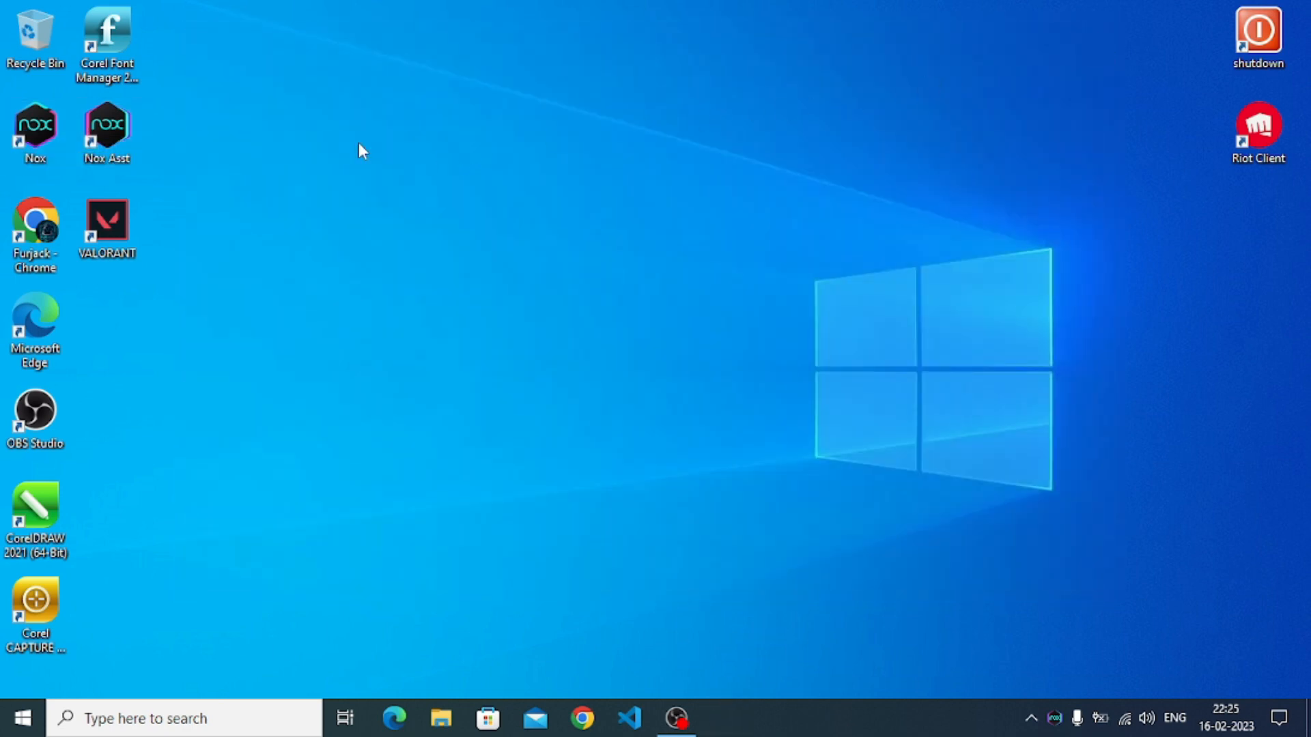
double_click(36, 130)
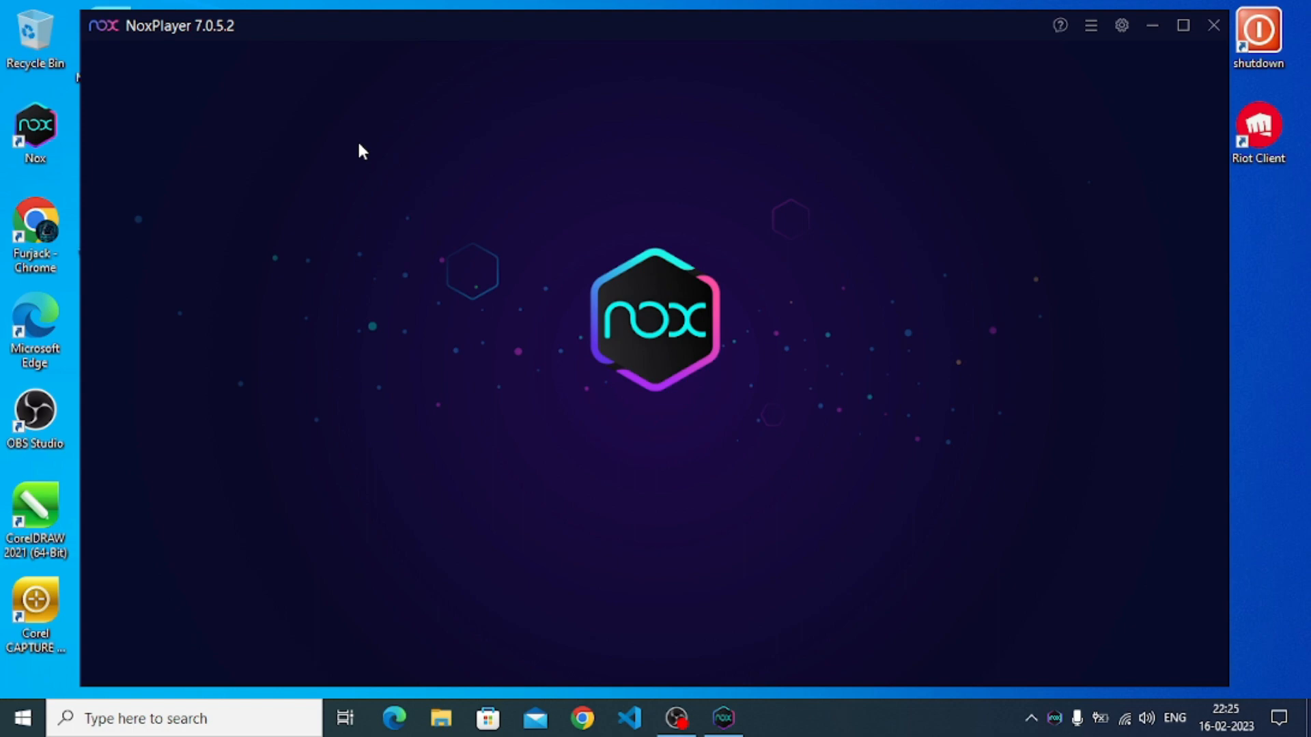
mouse_move(596, 32)
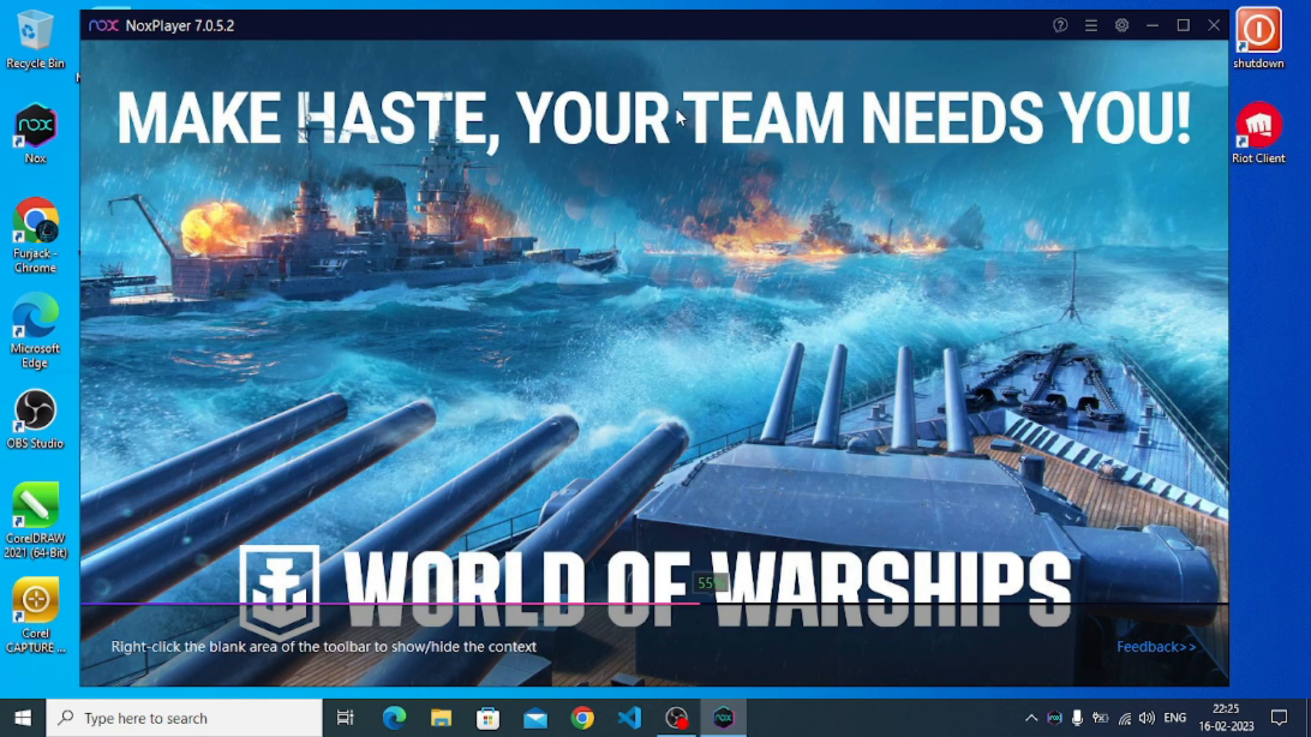
mouse_move(696, 110)
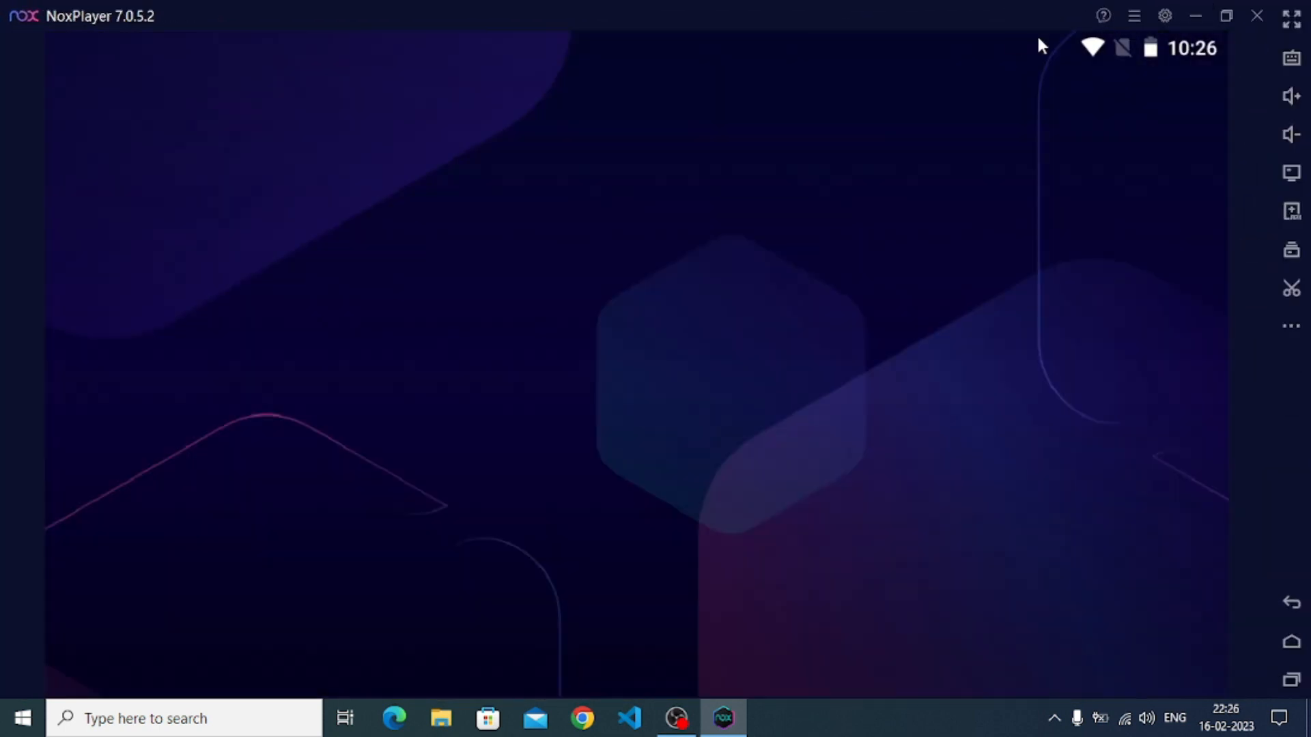
- Review the emulator's General system settings, then start Chrome from the taskbar
left_click(1163, 15)
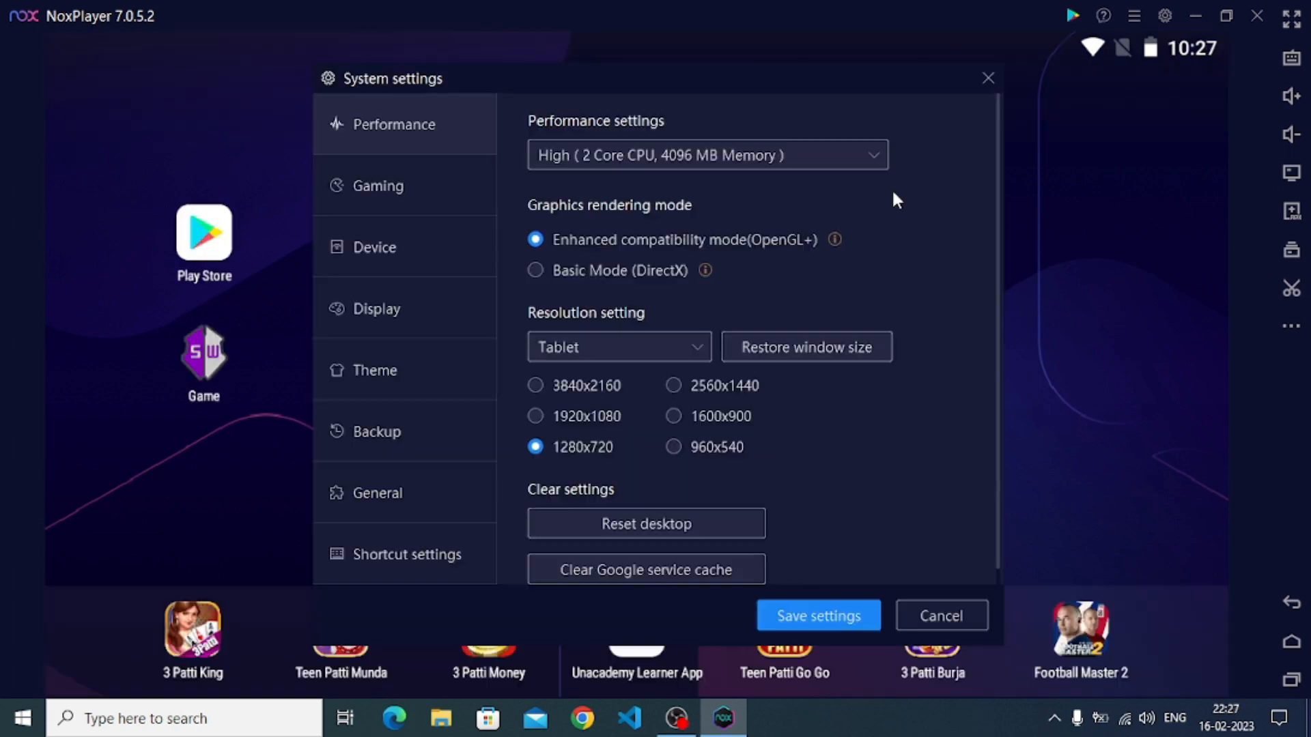
mouse_move(449, 484)
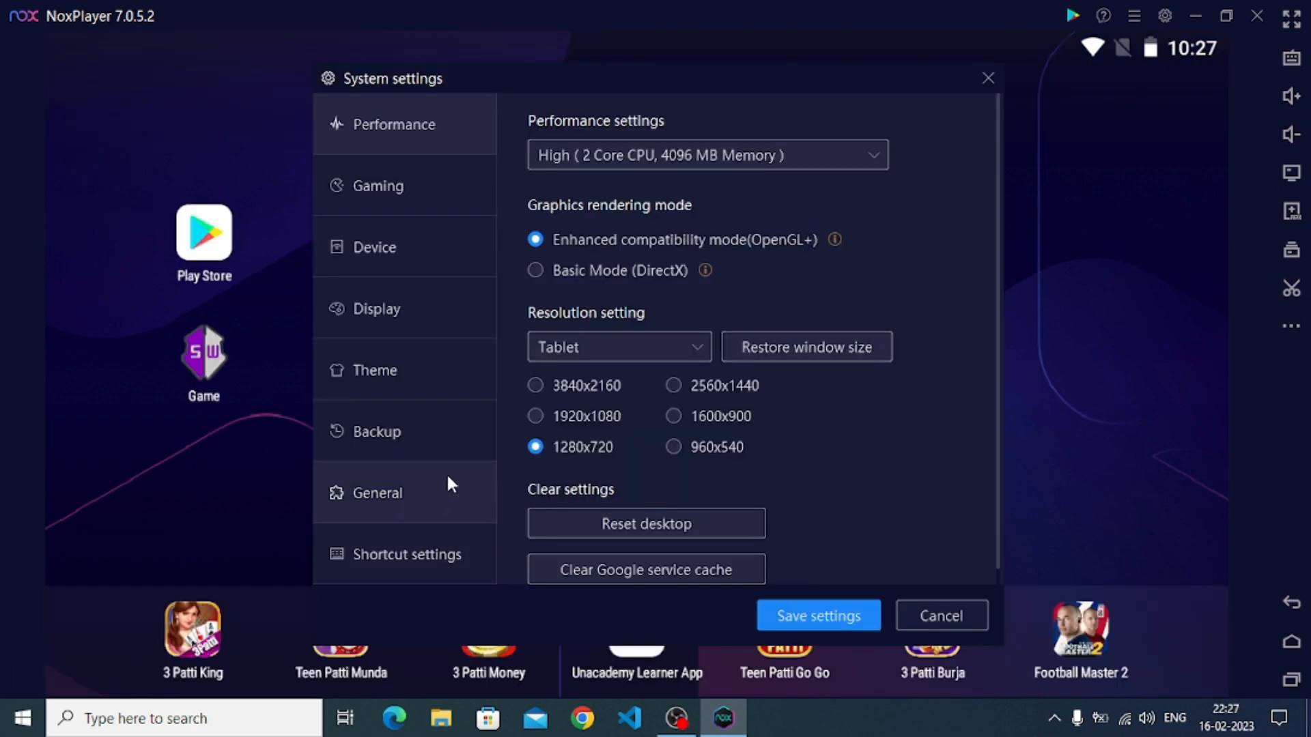
left_click(377, 493)
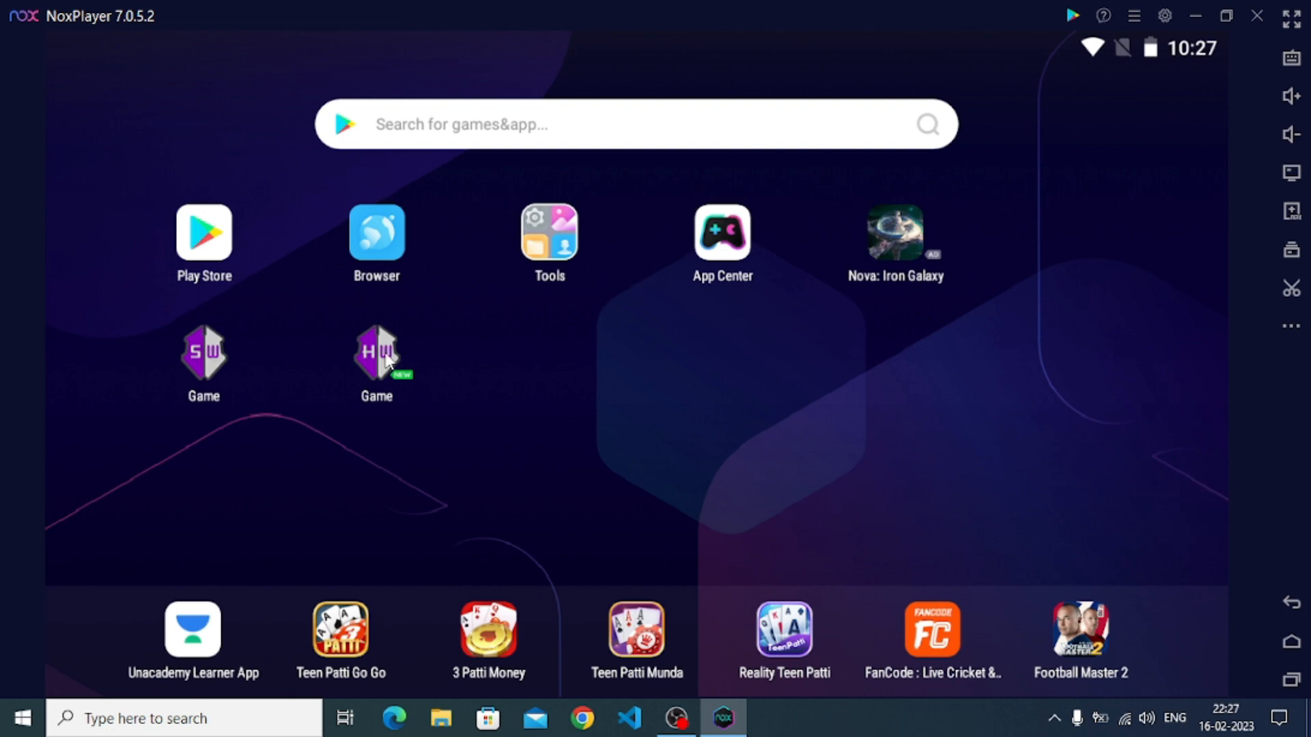
mouse_move(684, 516)
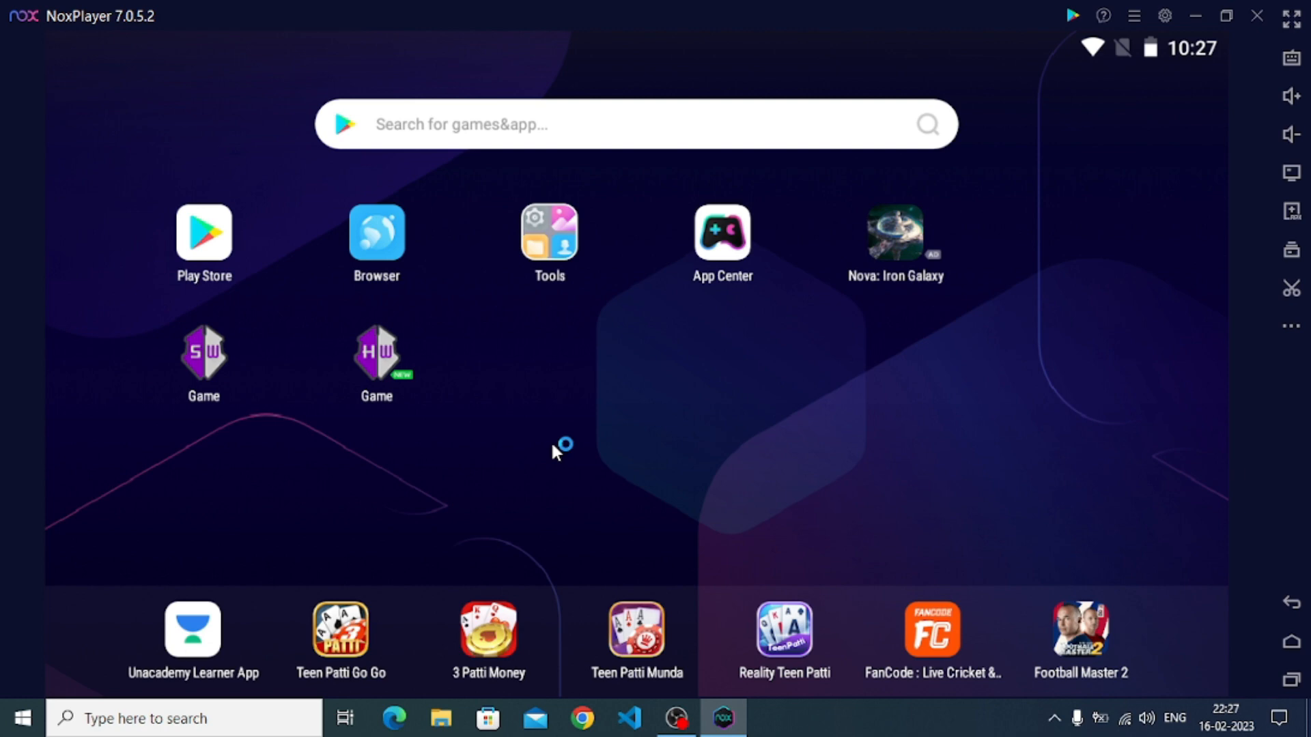
left_click(582, 717)
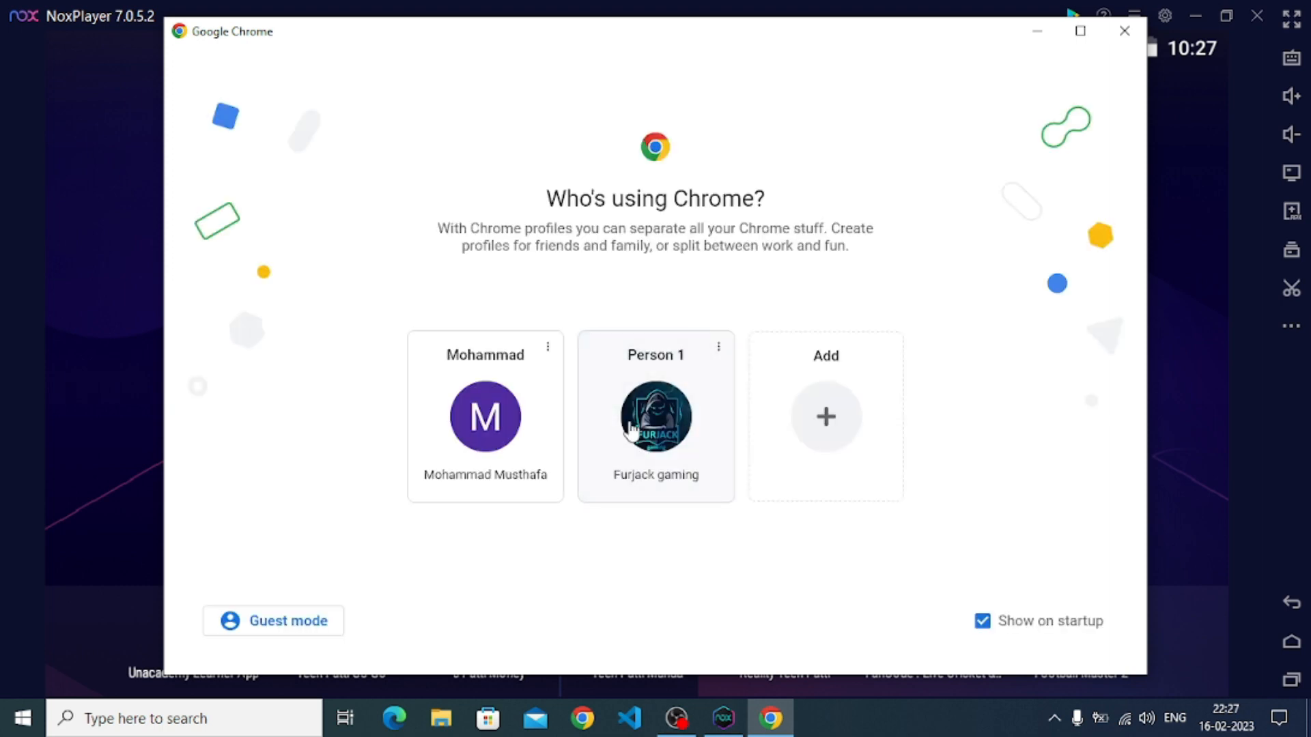
- Choose the second Chrome profile and go to gameguardian.net/forum/files
left_click(655, 418)
type("gamega")
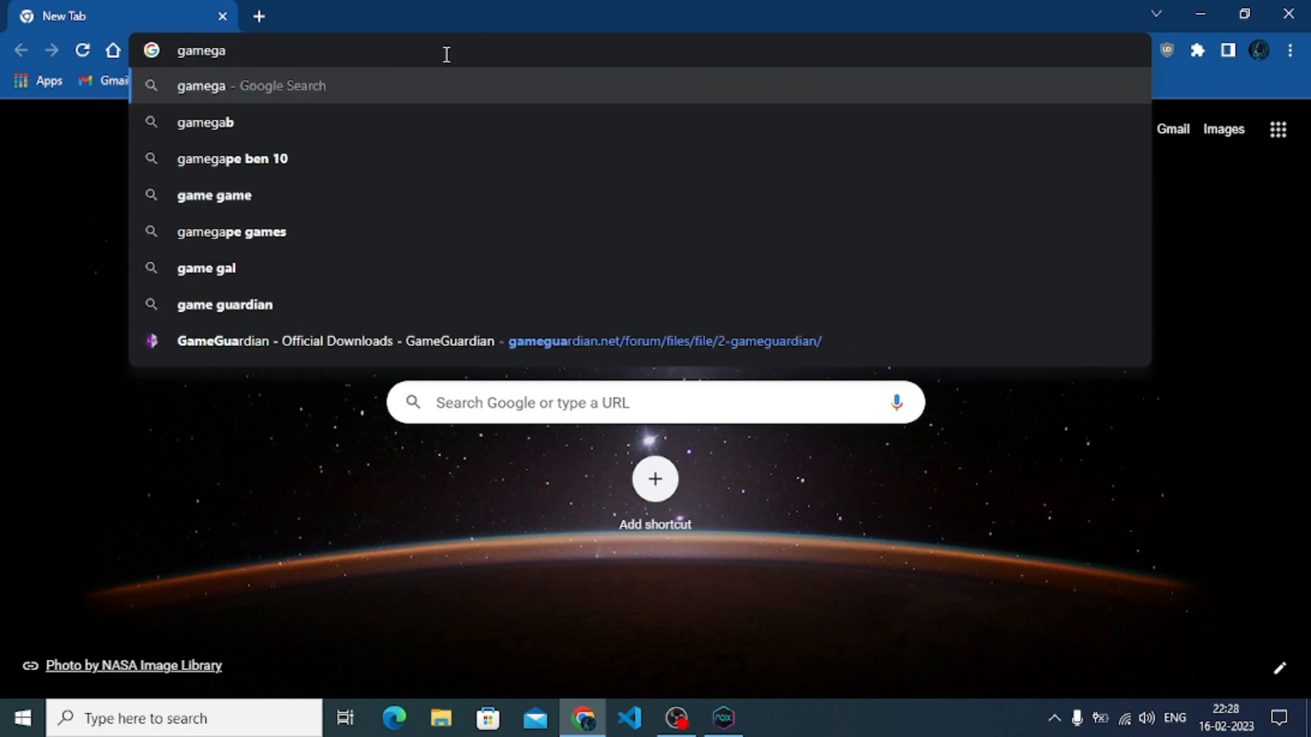
key("backspace")
type("u")
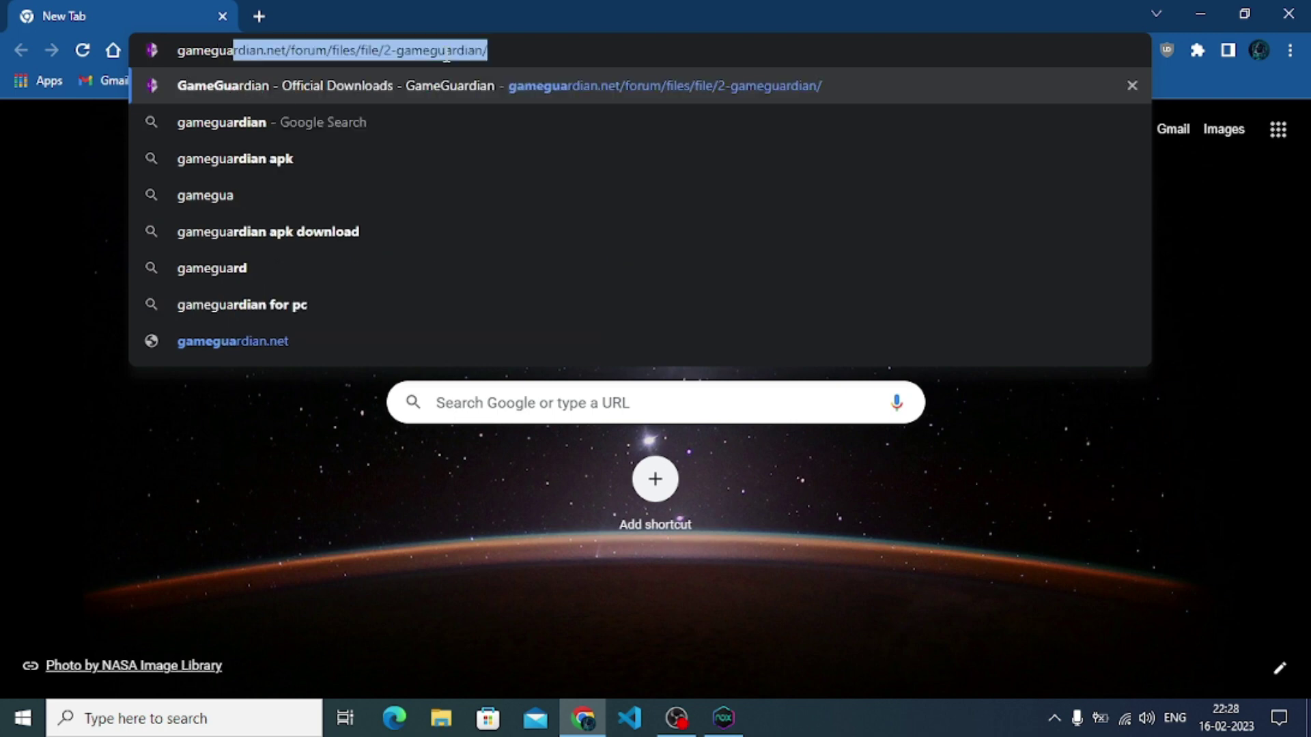
type("gameguardian.net/forum/files")
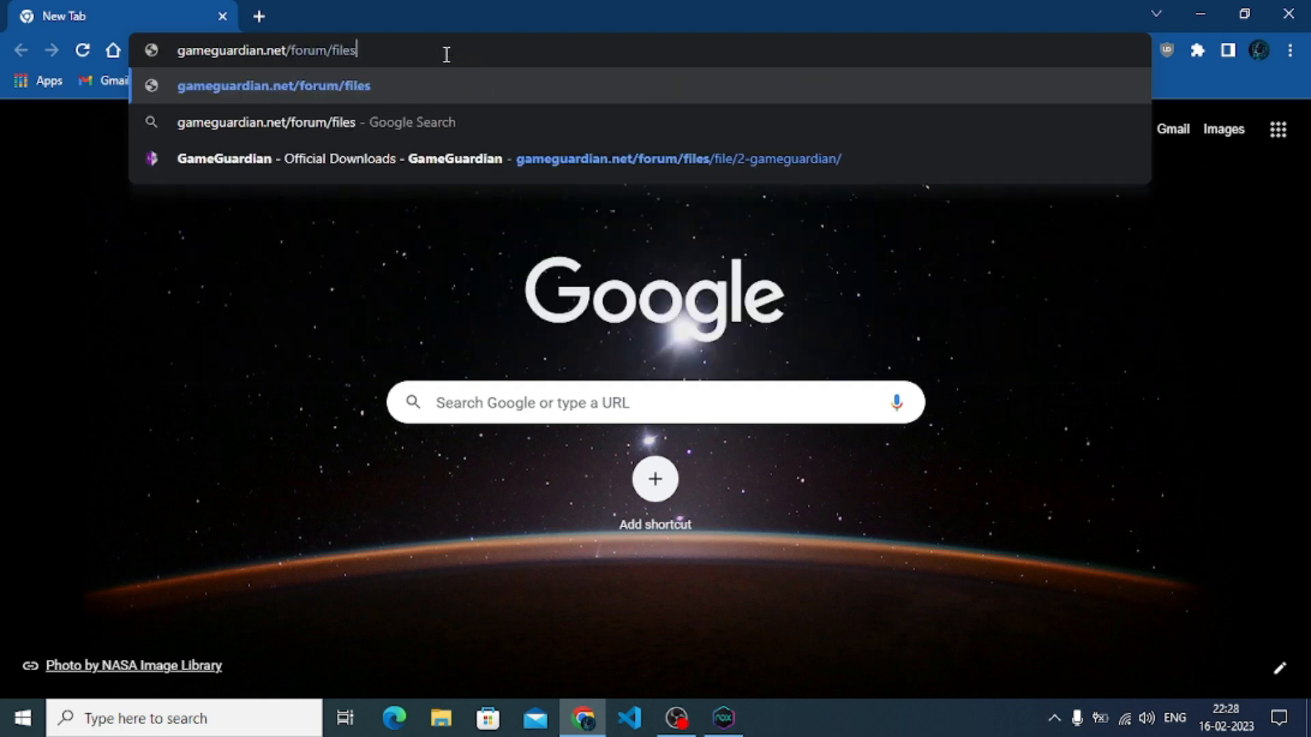
key("Return")
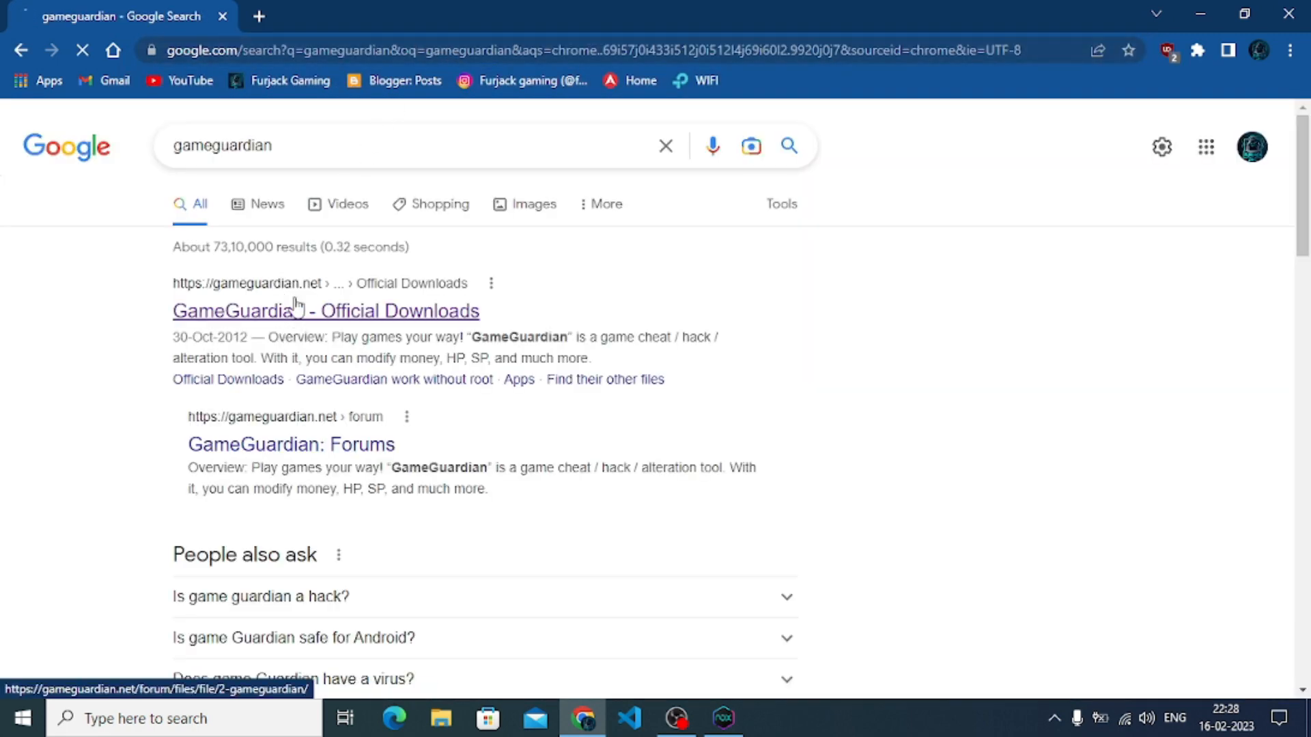
- On the GameGuardian Official Downloads page, agree to the download terms and dismiss the APK list
left_click(325, 310)
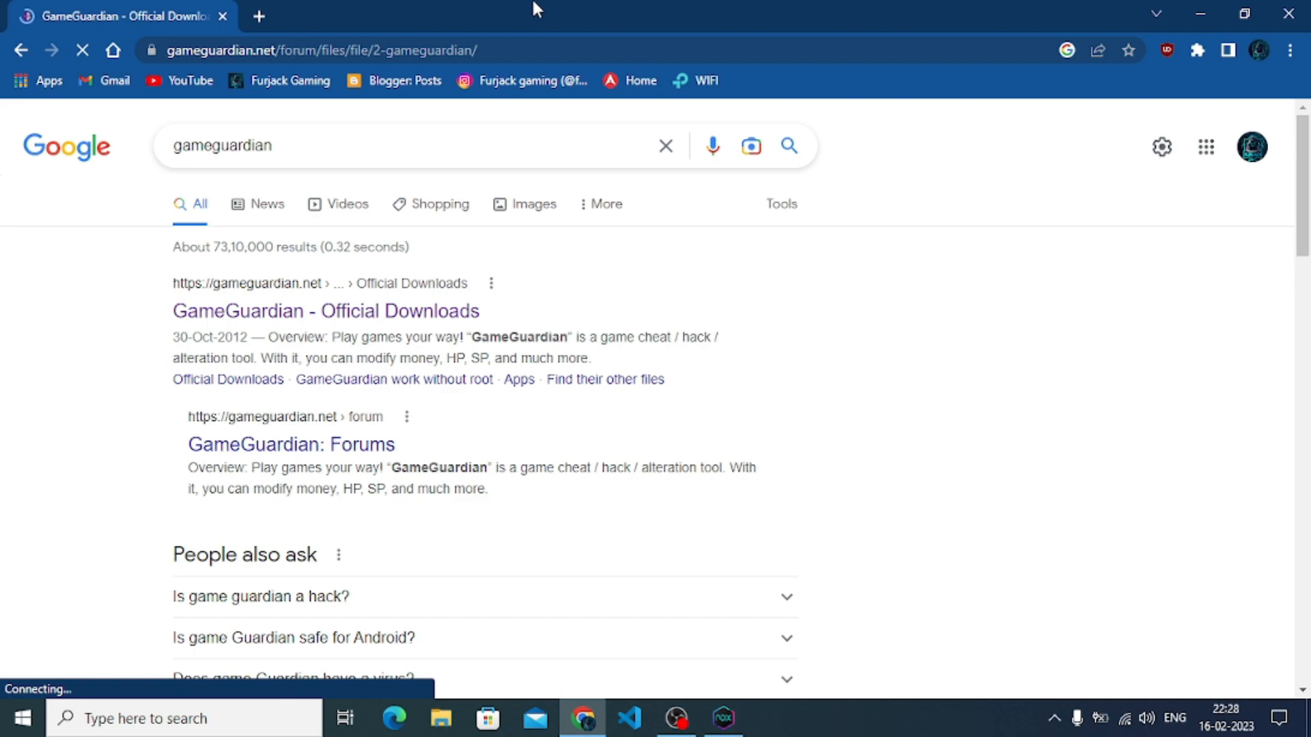
left_click(325, 309)
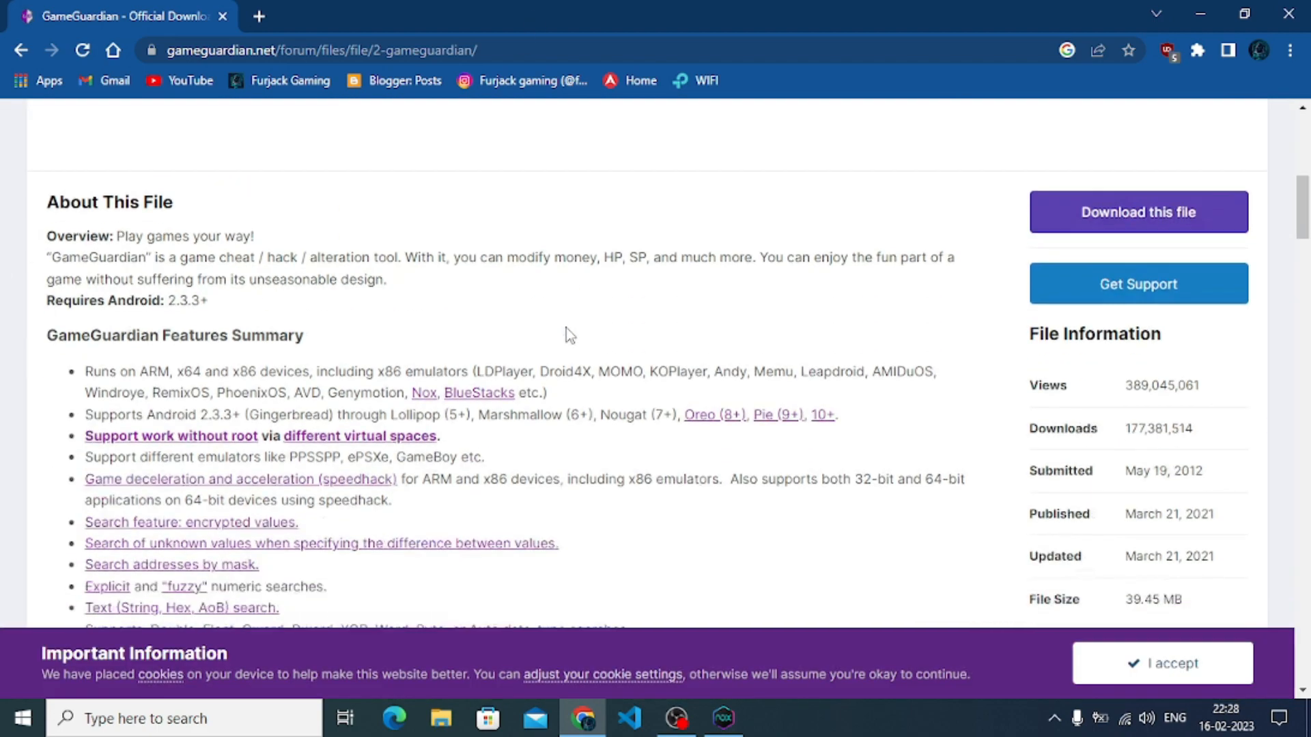
scroll("up", 3)
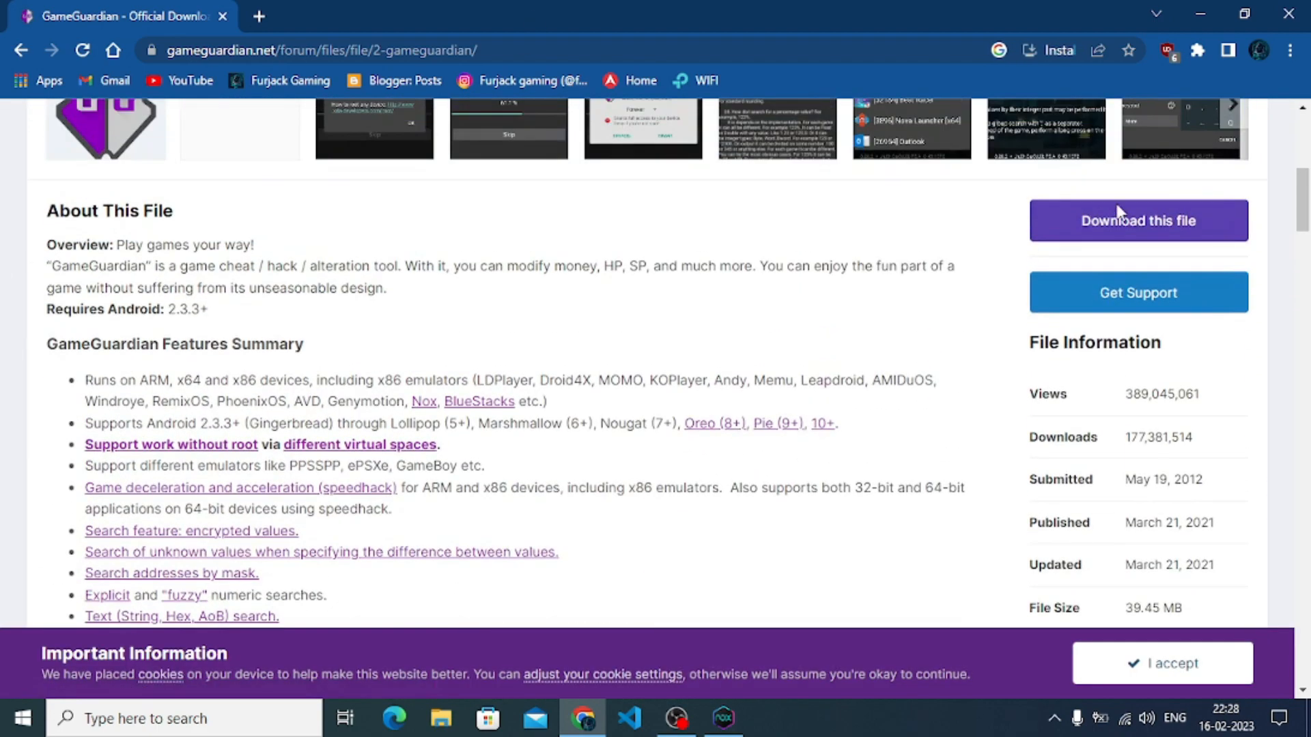
left_click(1136, 220)
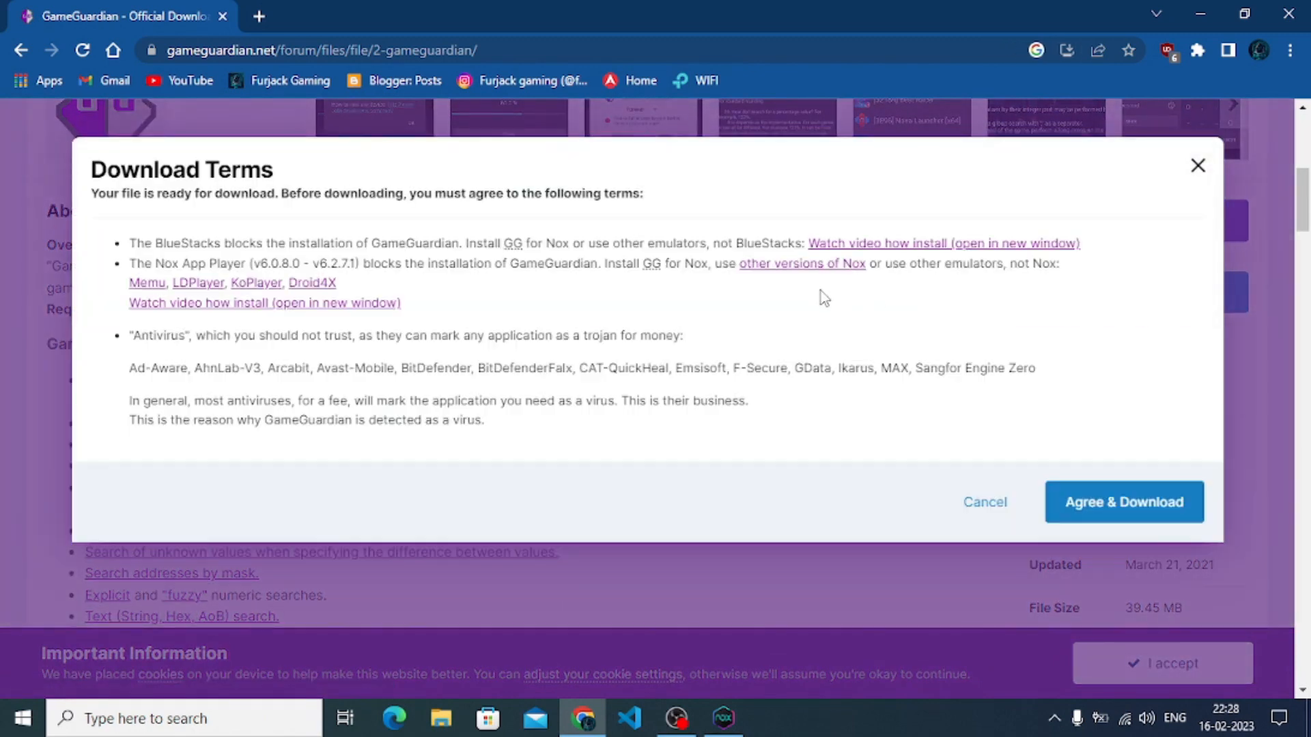
left_click(1124, 501)
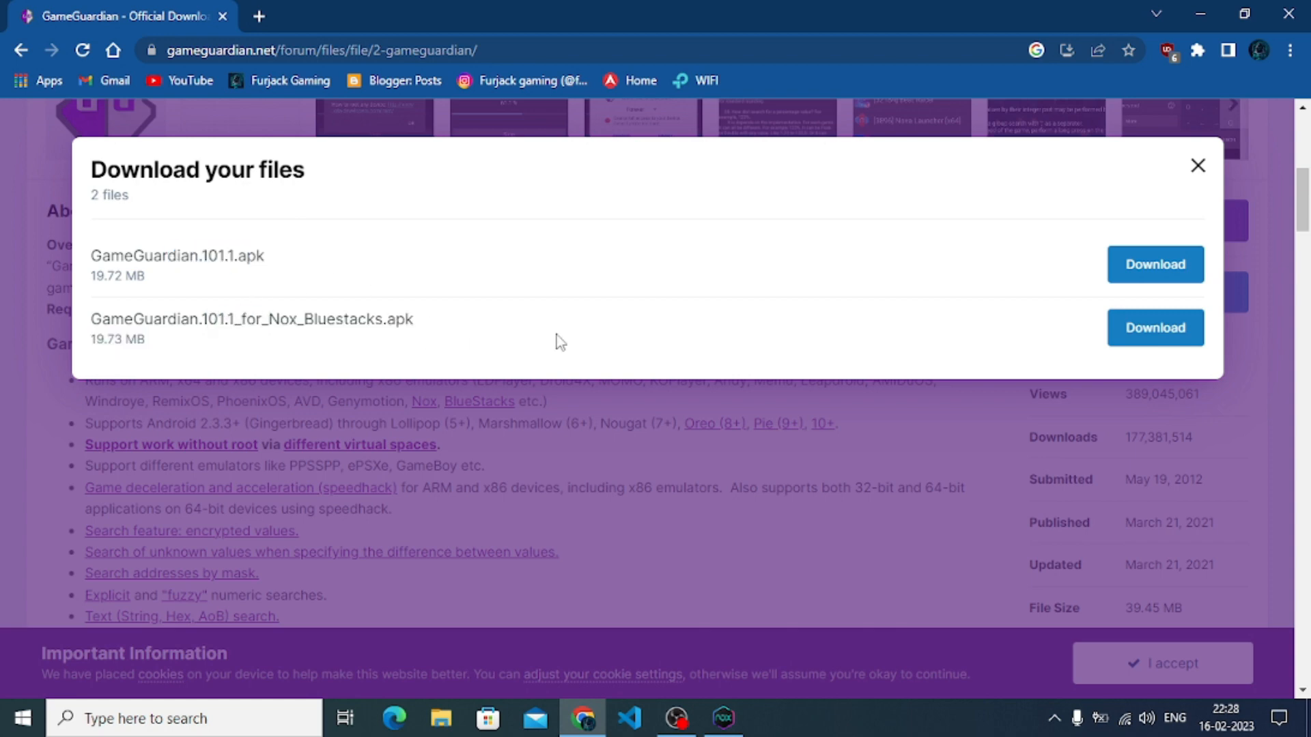
mouse_move(1197, 166)
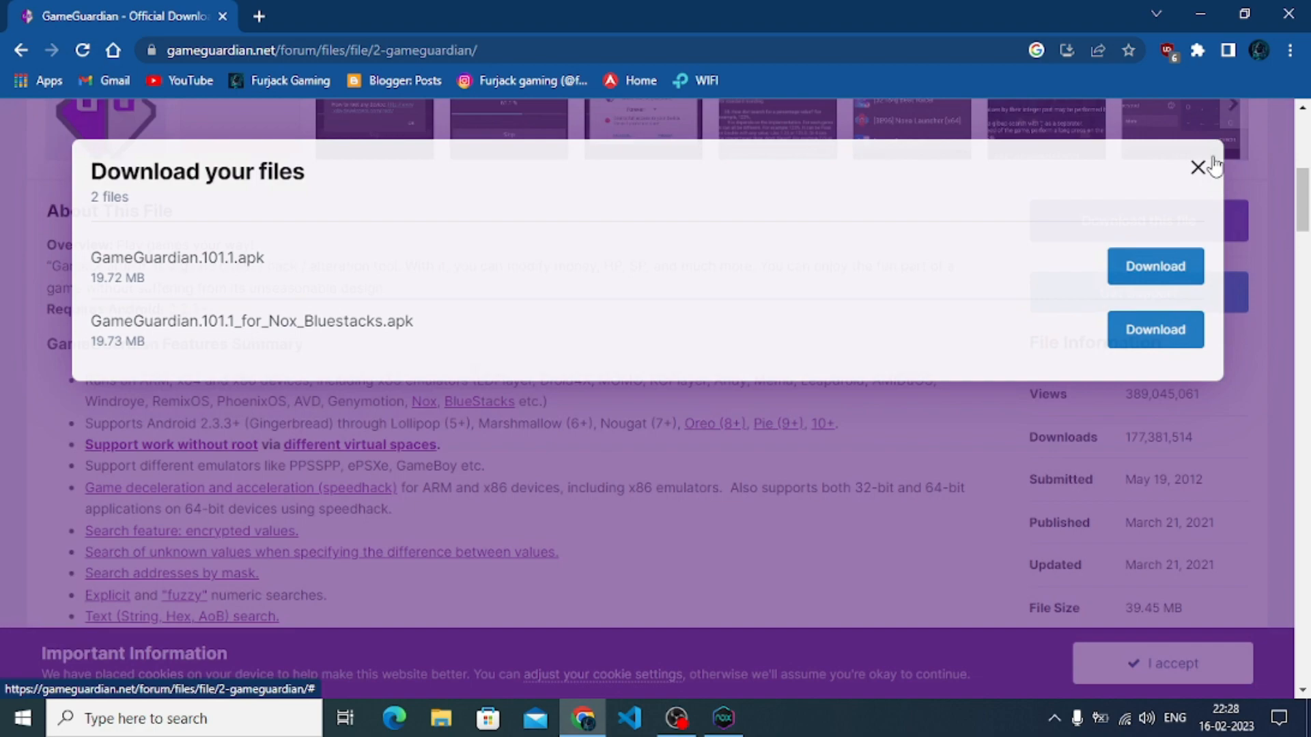
left_click(1198, 168)
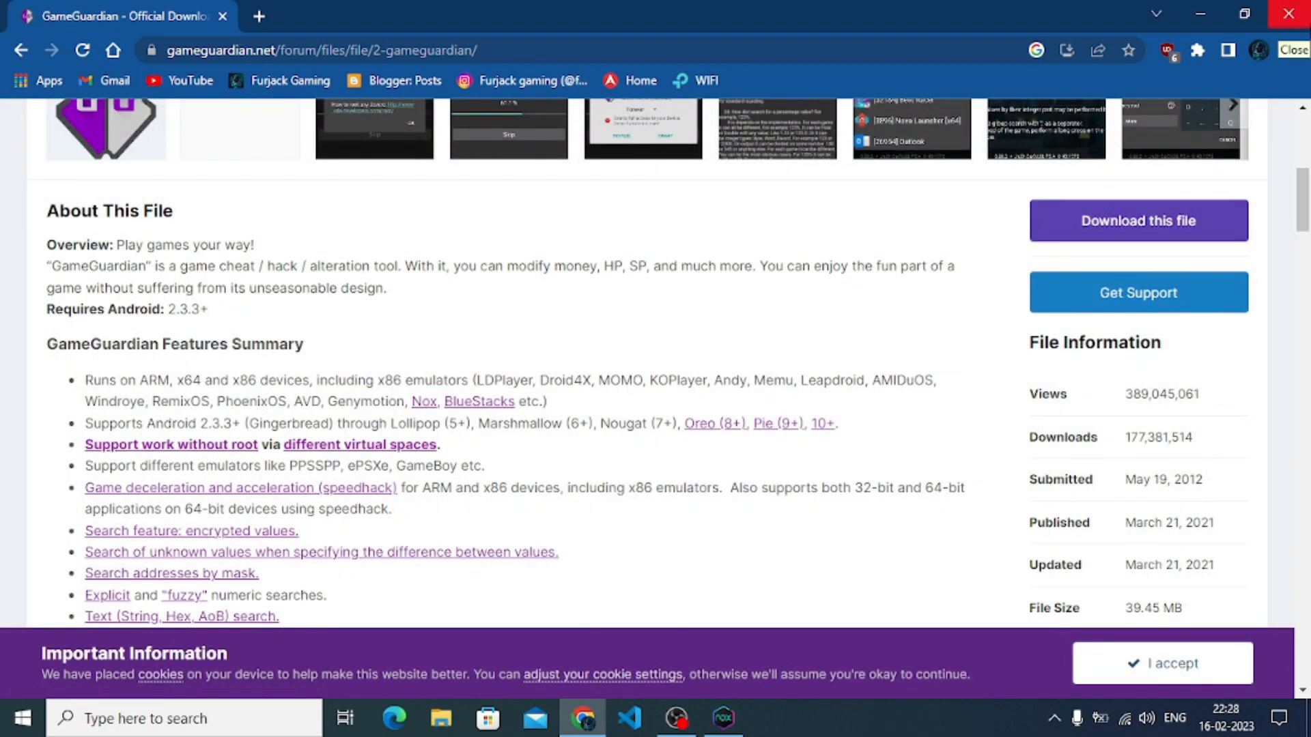
- Launch GameGuardian (HW) with root access, then go to the Play Store
left_click(720, 718)
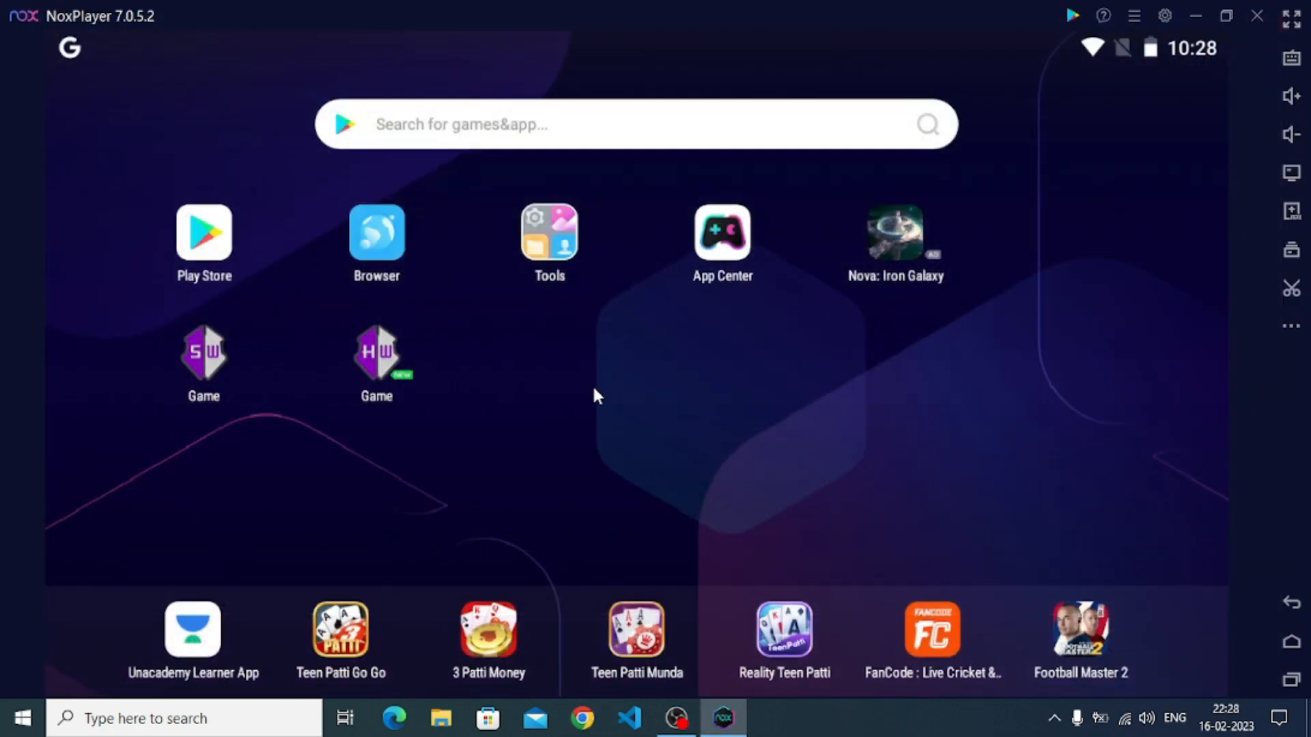
mouse_move(792, 387)
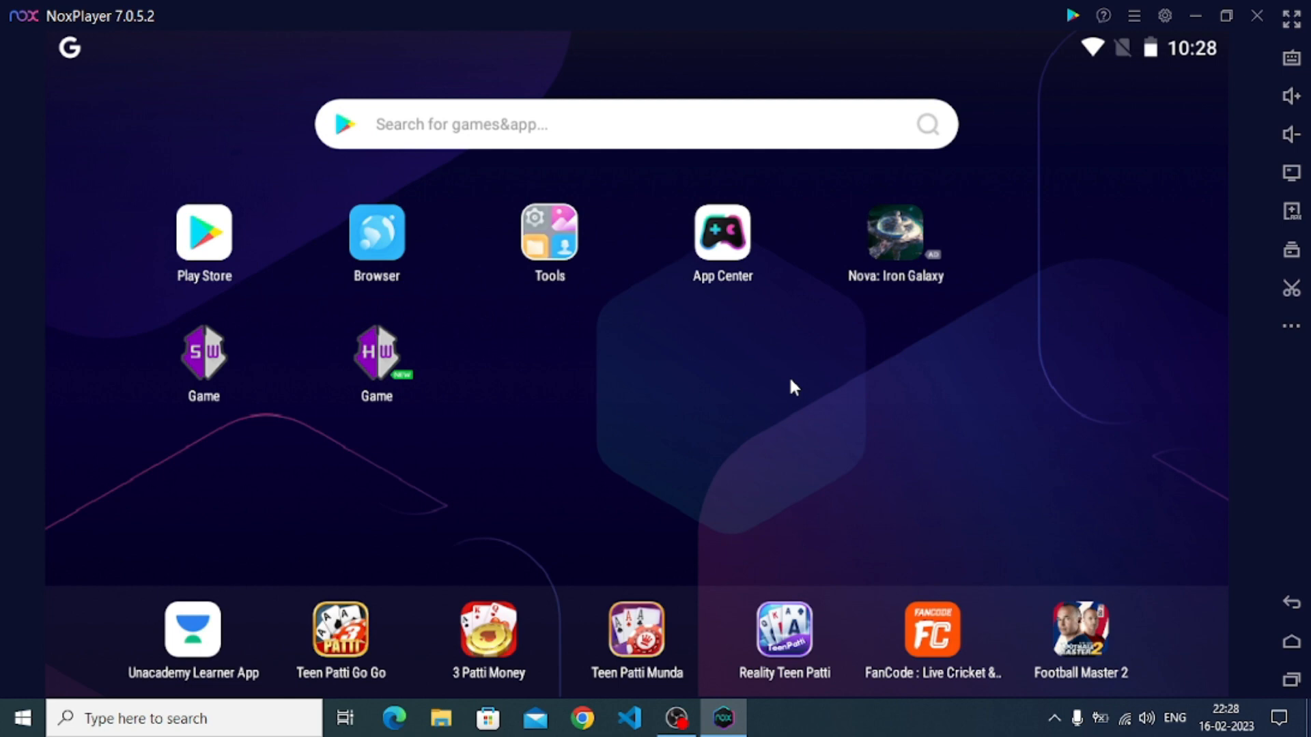
mouse_move(1118, 102)
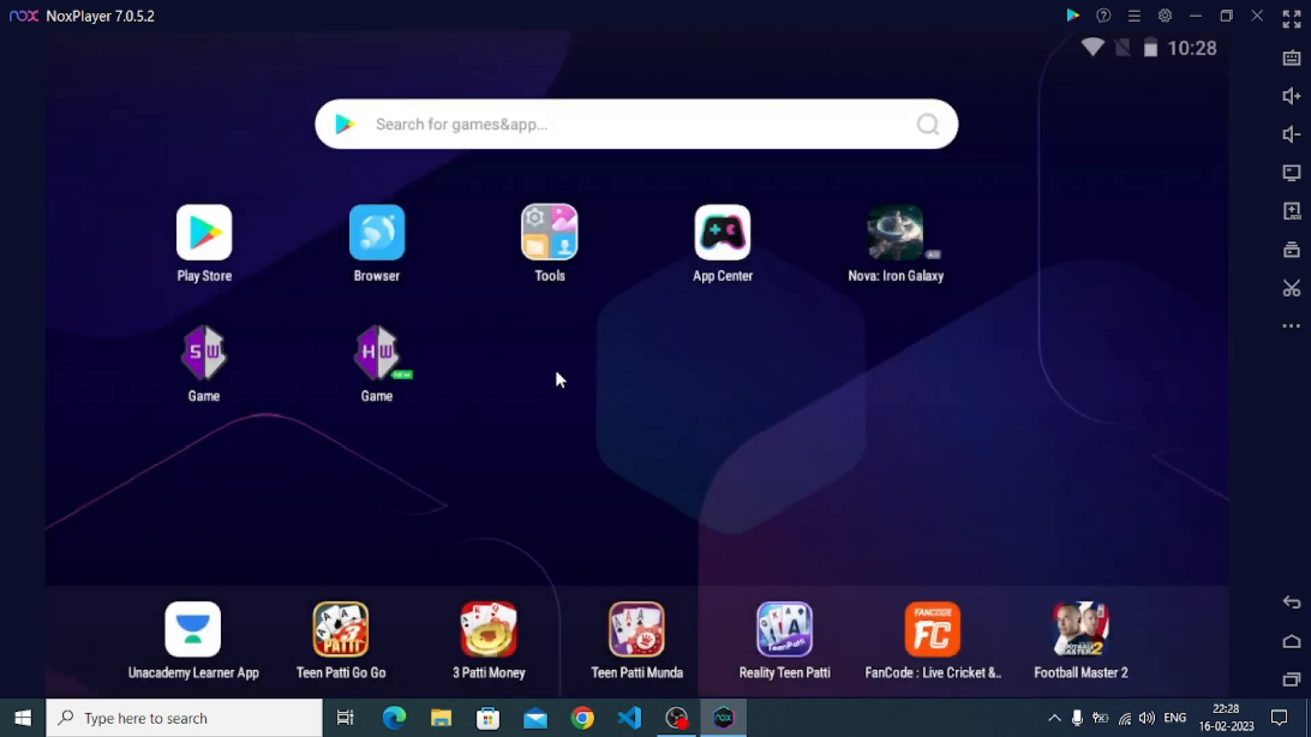
left_click(377, 351)
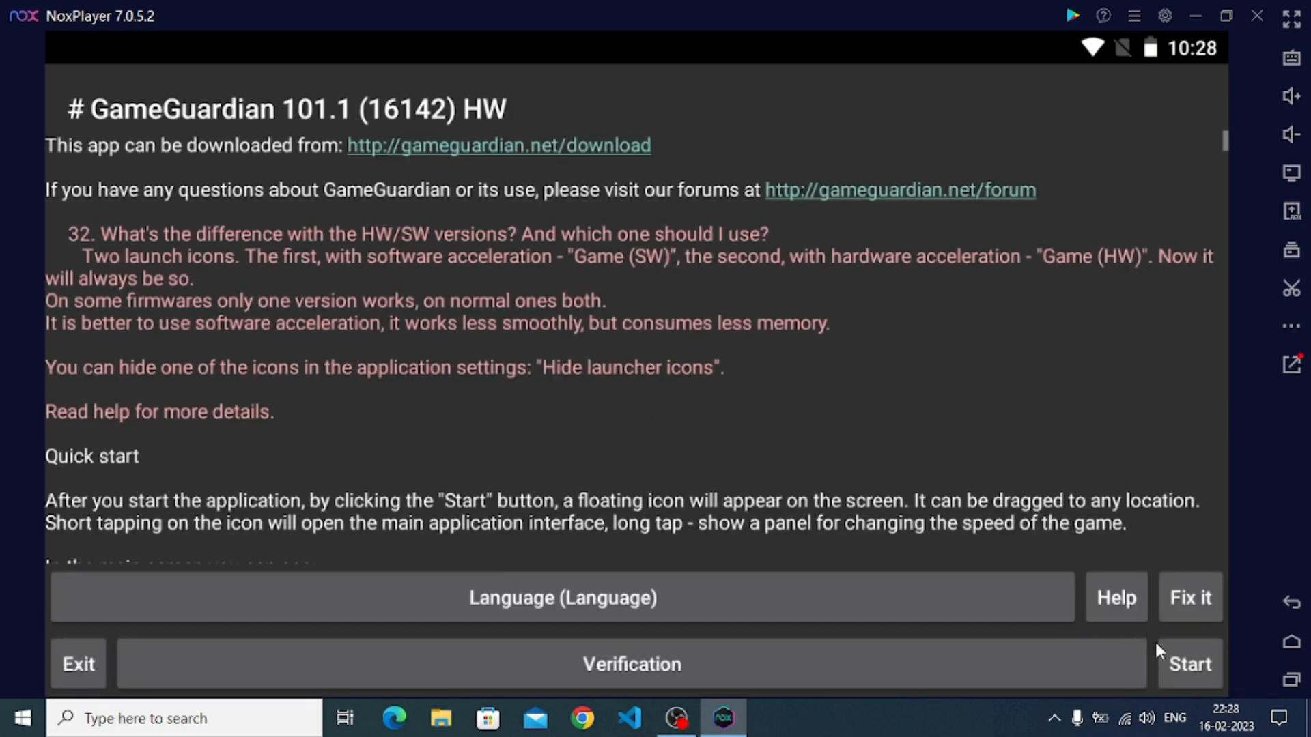
left_click(76, 664)
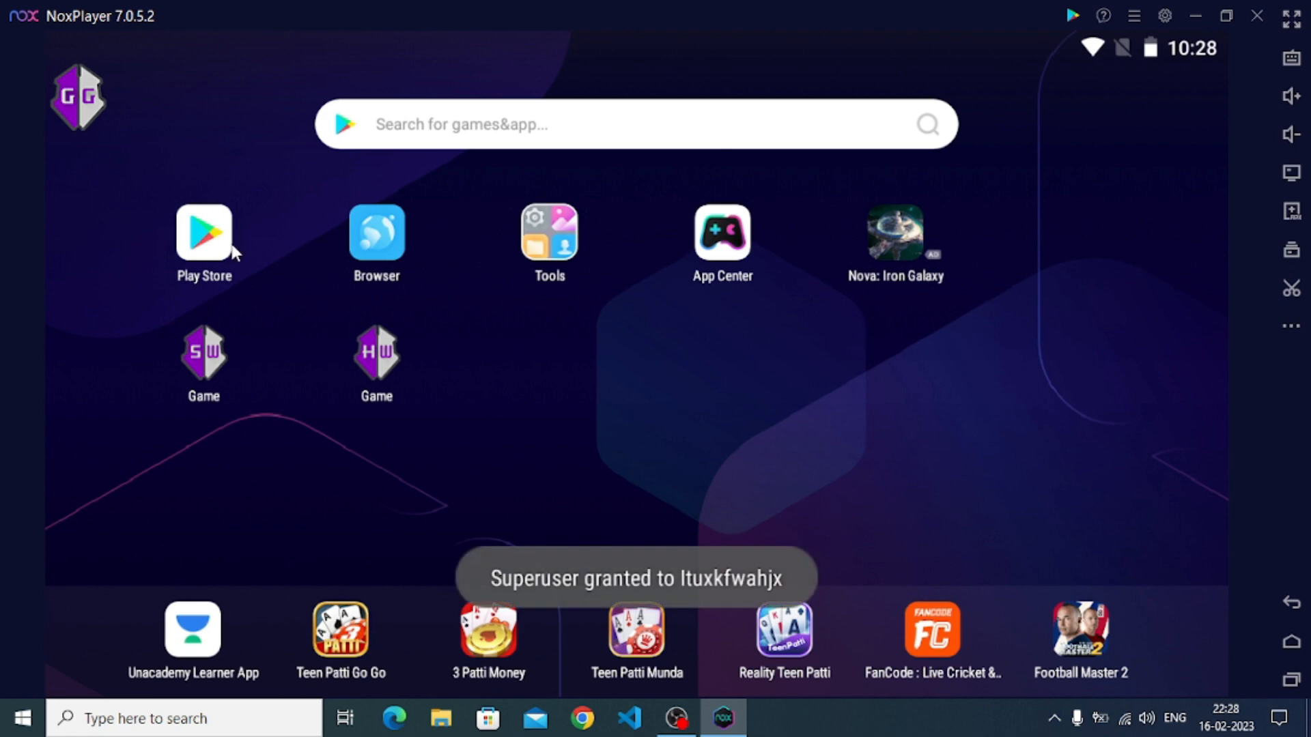
left_click(203, 235)
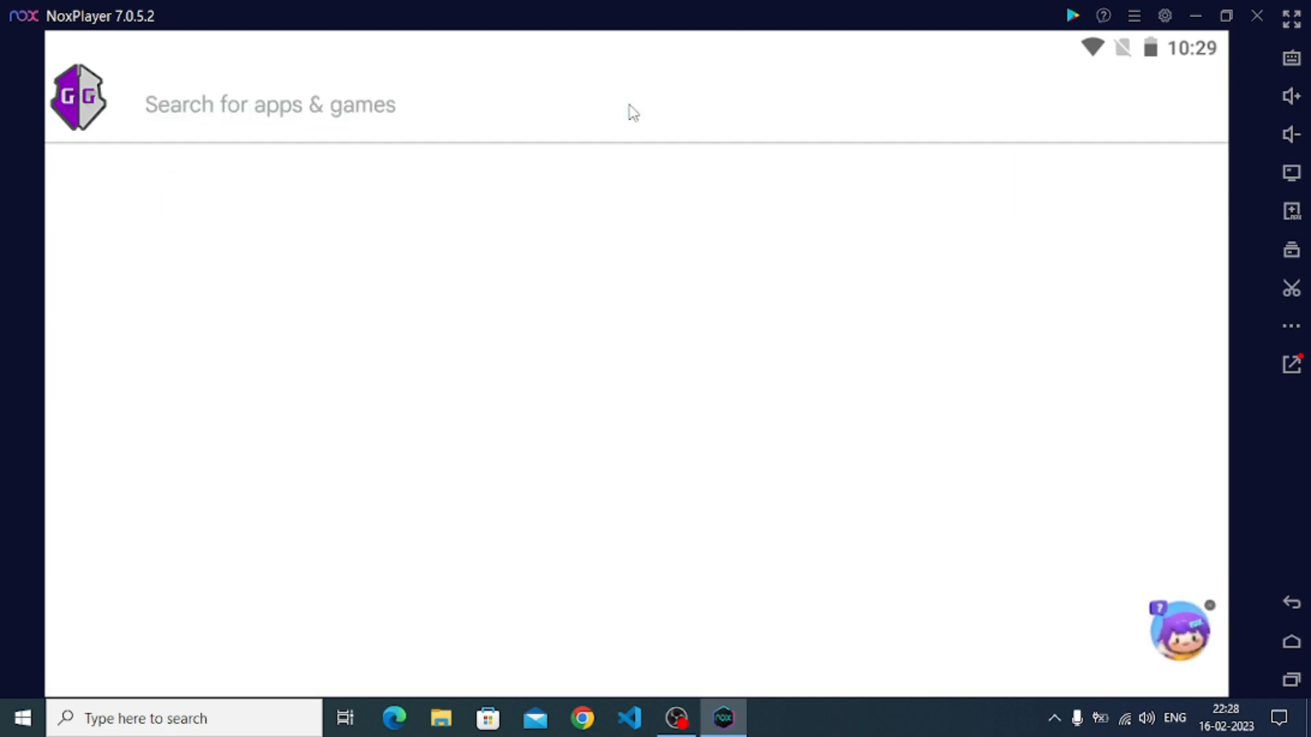
- Search the Play Store for 'call of duty' and launch Call of Duty Mobile
type("call")
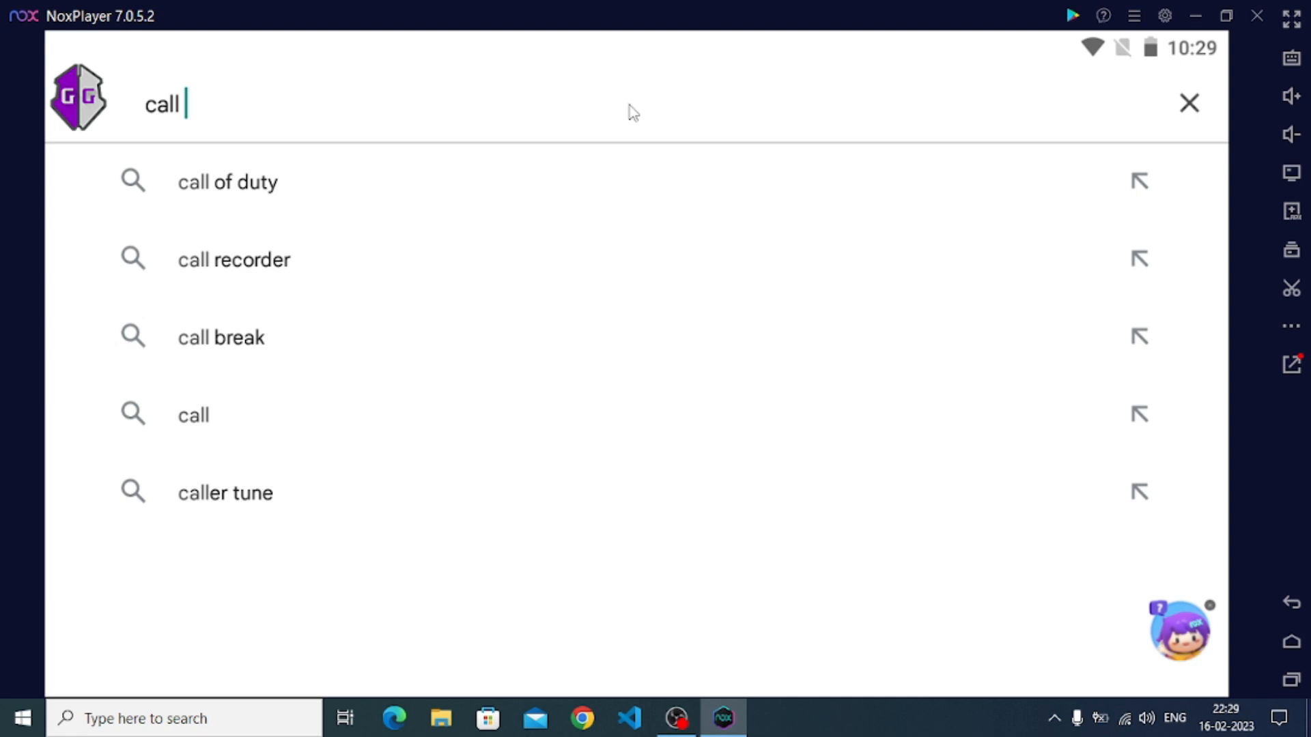
left_click(228, 182)
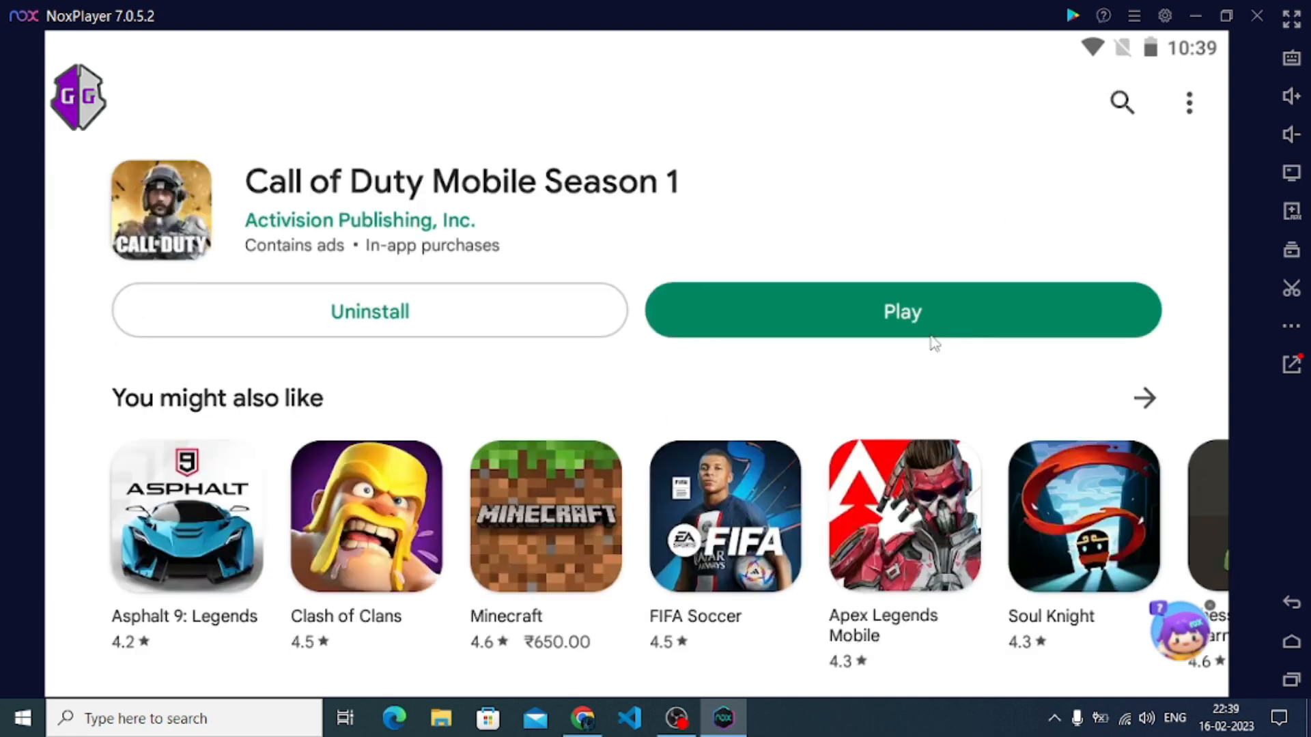
mouse_move(960, 328)
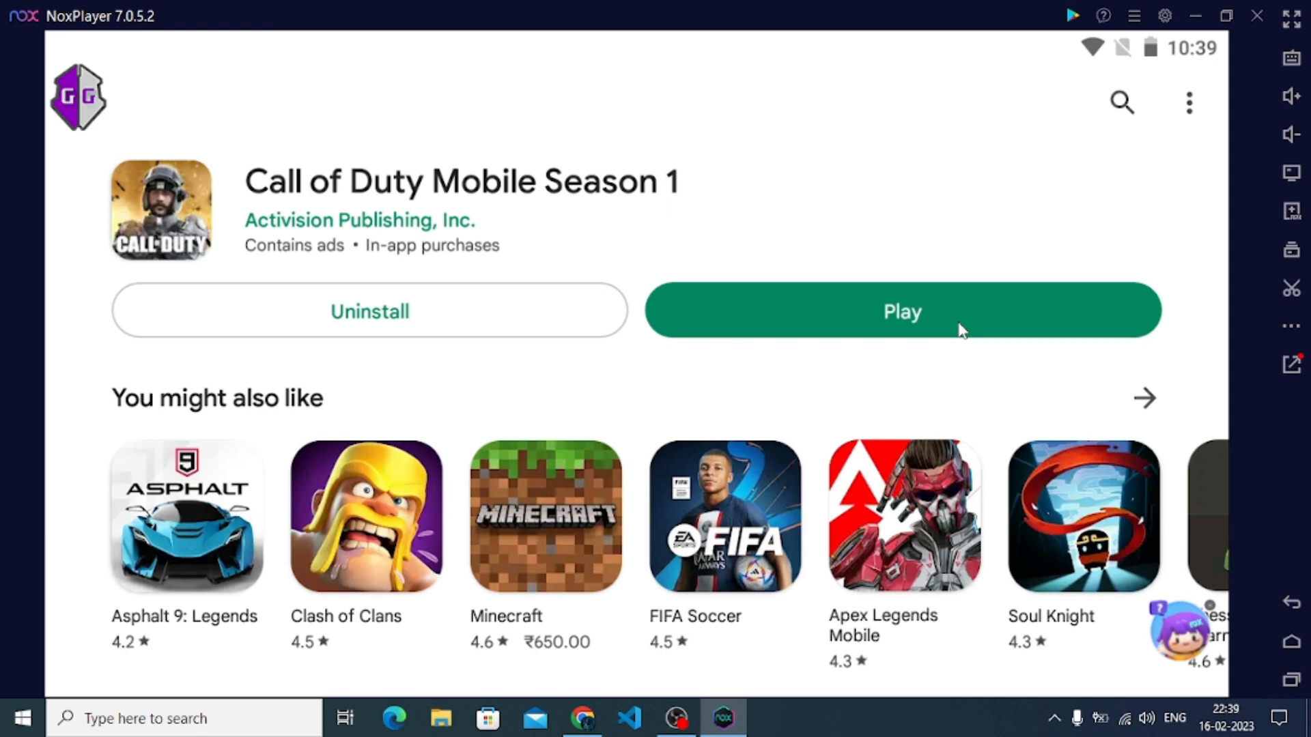
left_click(902, 310)
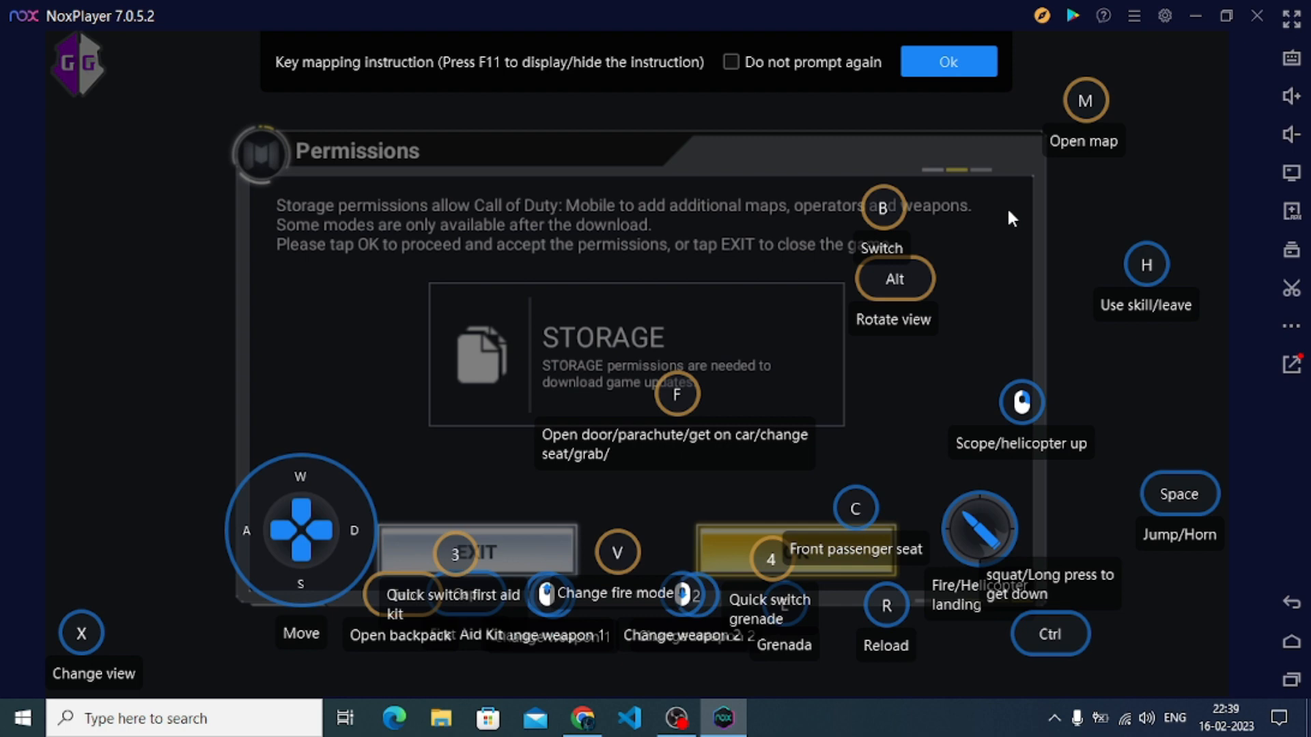
- Grant Call of Duty storage access and bring up GameGuardian's panel over the game
left_click(948, 61)
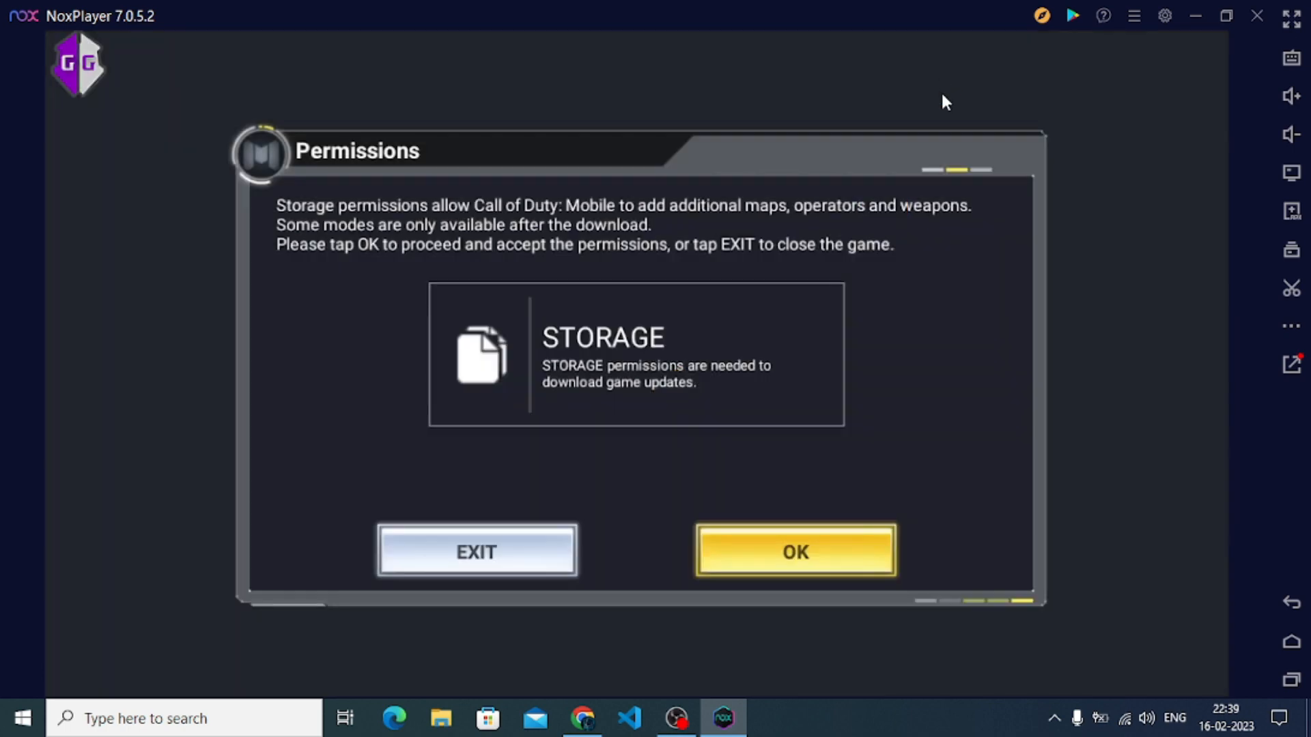
mouse_move(830, 541)
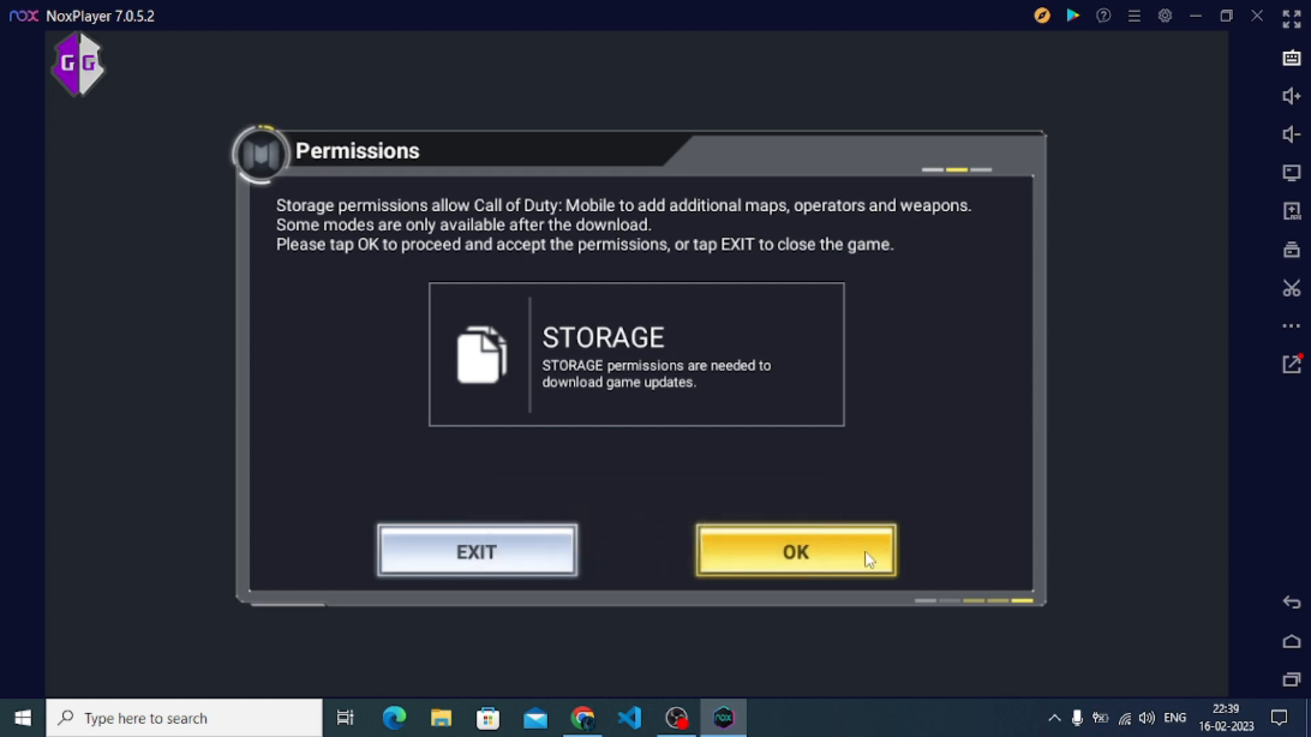
left_click(795, 551)
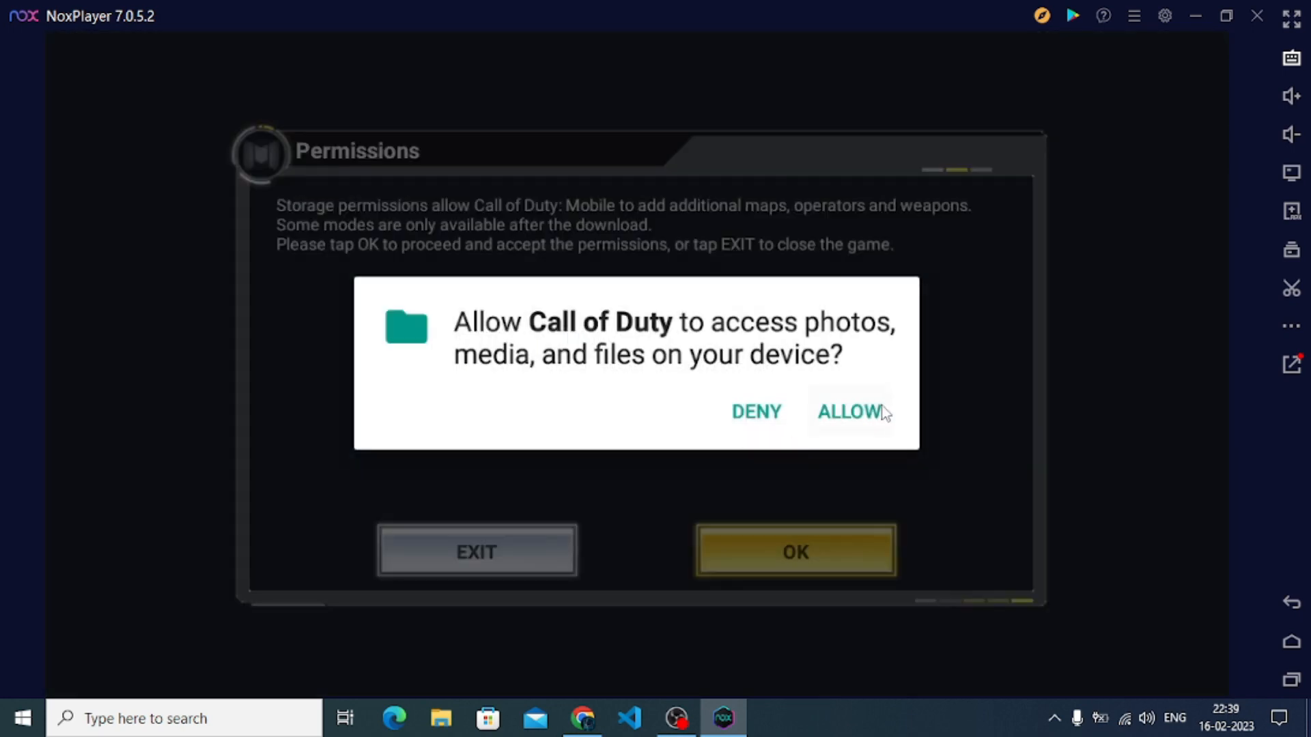
left_click(848, 411)
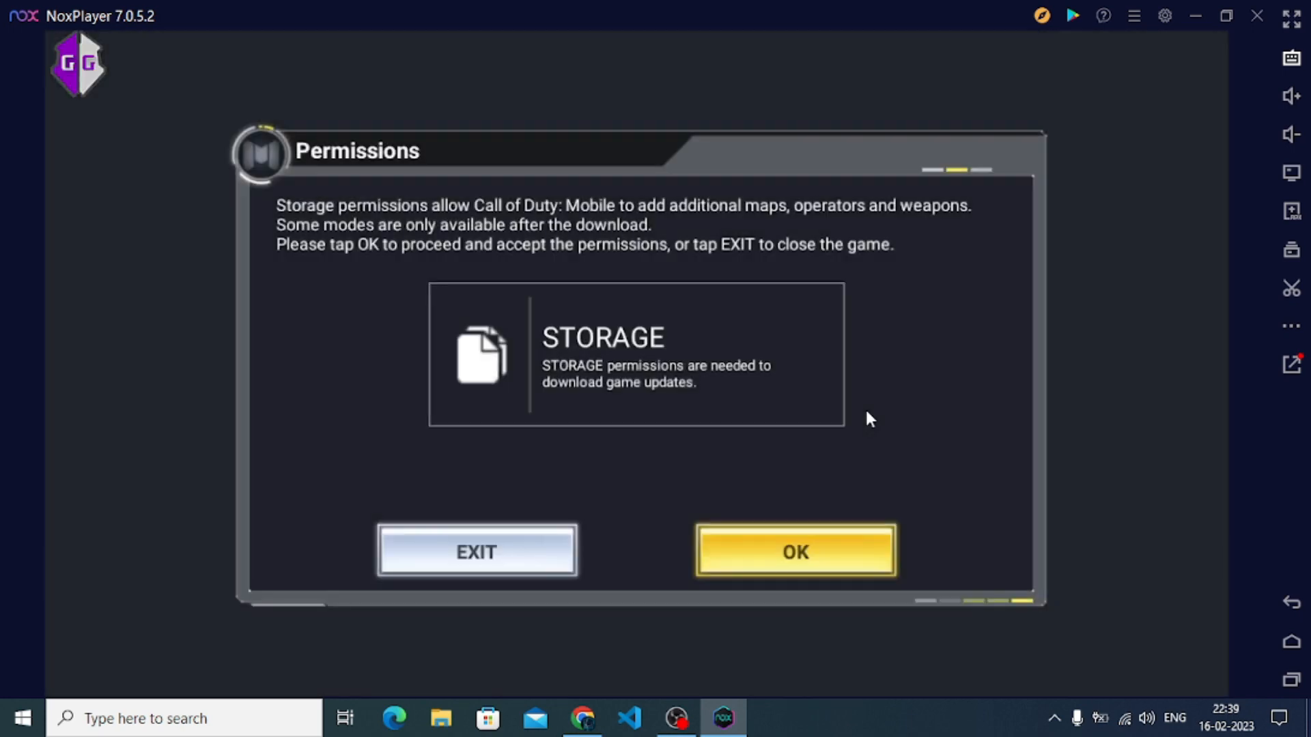
left_click(794, 551)
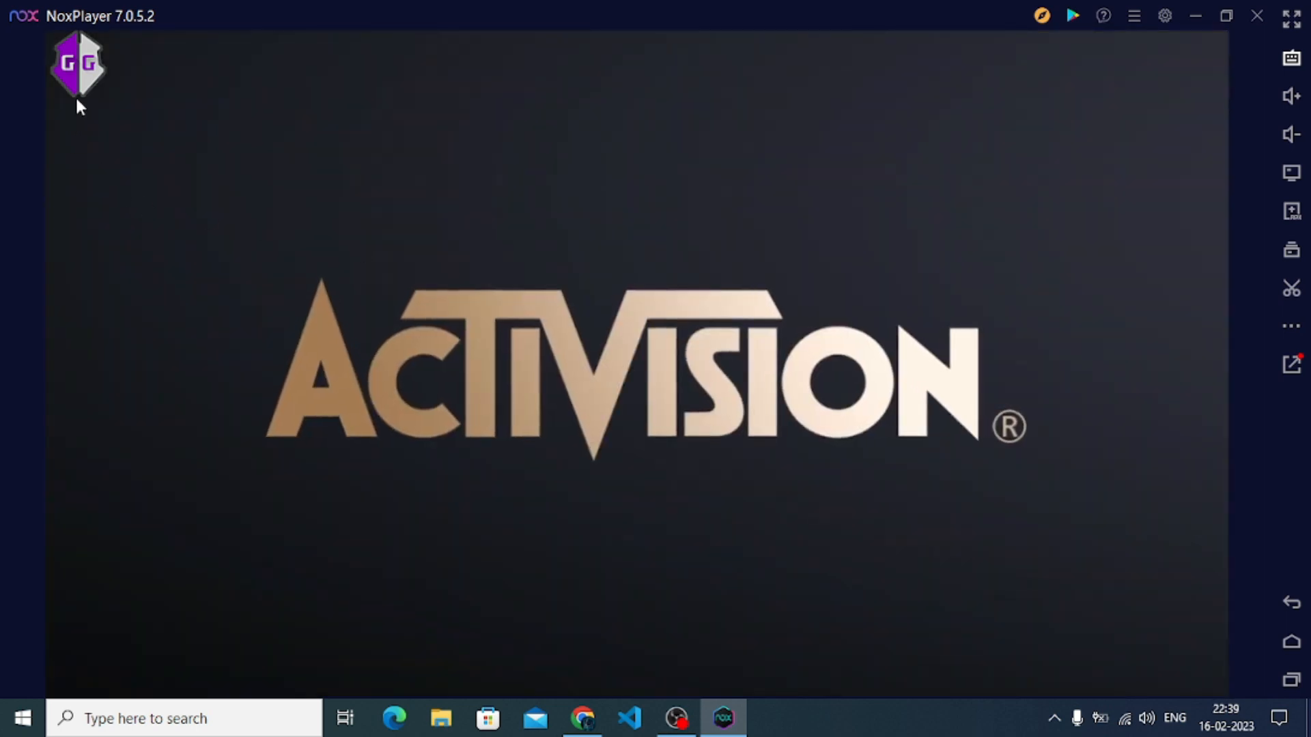
left_click(76, 62)
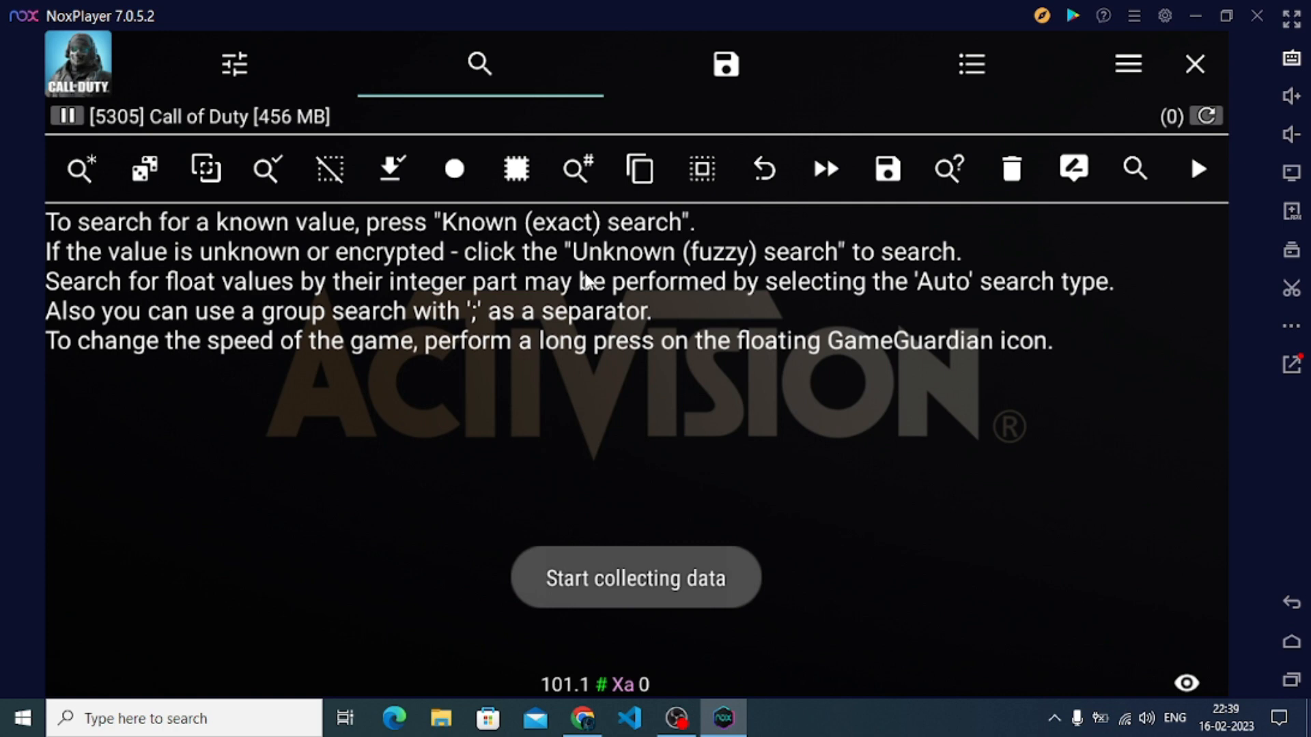
- Attach to the game and start a text value search in GameGuardian
left_click(635, 578)
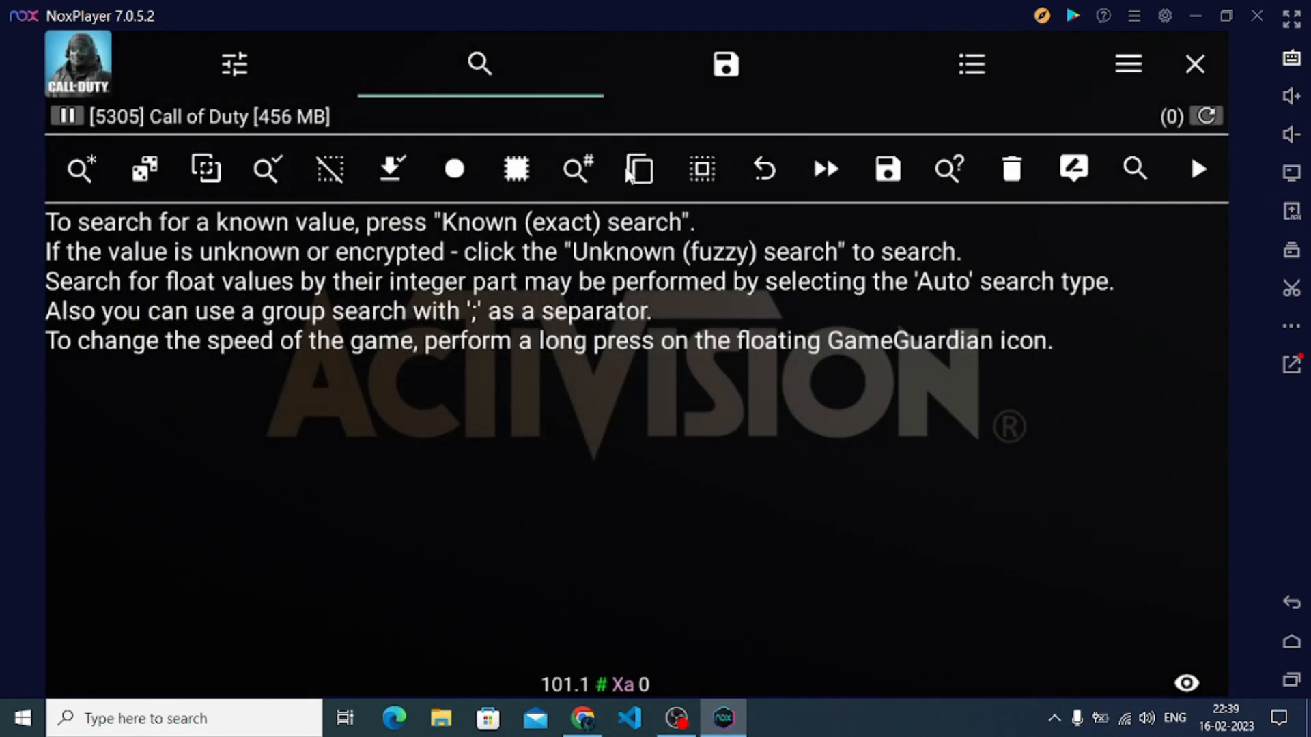
left_click(65, 114)
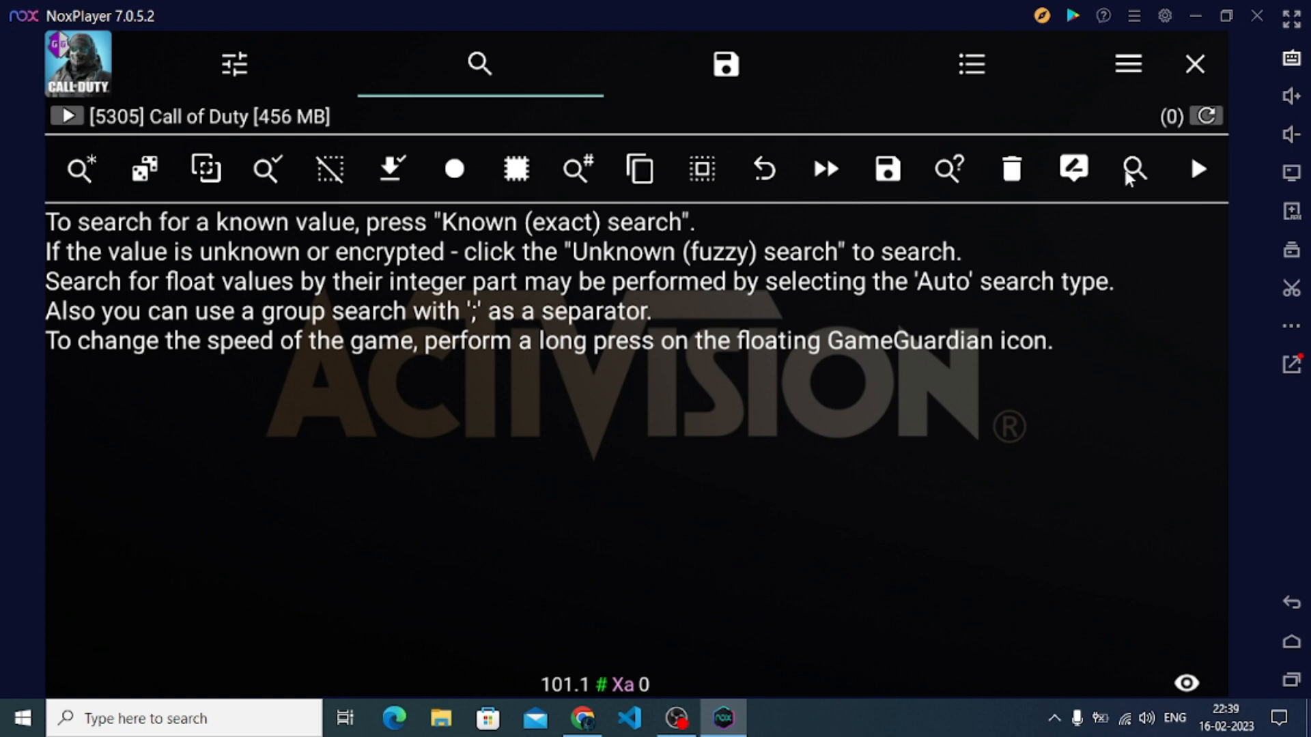
left_click(80, 170)
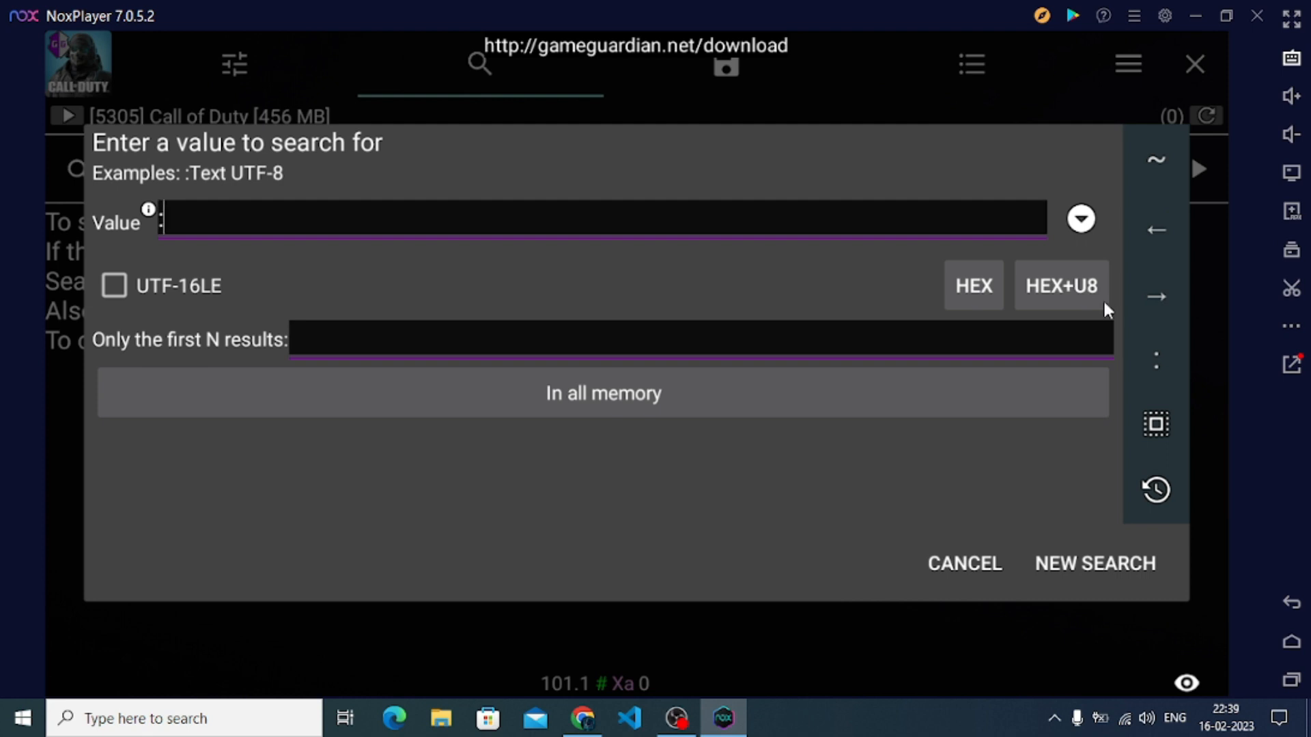
- Search for the text ':emulator' limited to the Xa: Code app memory range
type(":emul")
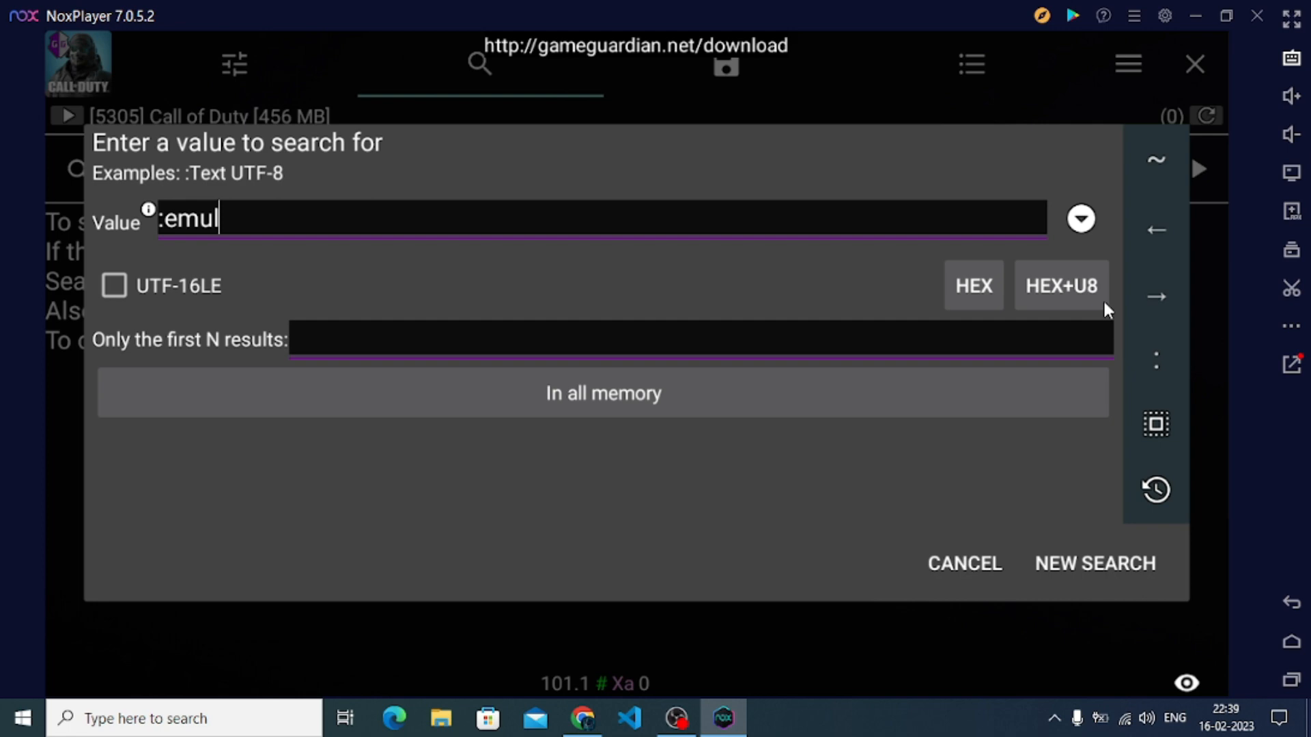
type("ator")
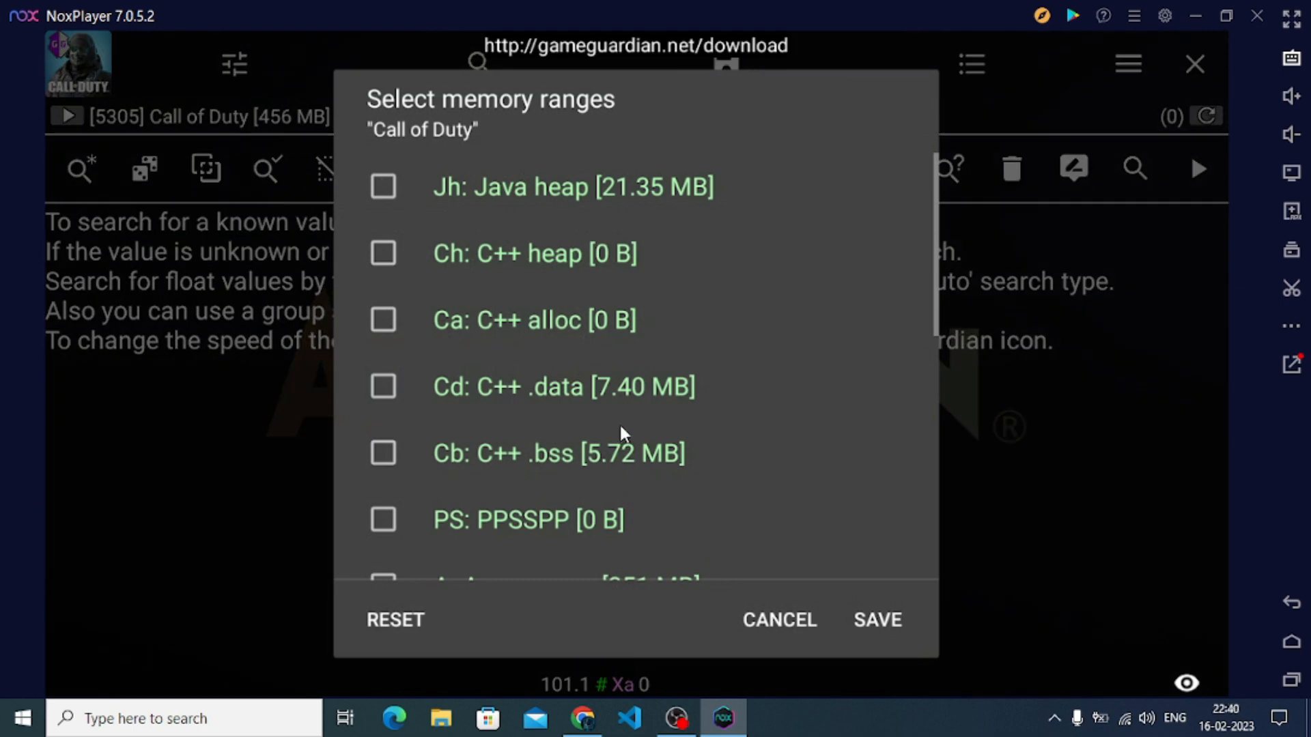
scroll("down", 3)
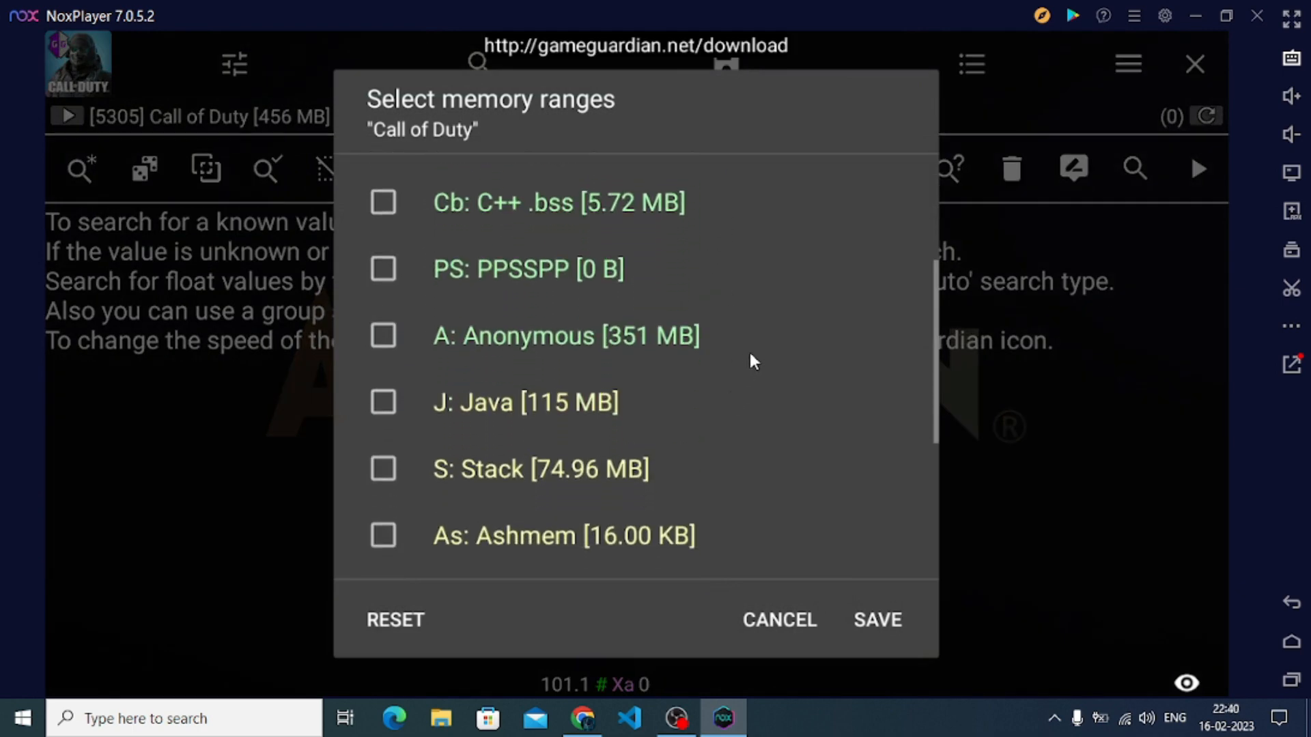
scroll("down", 3)
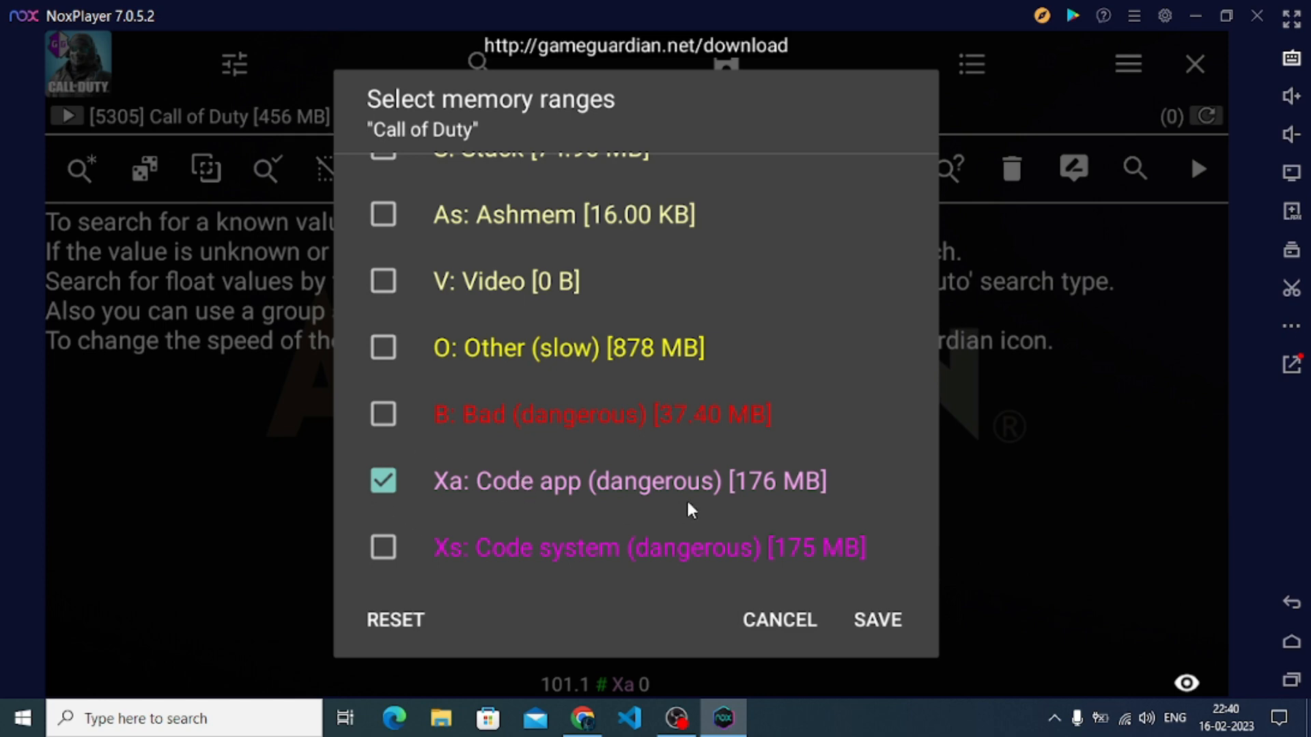
left_click(877, 620)
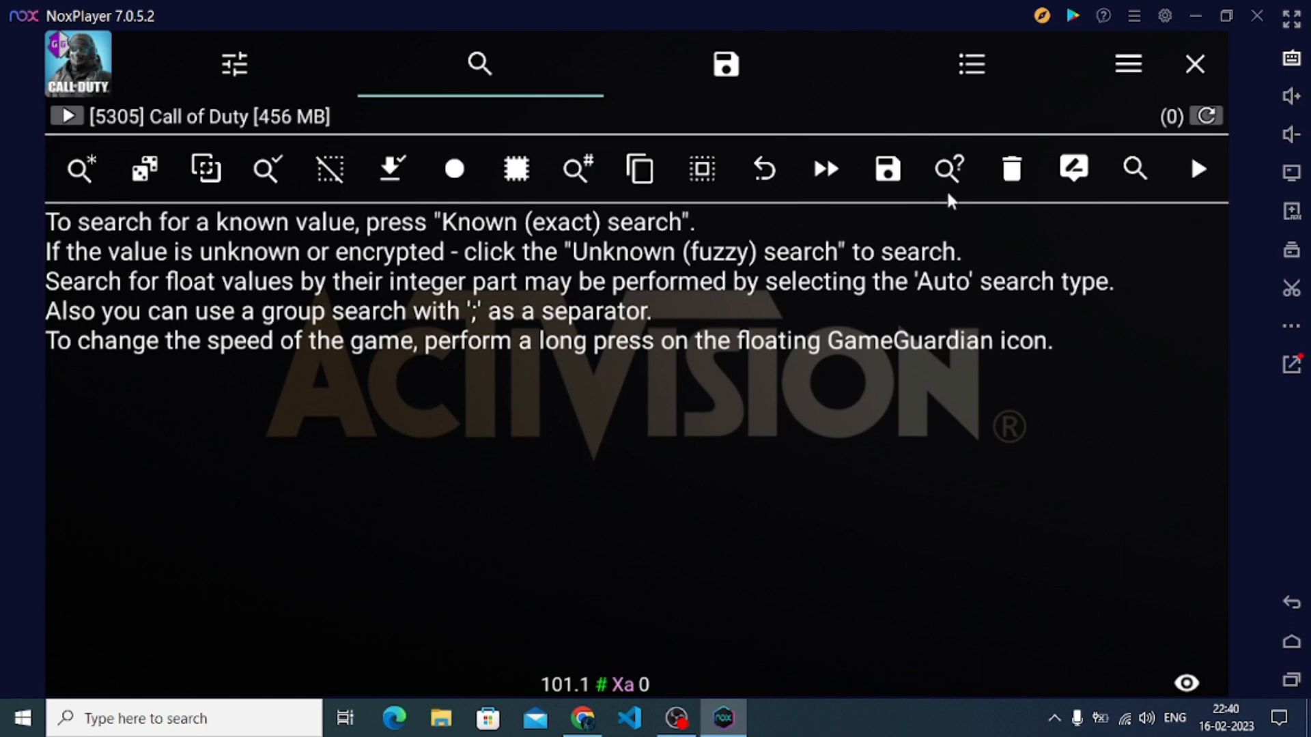
mouse_move(1134, 203)
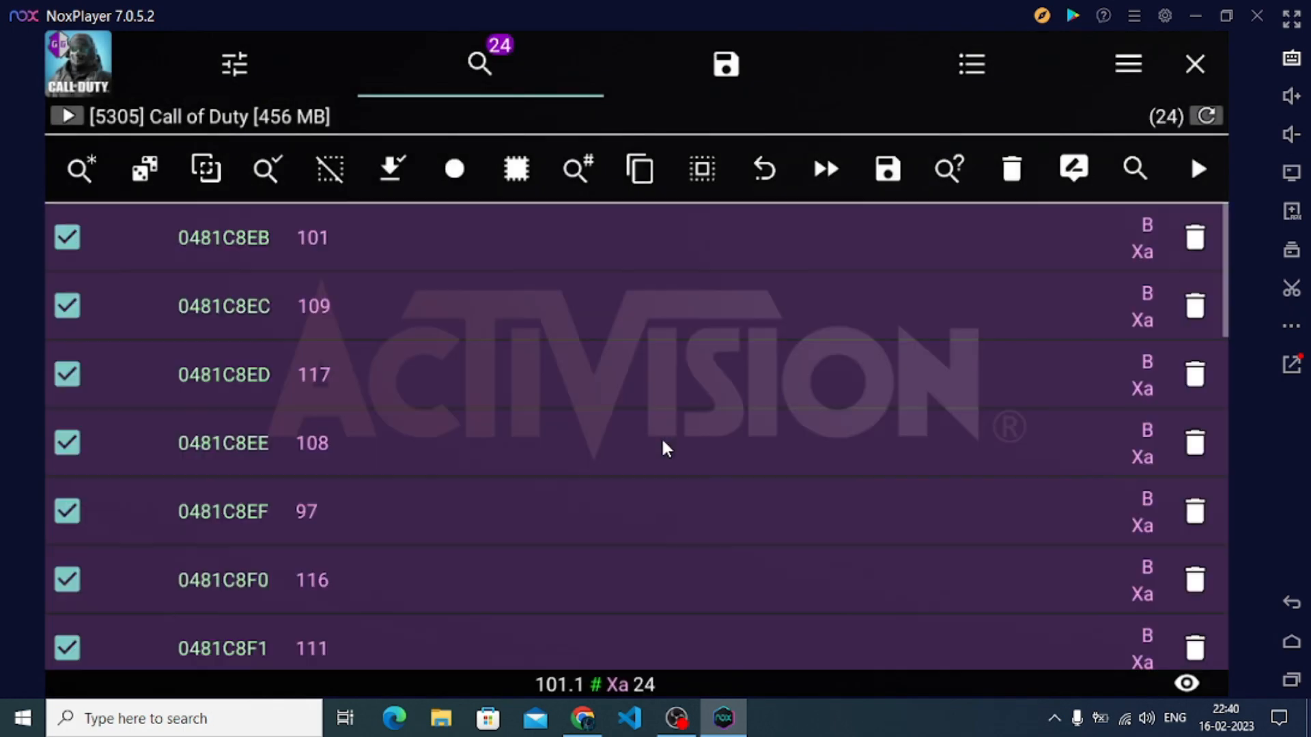
- Review the 24 Xa byte results and bring up the 'Edit 24 addresses as Byte' dialog
scroll("down", 3)
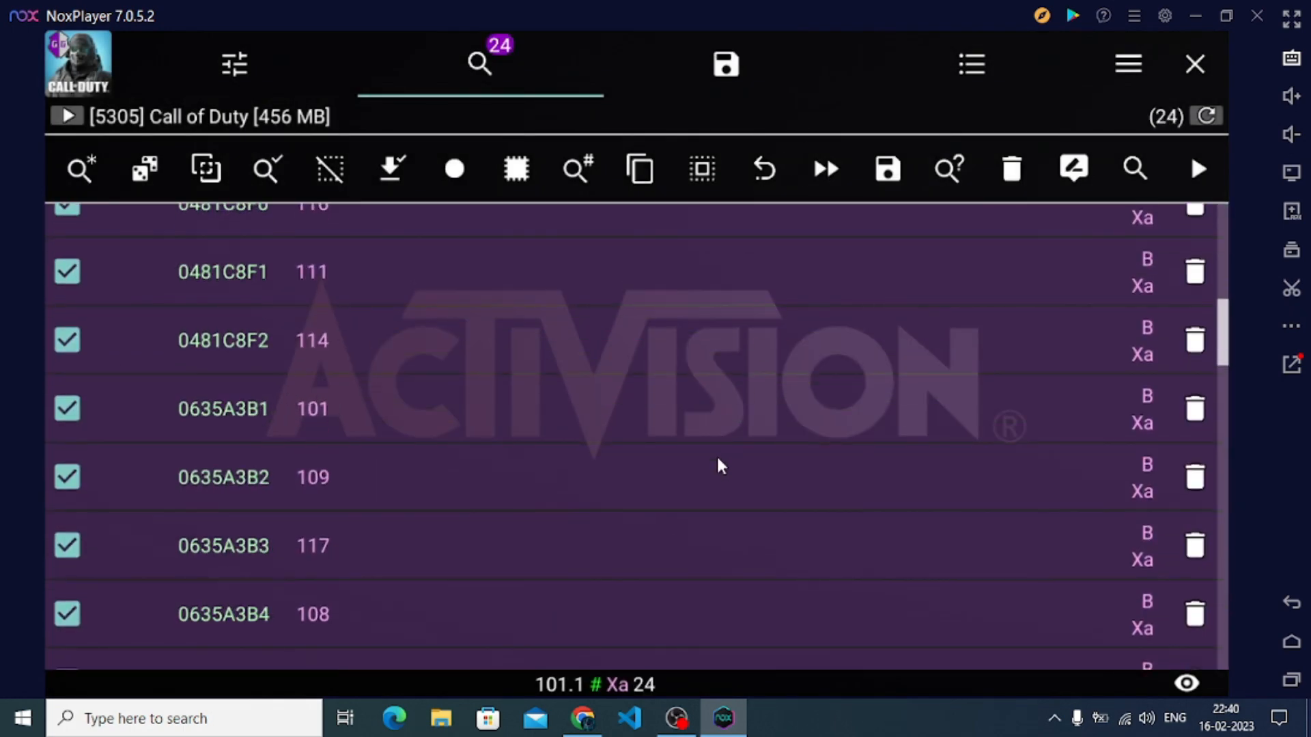
scroll("up", 3)
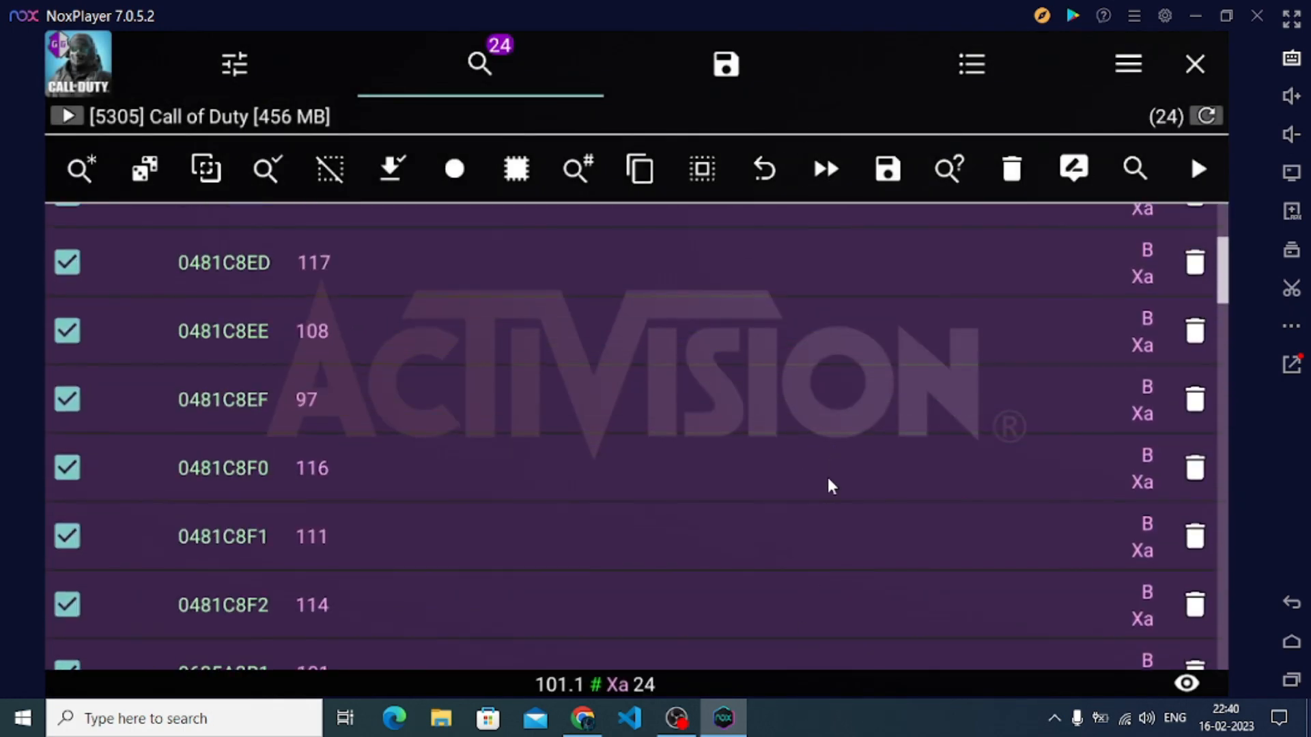
scroll("up", 3)
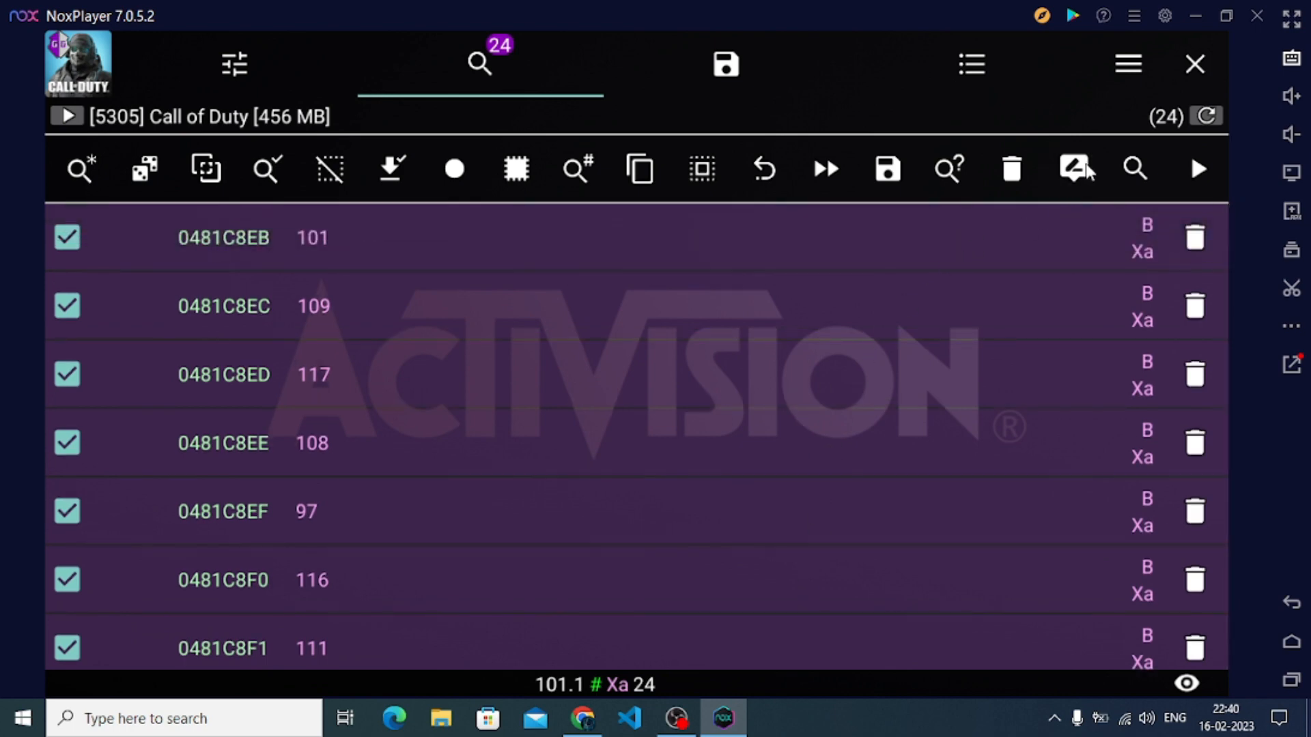
left_click(1076, 169)
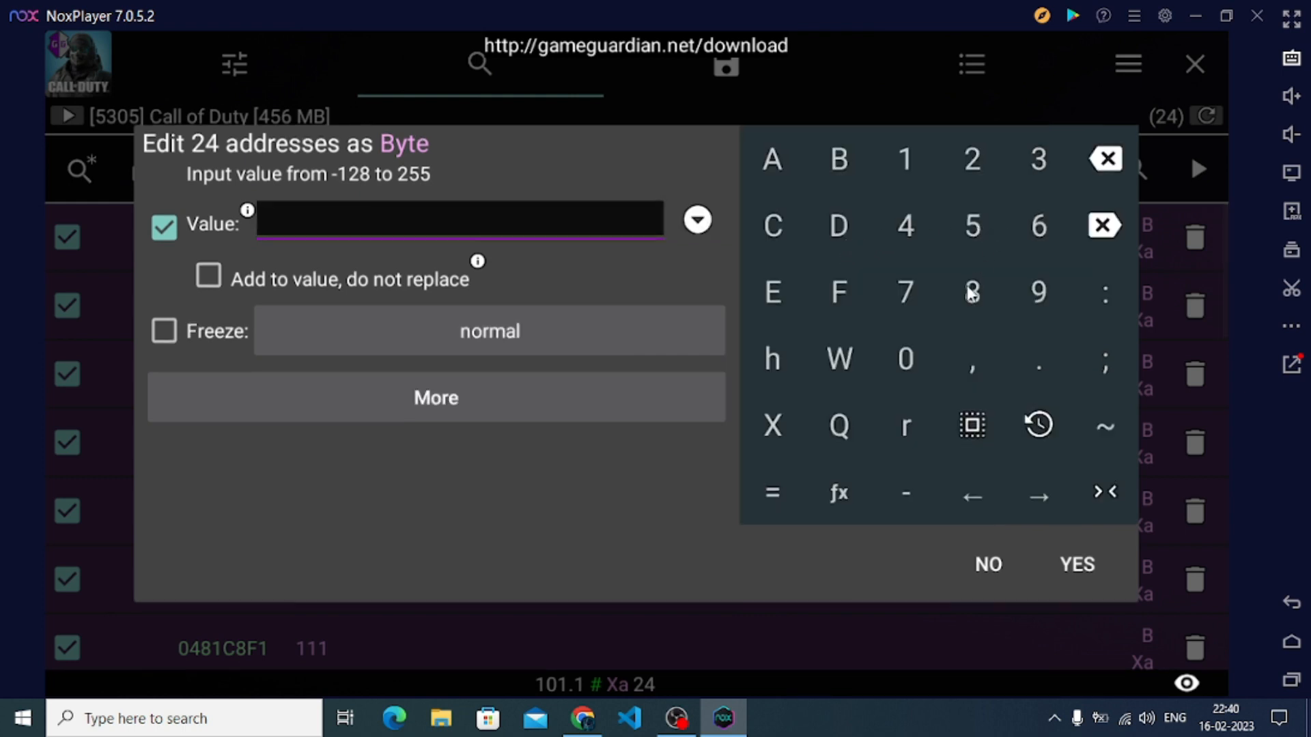
- Apply value 88 to all 24 found addresses and add them to the saved list
left_click(1077, 564)
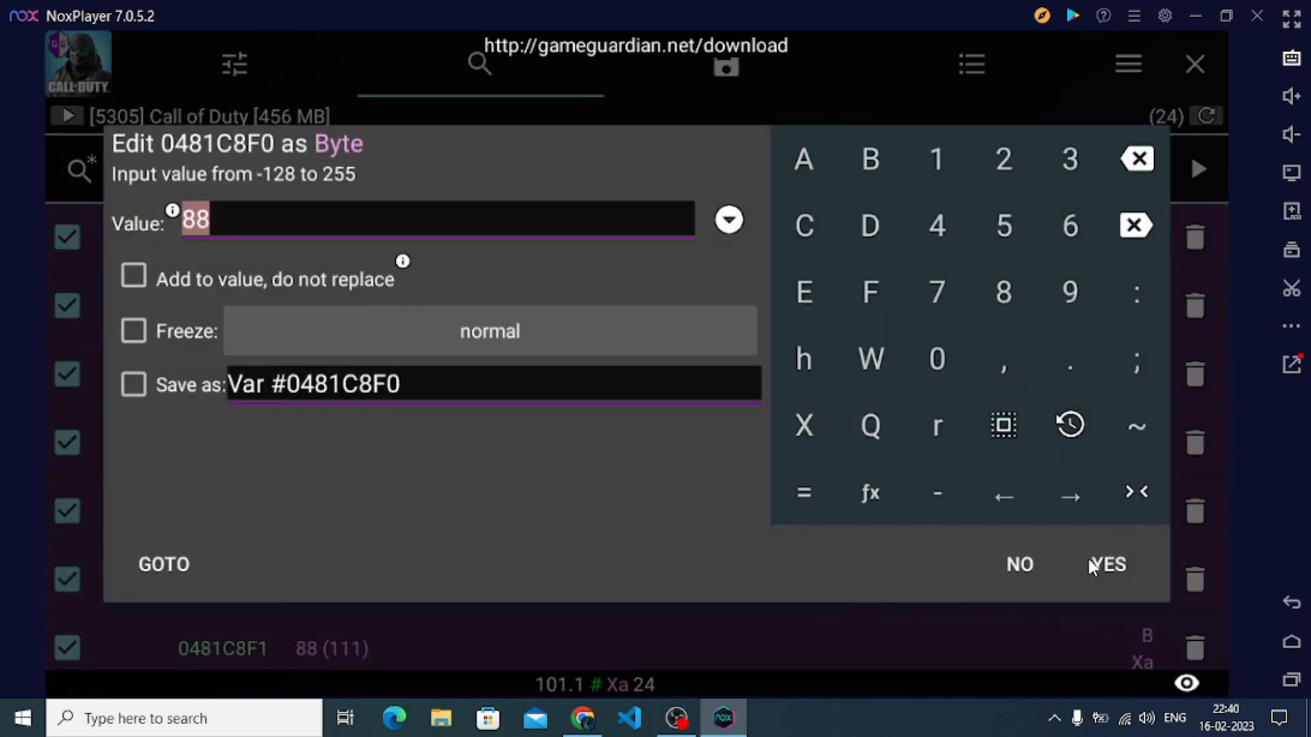
left_click(1107, 564)
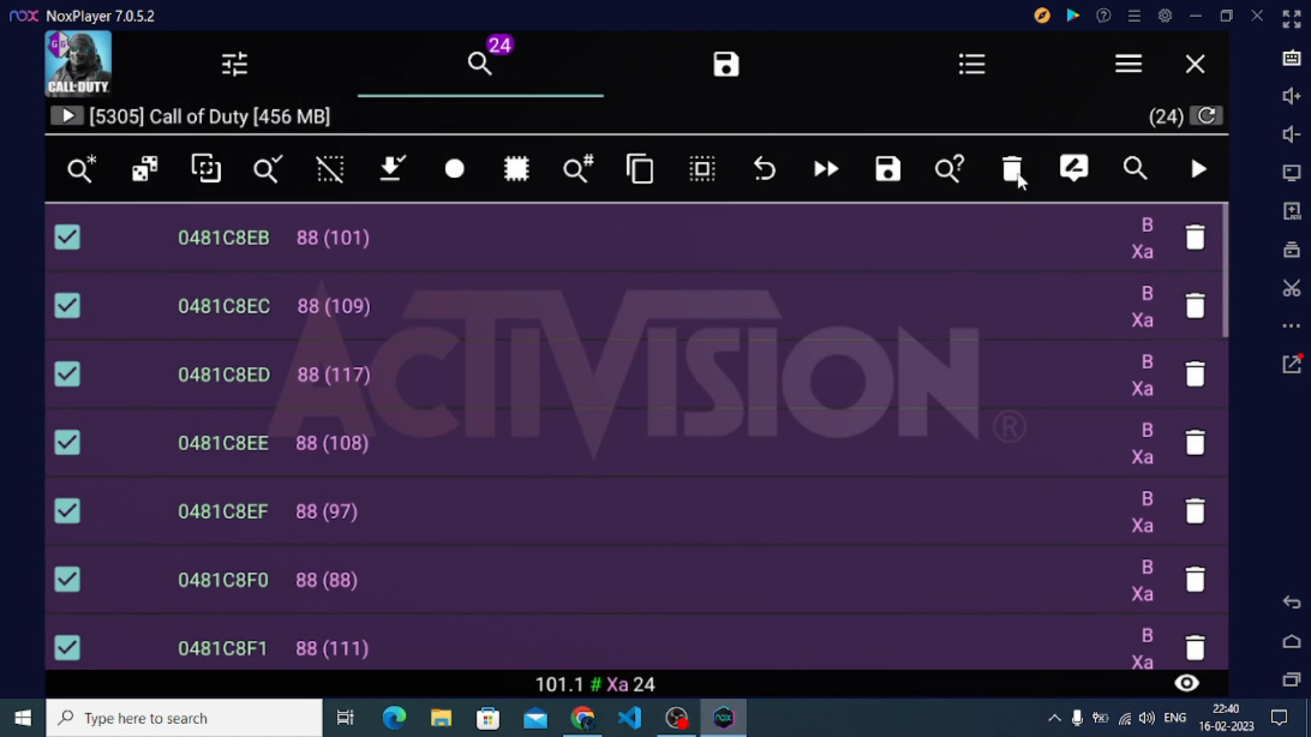
left_click(887, 169)
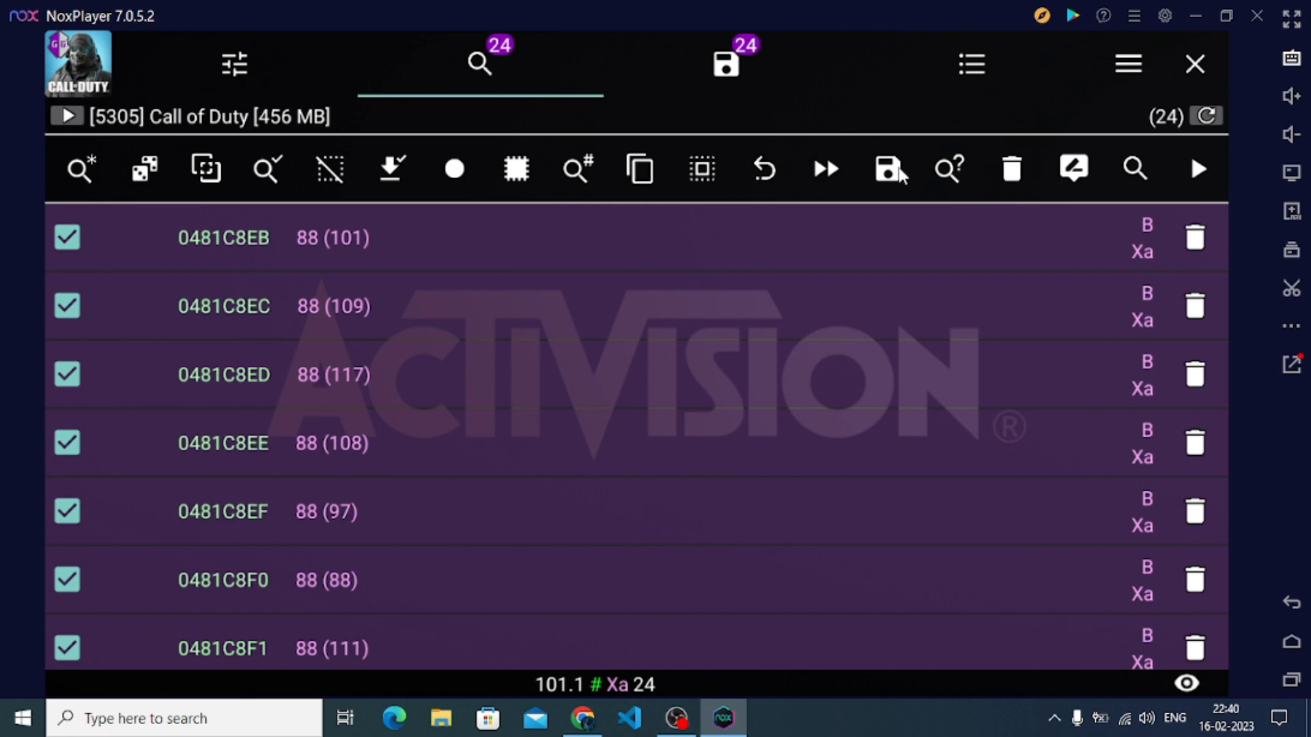
- Clear the search results, resume the game process and hide GameGuardian
left_click(1010, 169)
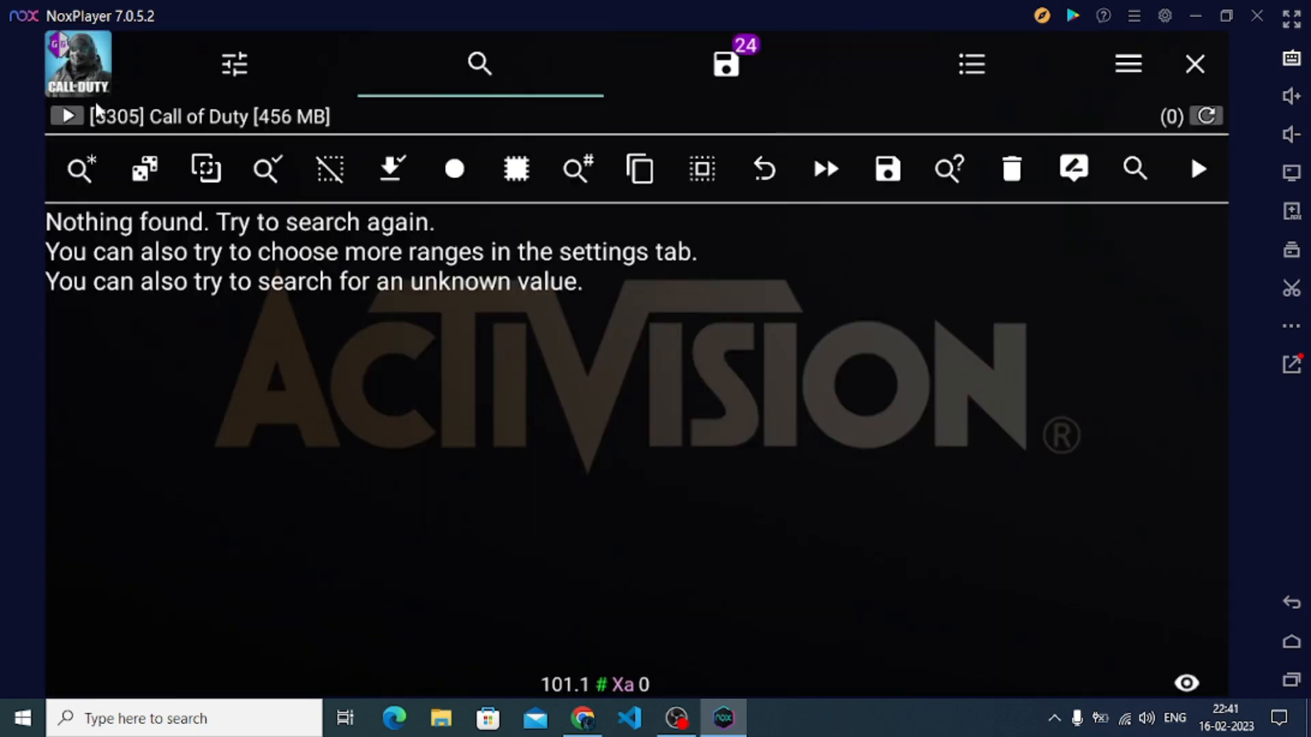
left_click(66, 115)
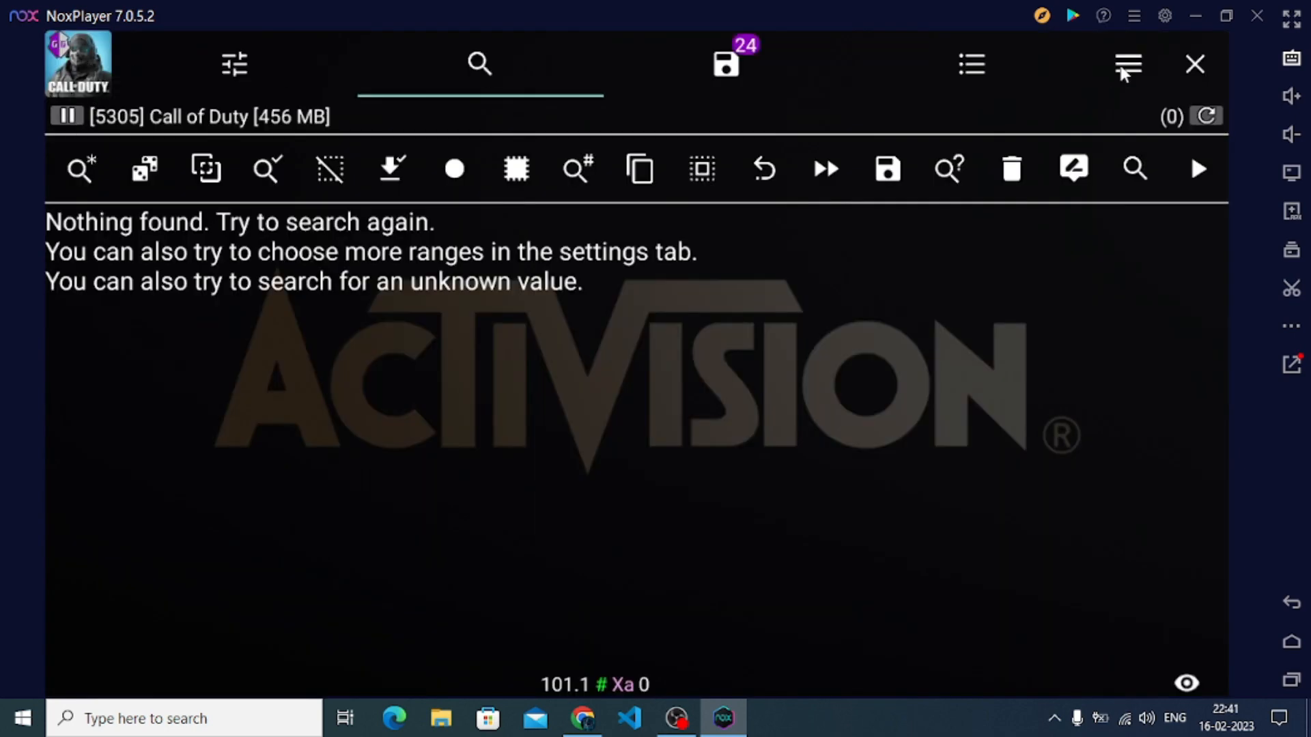
left_click(1193, 64)
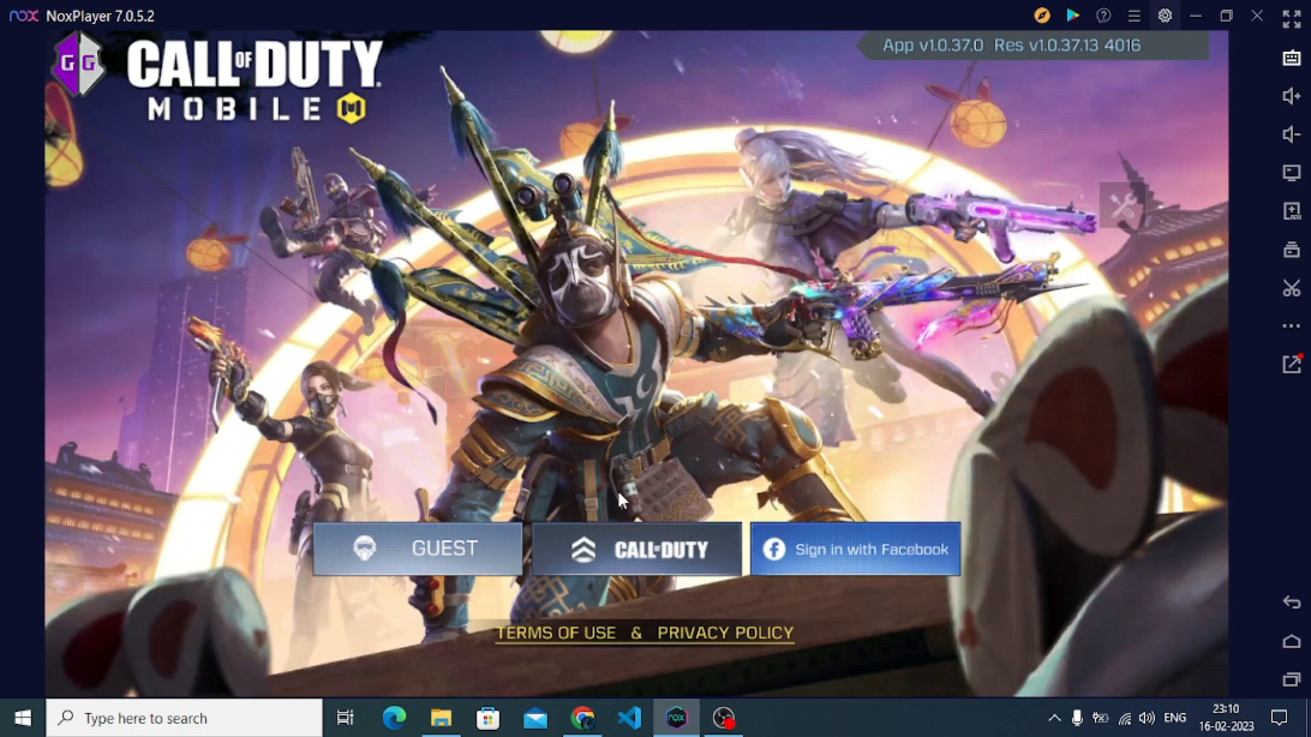
mouse_move(627, 418)
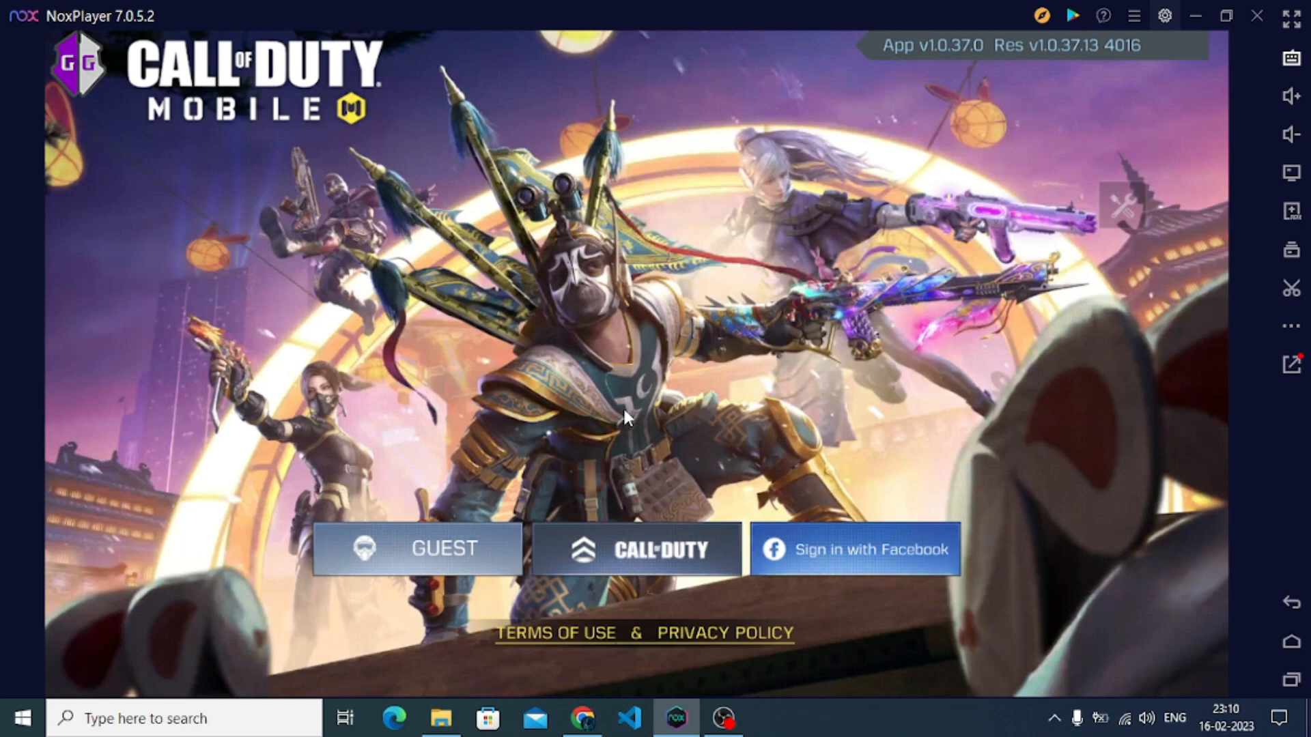
mouse_move(656, 534)
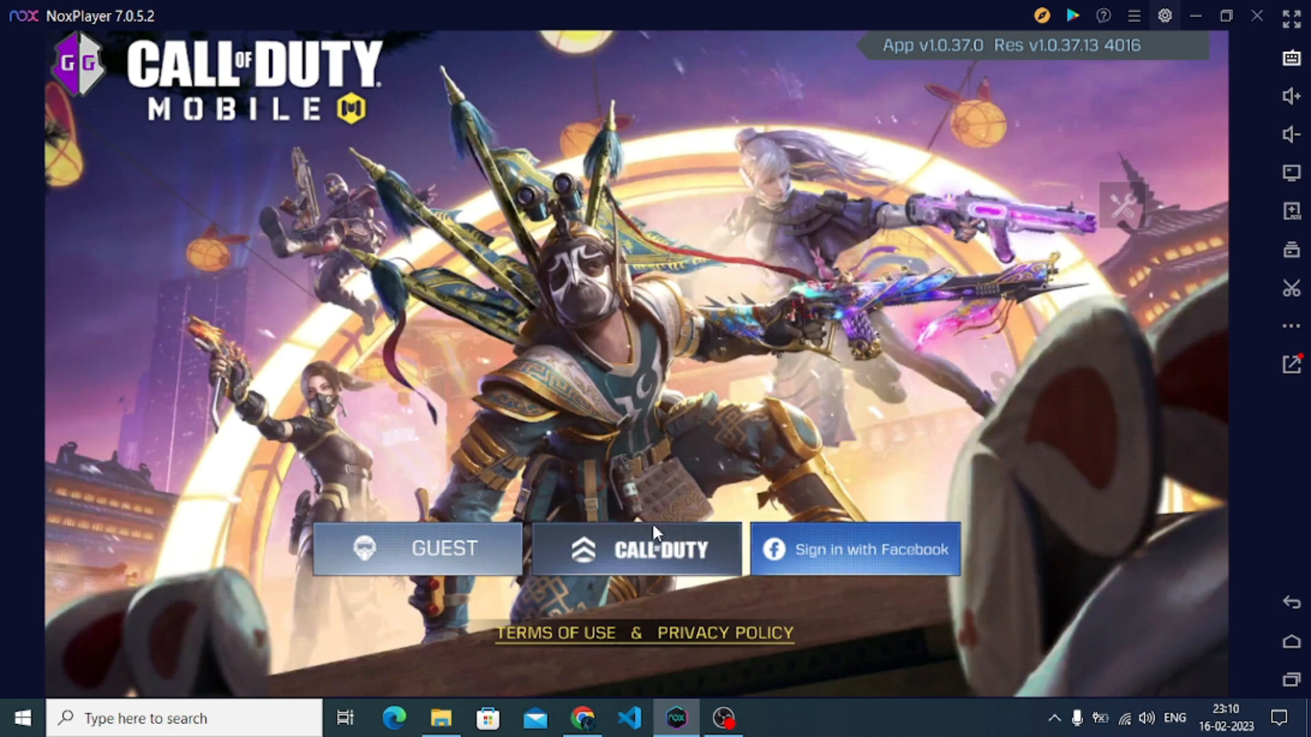
mouse_move(618, 370)
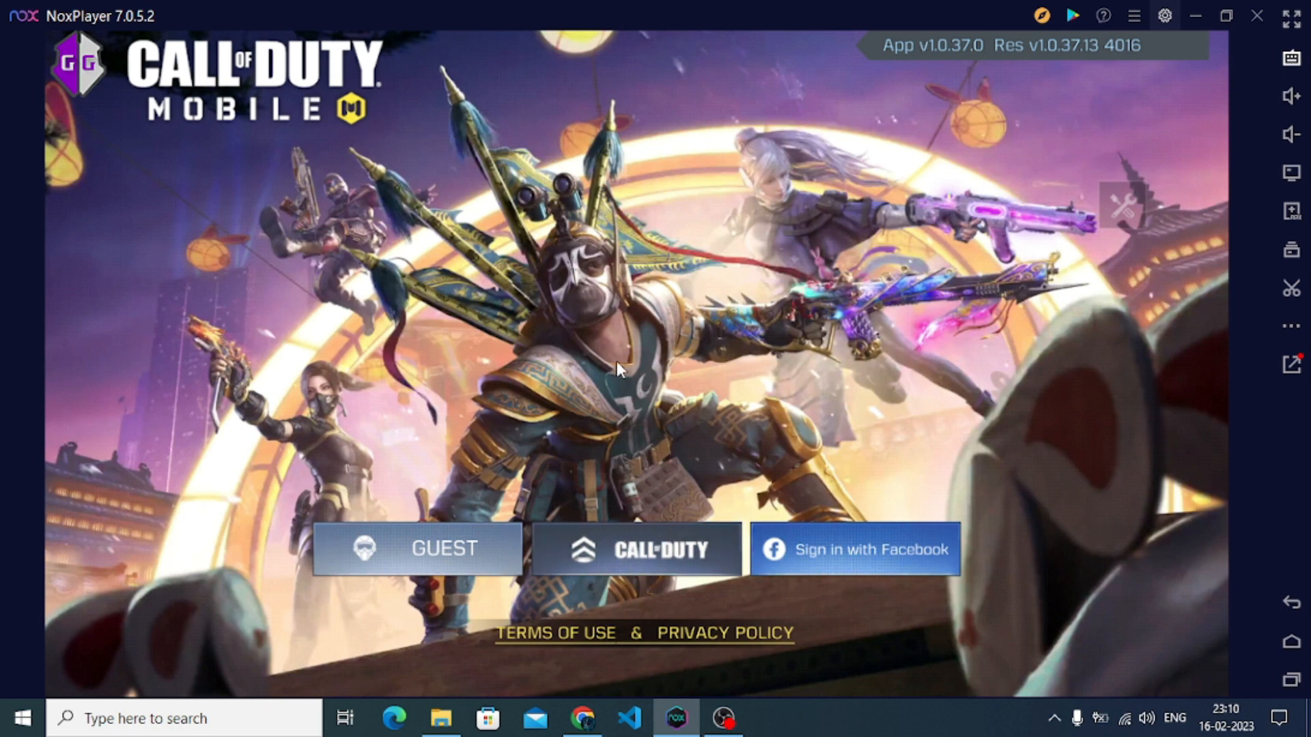
- Abandon the Call of Duty account login and enter the game as a guest
left_click(635, 549)
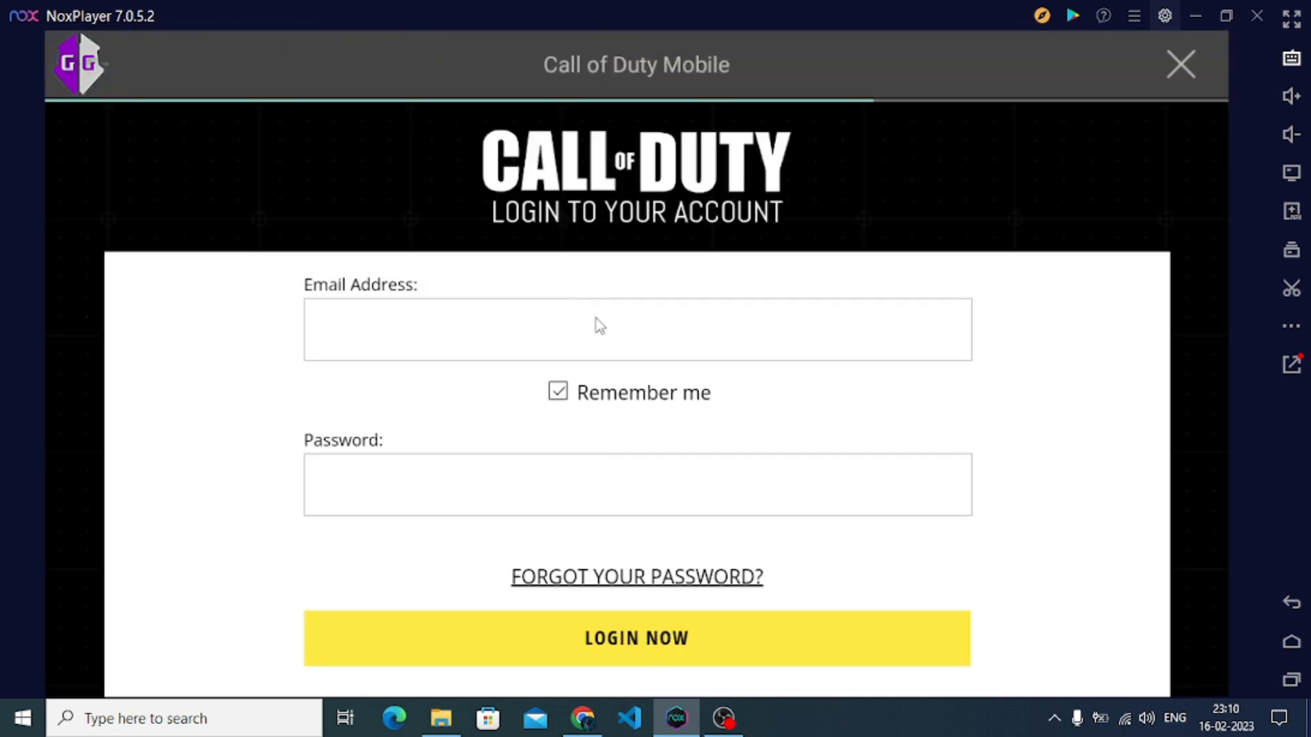
left_click(1180, 64)
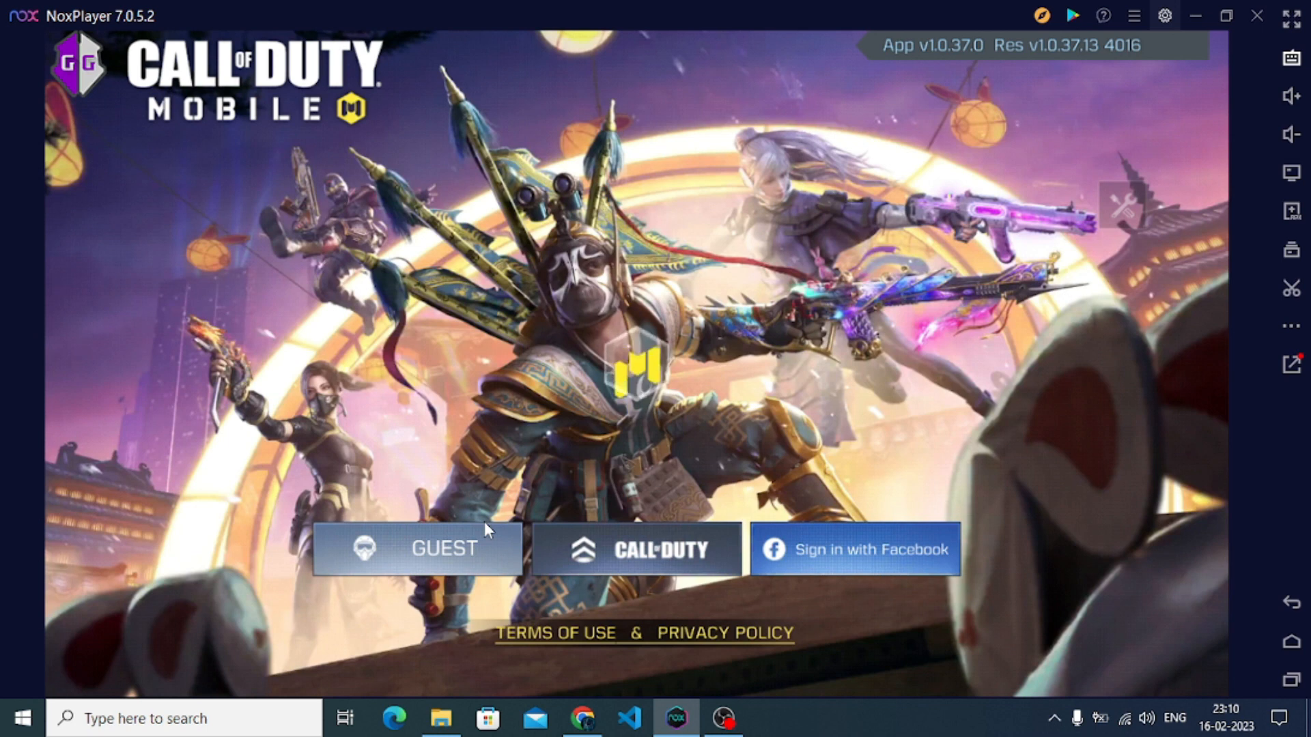
left_click(418, 548)
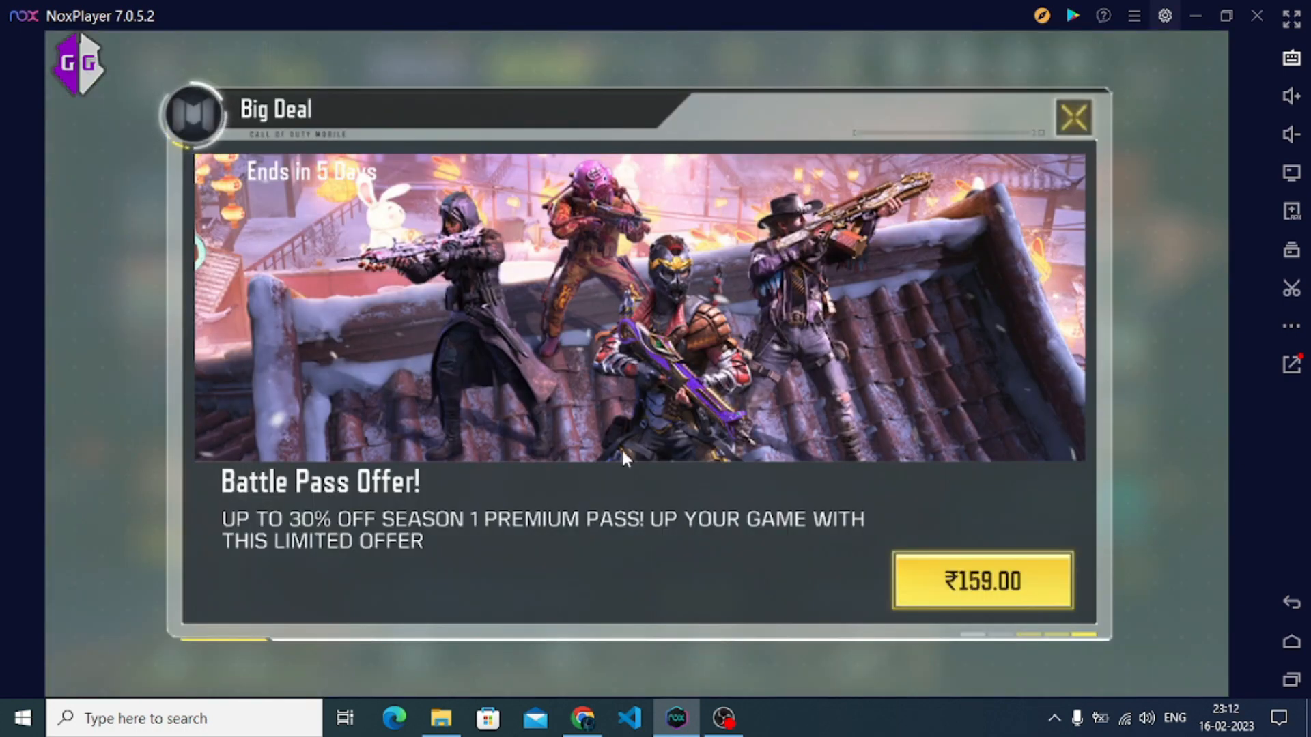
mouse_move(1078, 134)
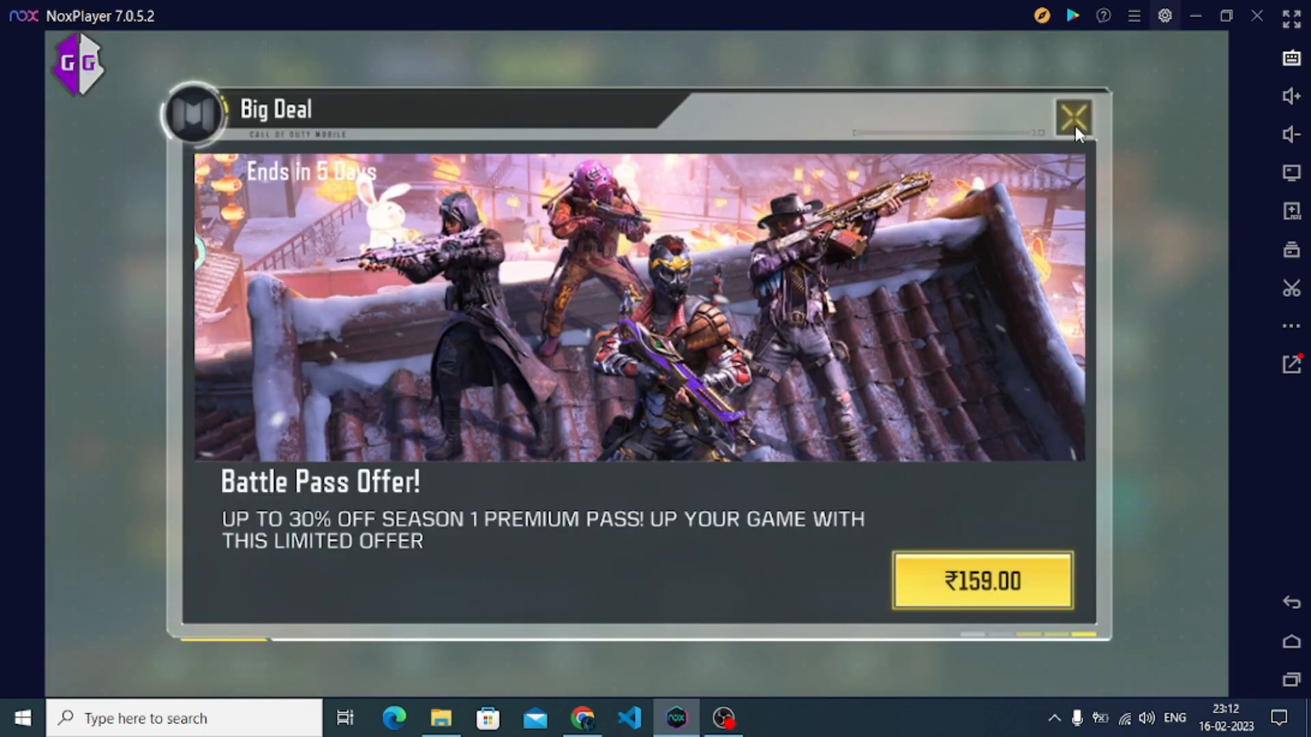
- Dismiss the Big Deal Battle Pass offer to reach the main lobby
left_click(1075, 113)
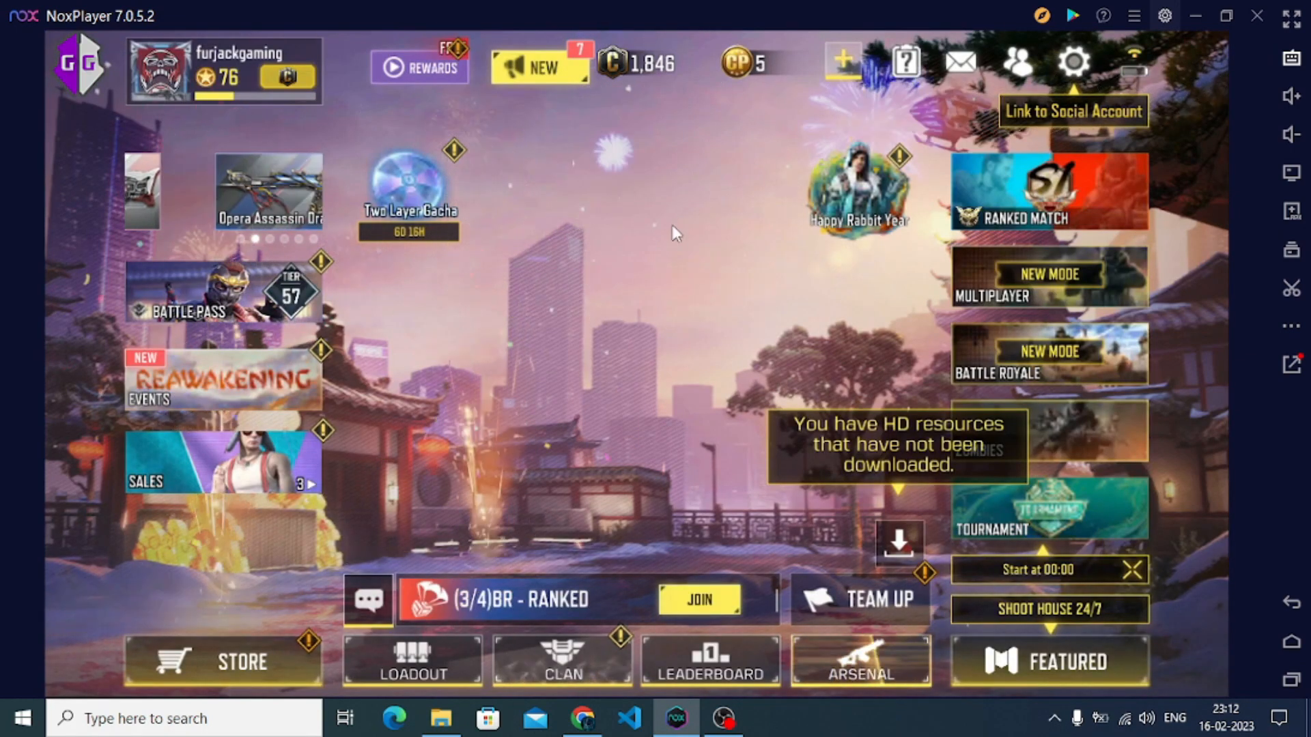
mouse_move(1019, 285)
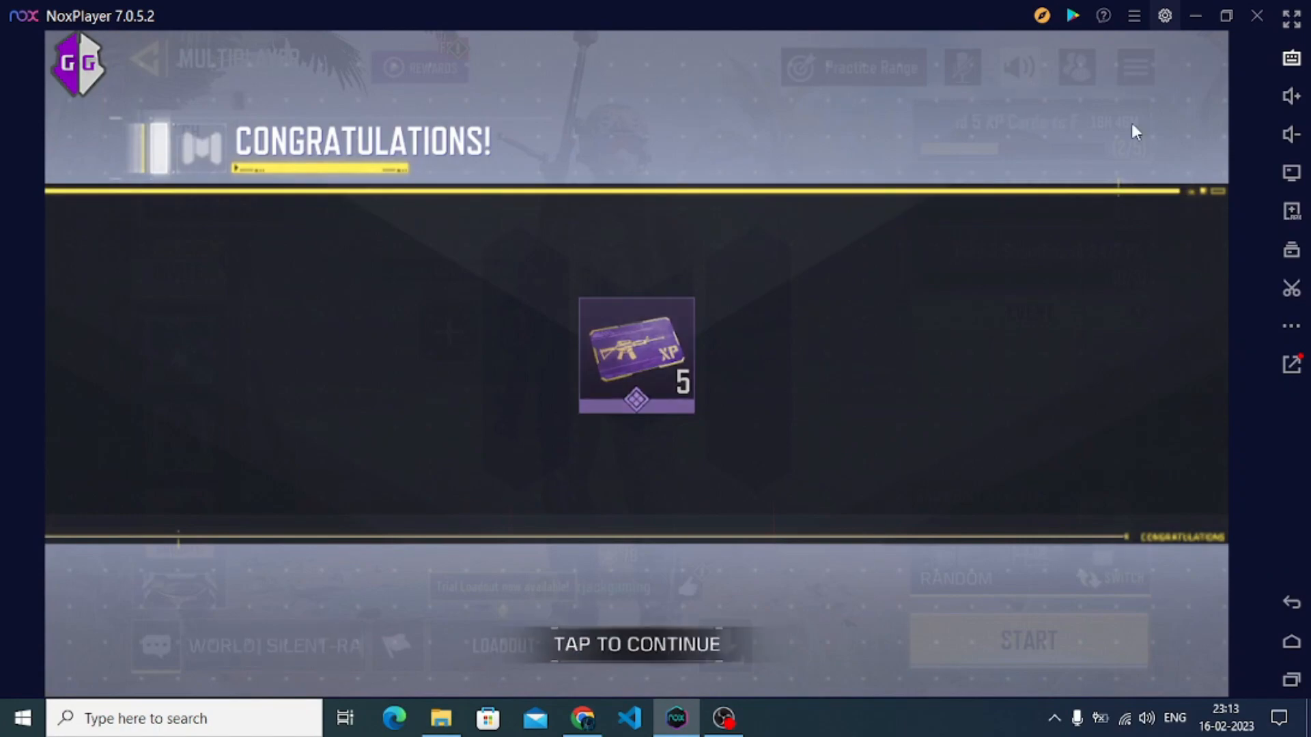
- Dismiss the 5 XP card reward, view the Custom Layout control setting, and return to the lobby
left_click(635, 643)
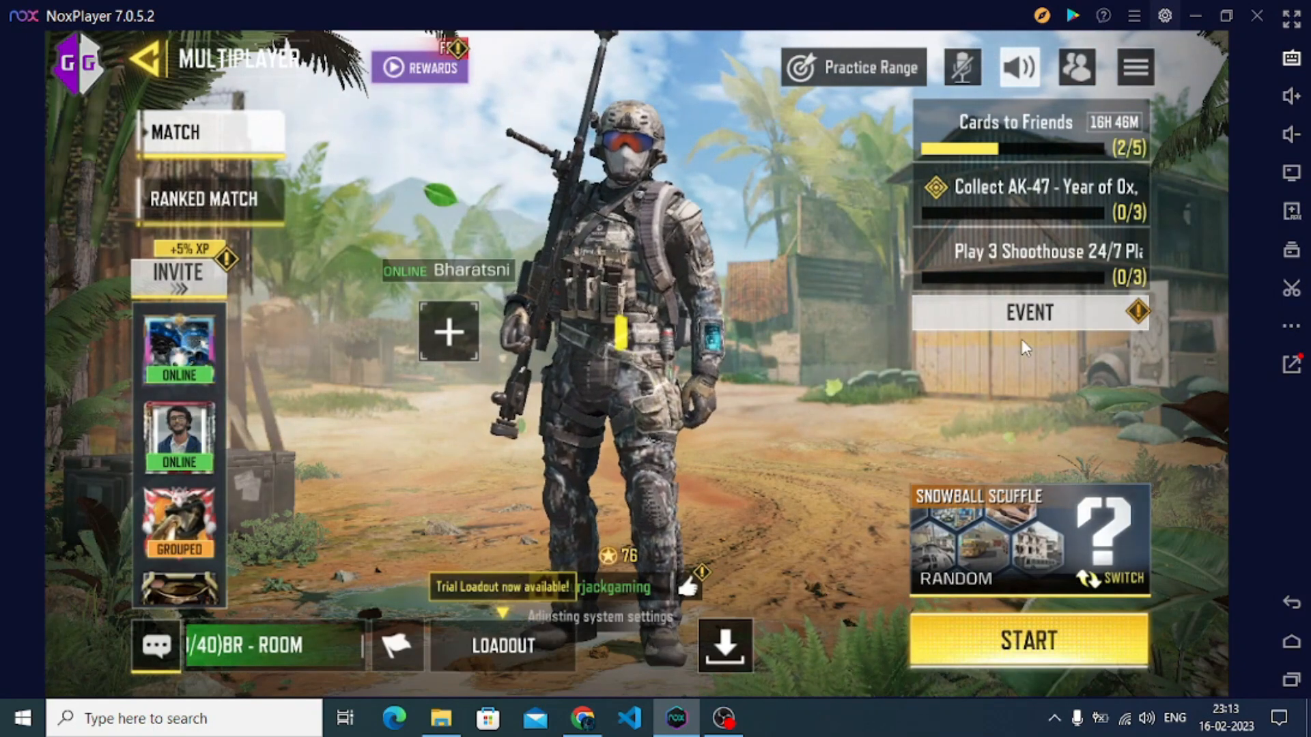
left_click(1027, 642)
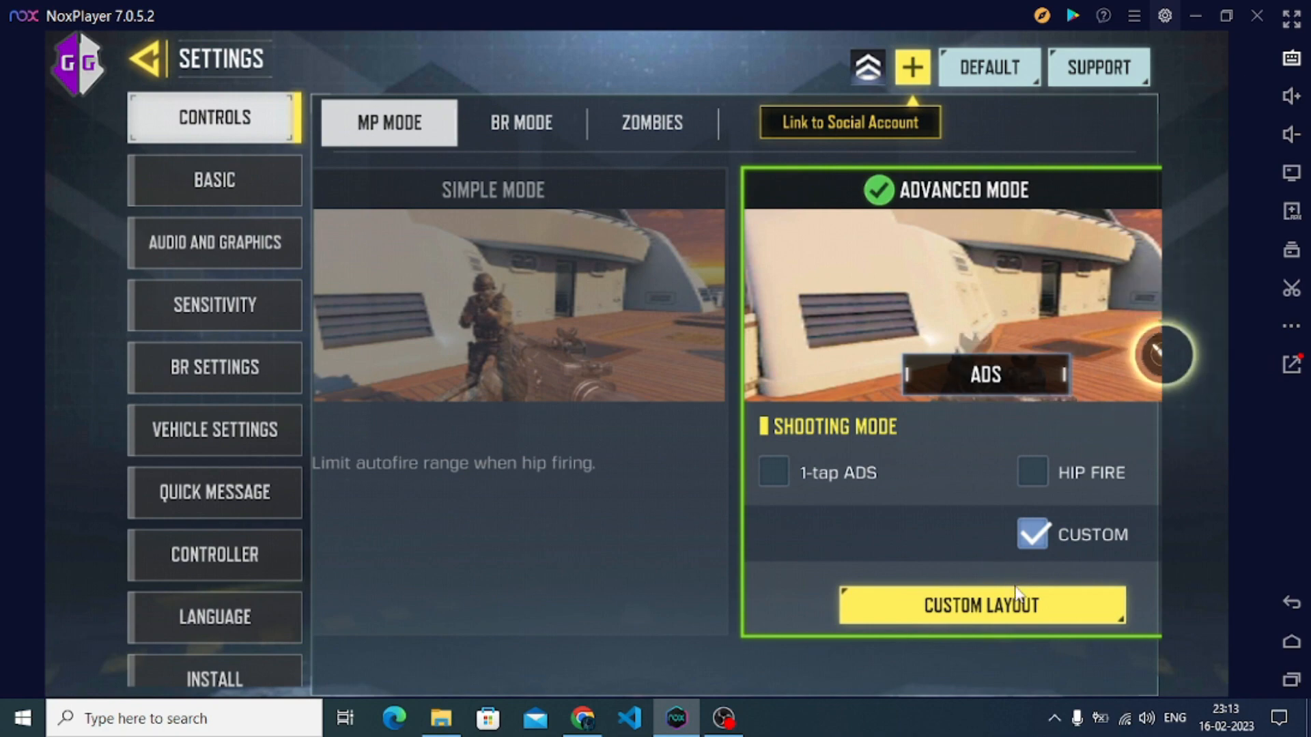
mouse_move(939, 534)
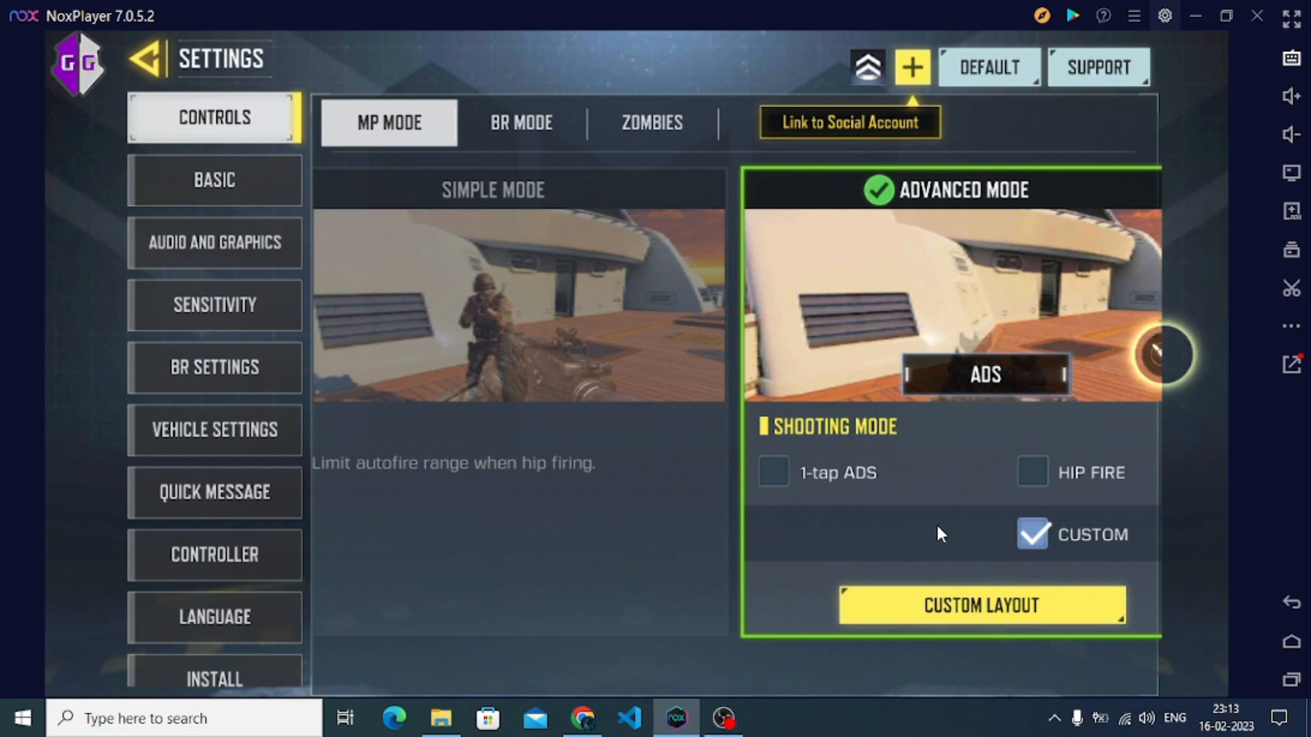
mouse_move(173, 82)
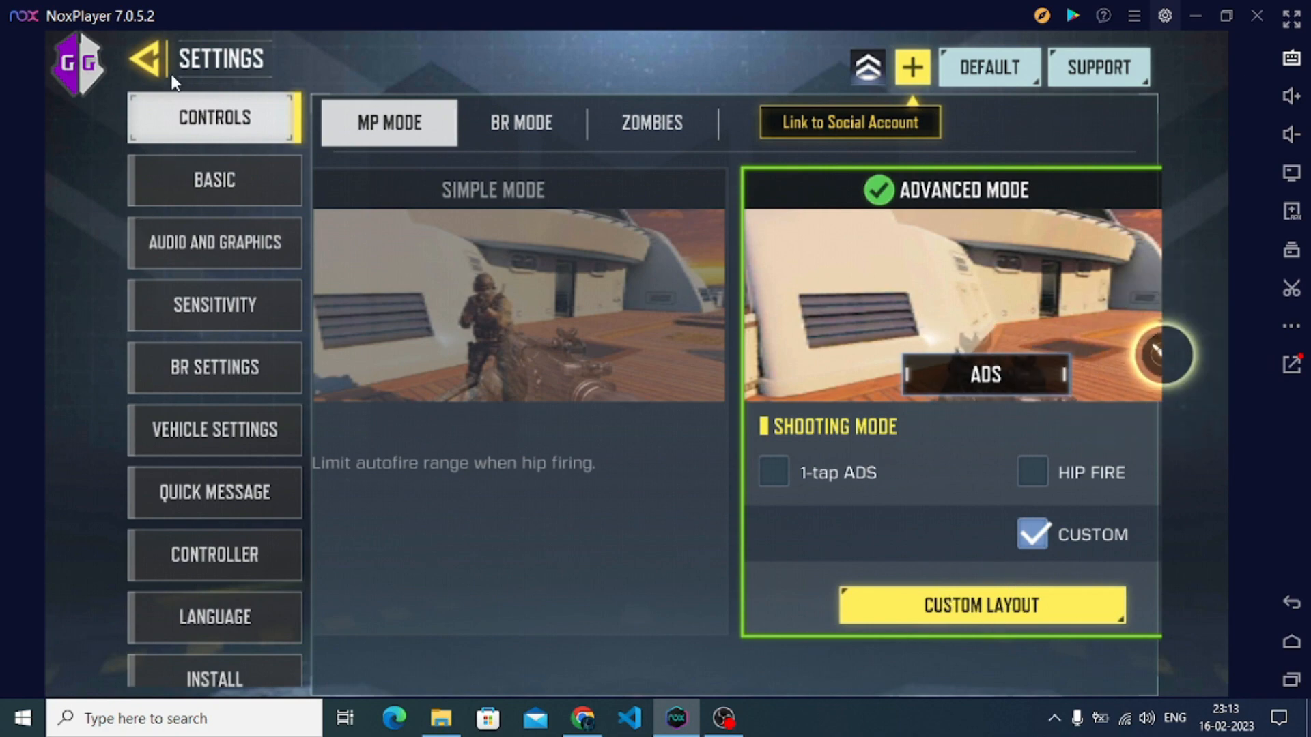
left_click(146, 60)
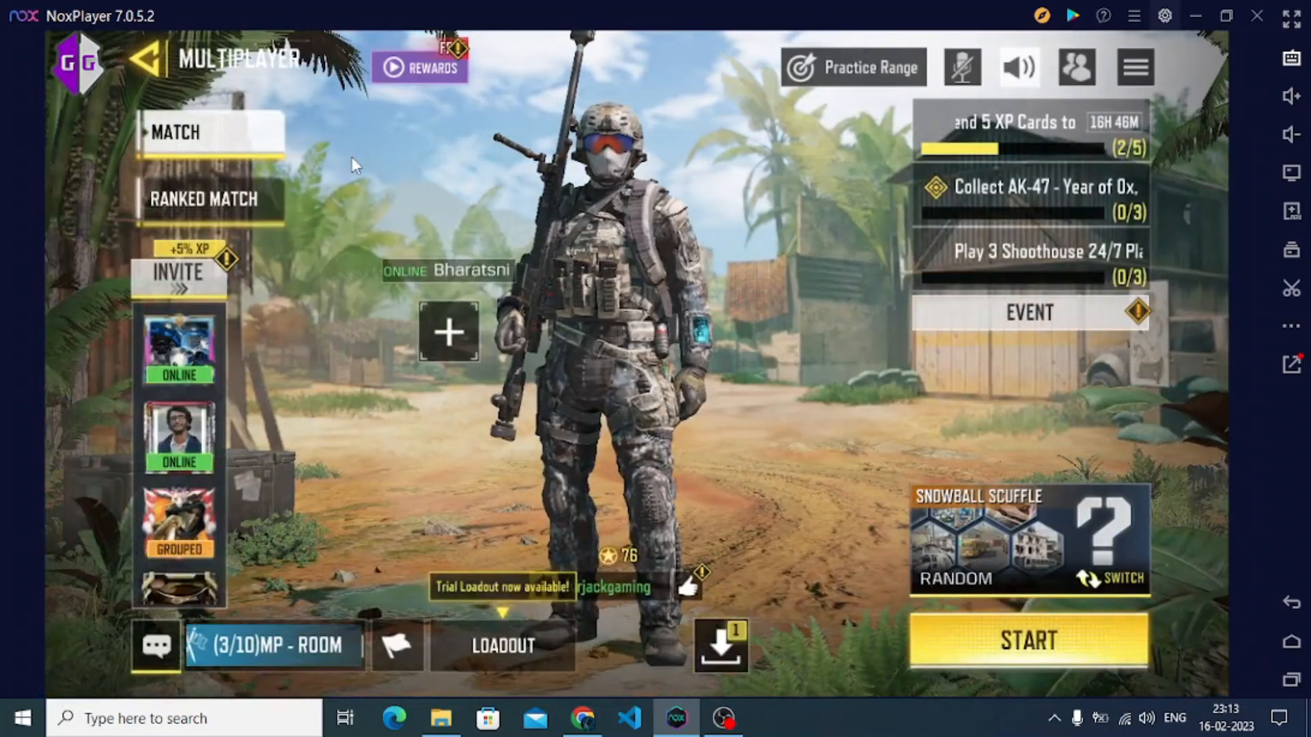